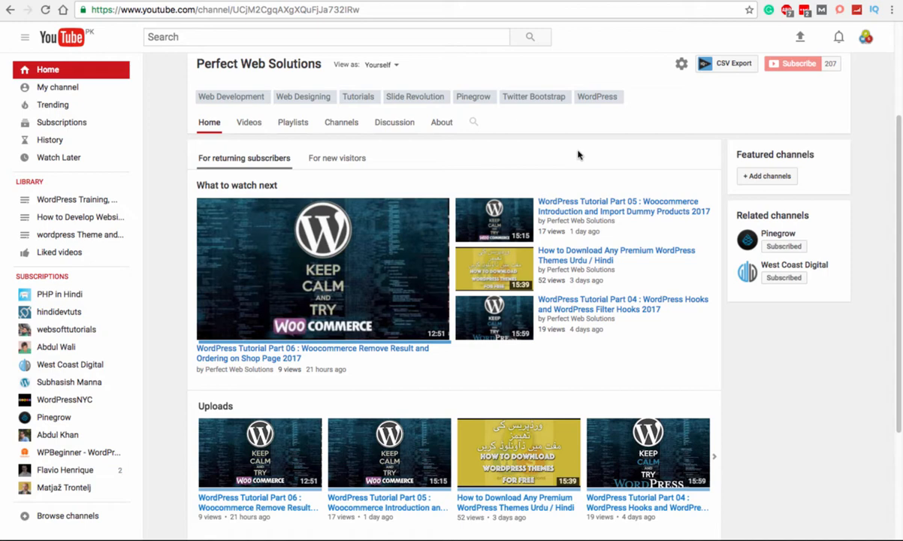
mouse_move(579, 154)
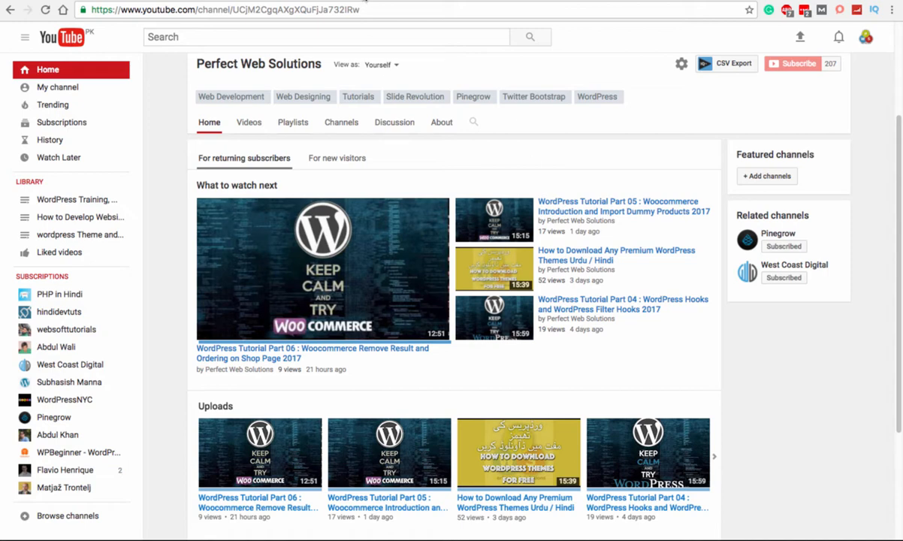
Load localhost/woostore/shop/ and look over the 32-product shop grid.
text(localhost/woostore/shop/)
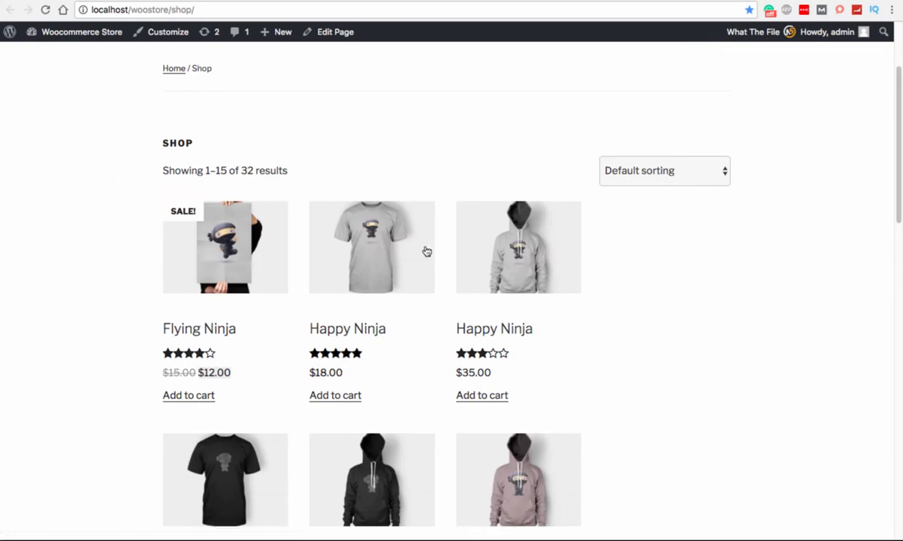
mouse_move(535, 269)
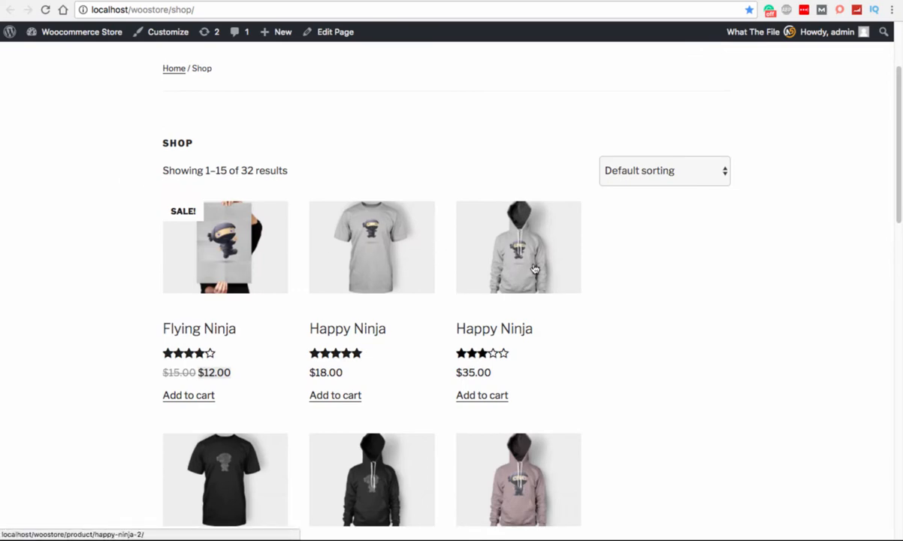
scroll(down, 3)
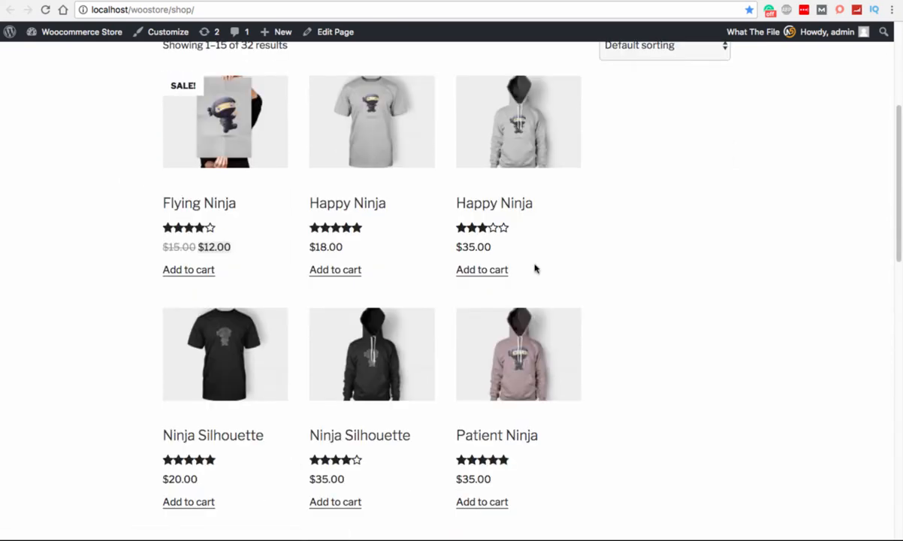
scroll(down, 3)
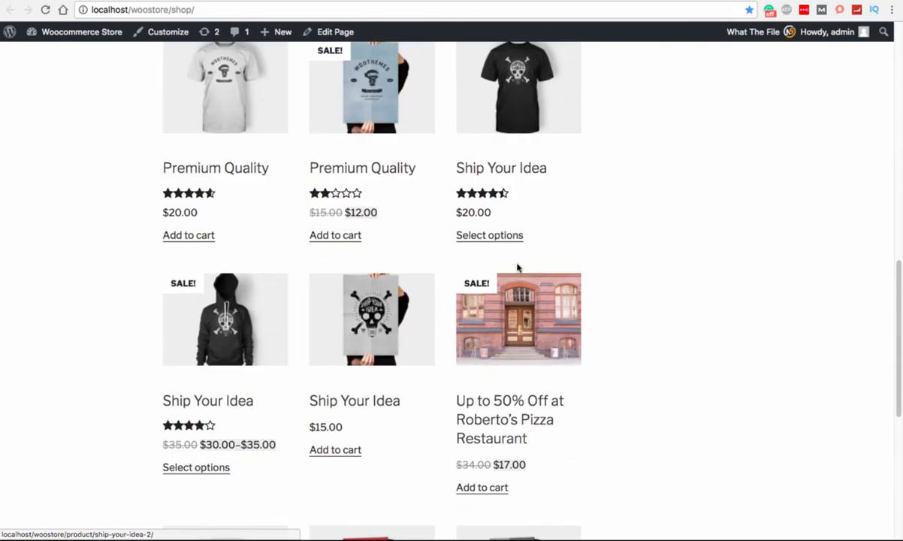
scroll(up, 3)
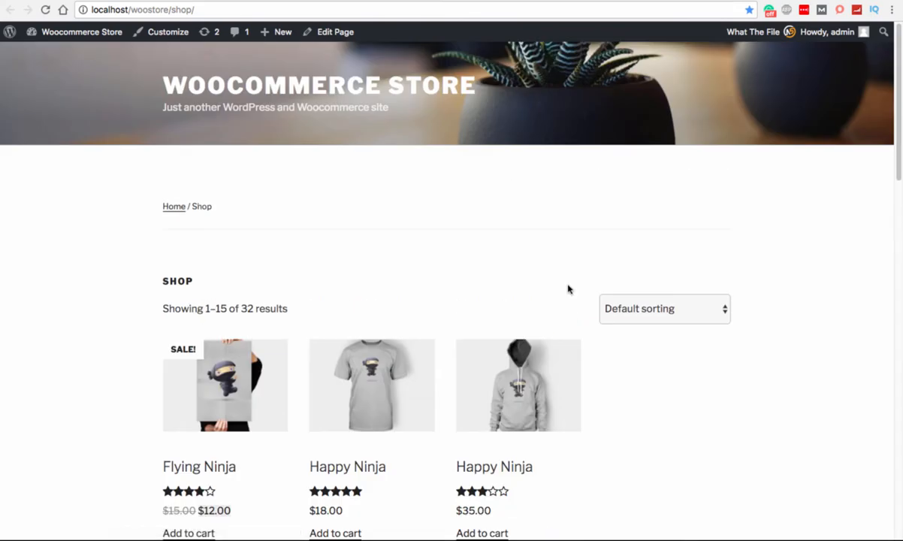
mouse_move(247, 299)
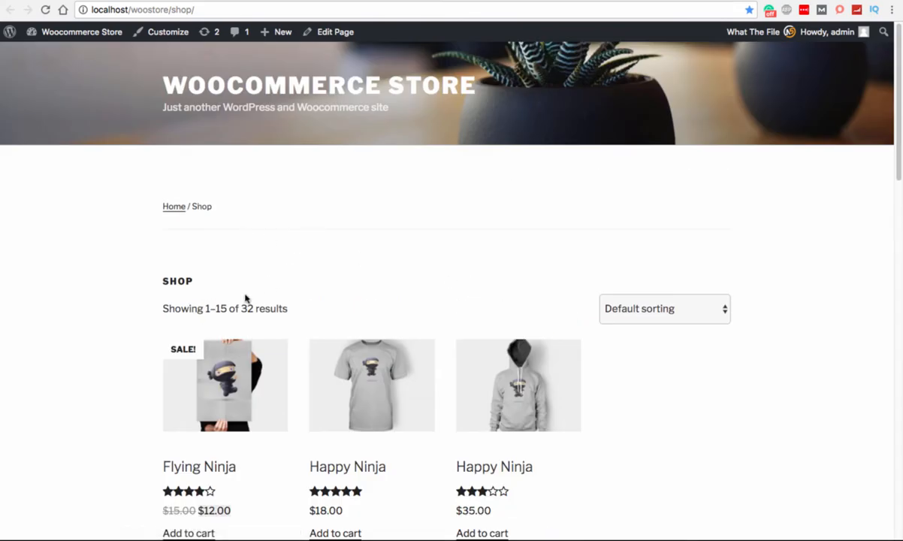
mouse_move(163, 299)
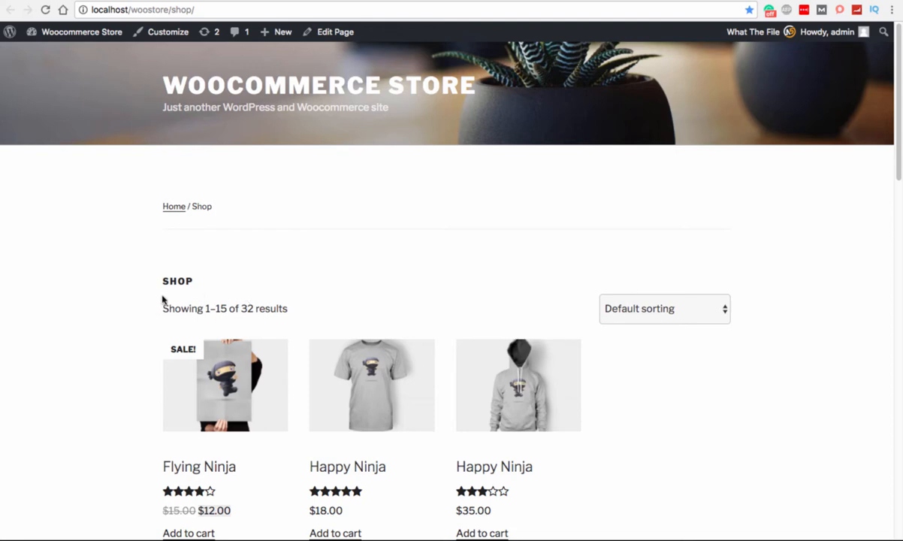
mouse_move(126, 289)
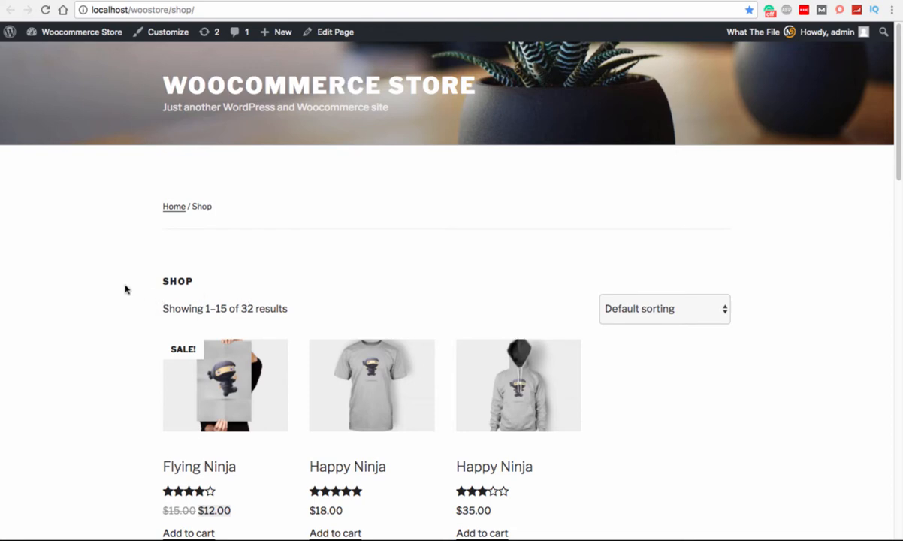
scroll(down, 3)
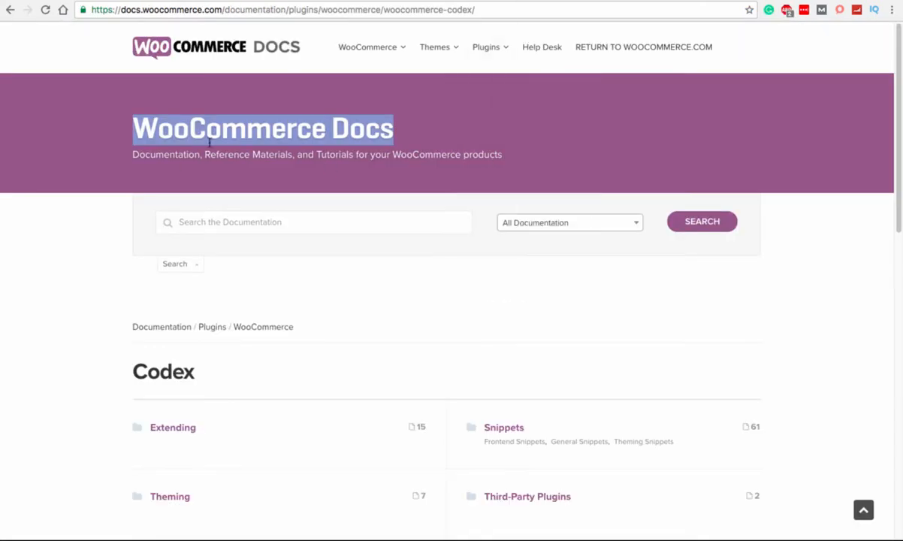
Enter the Codex Snippets category and browse its Frontend, General and Theming snippets.
scroll(down, 3)
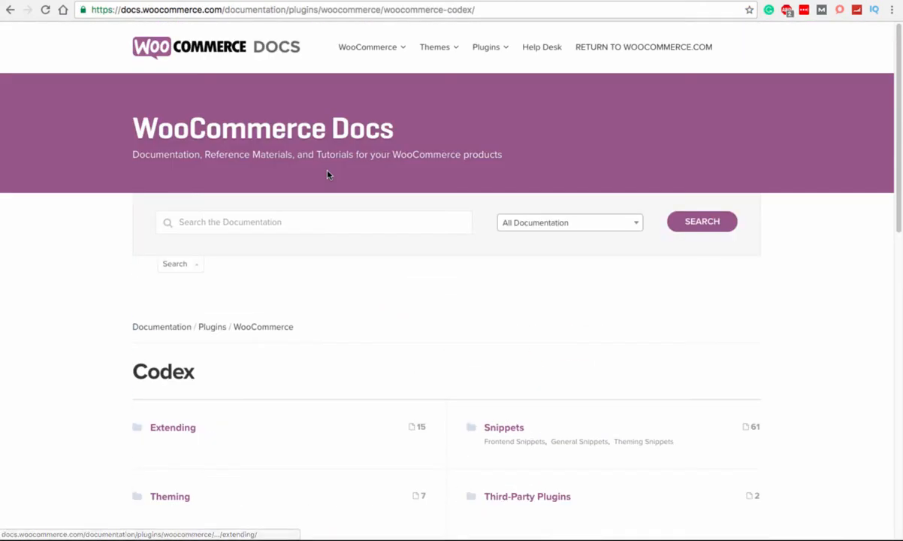
scroll(down, 3)
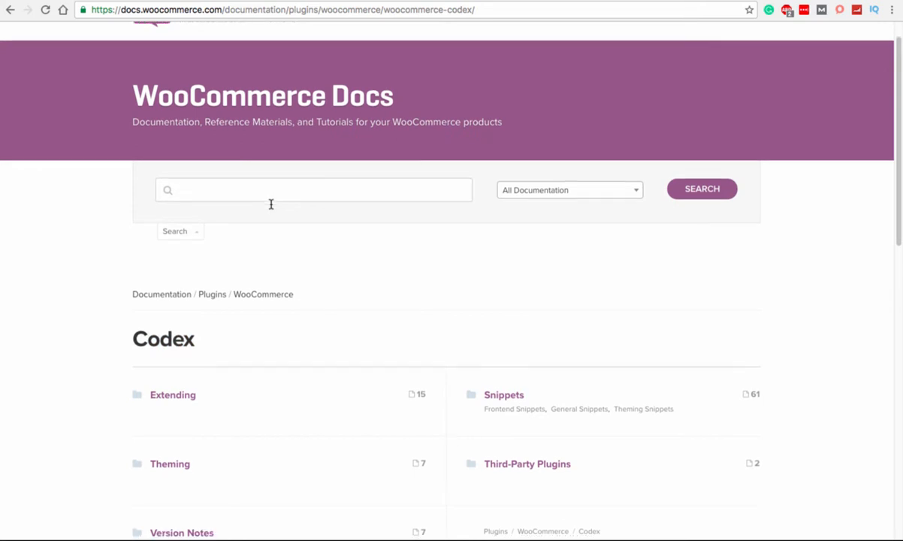
scroll(down, 3)
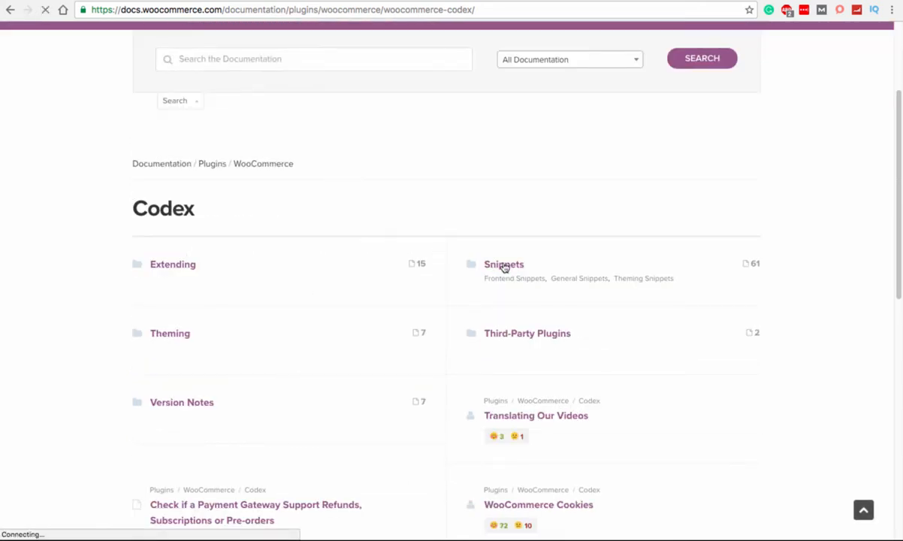
click(503, 265)
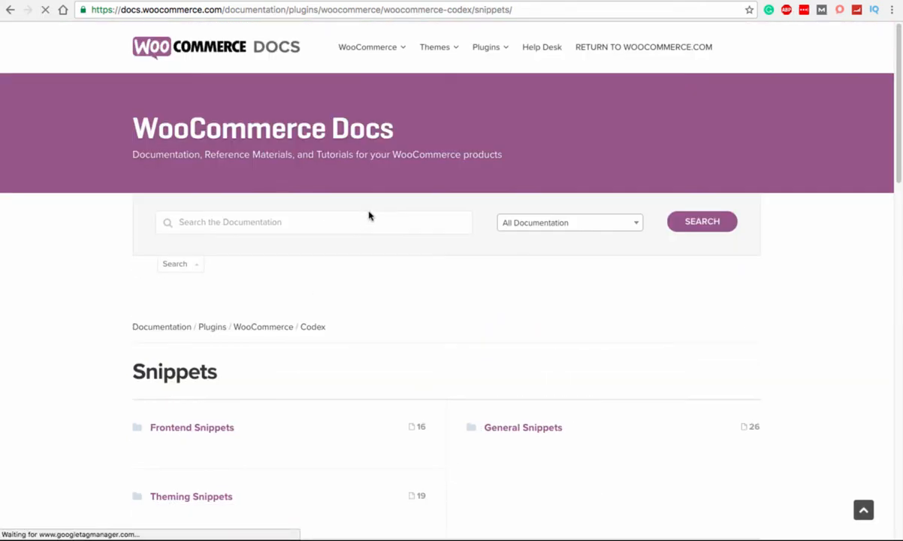
scroll(down, 3)
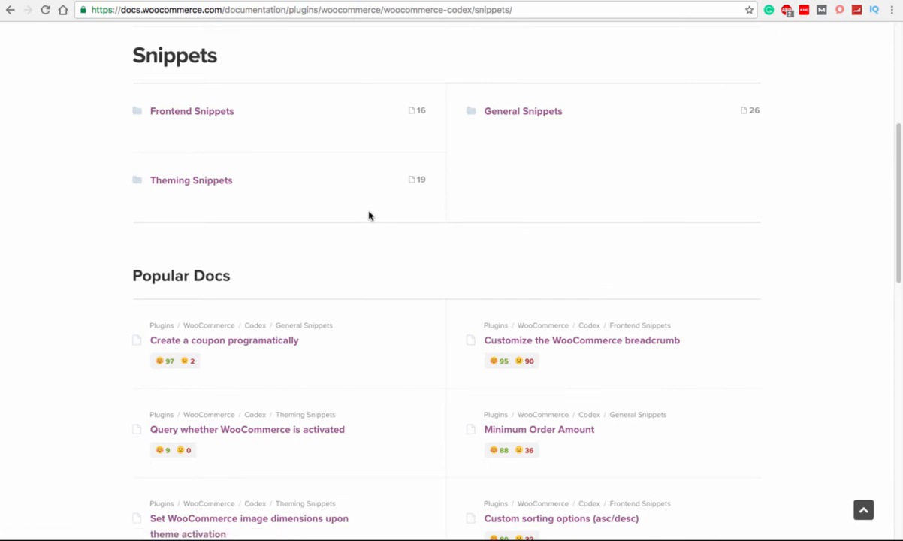
scroll(down, 3)
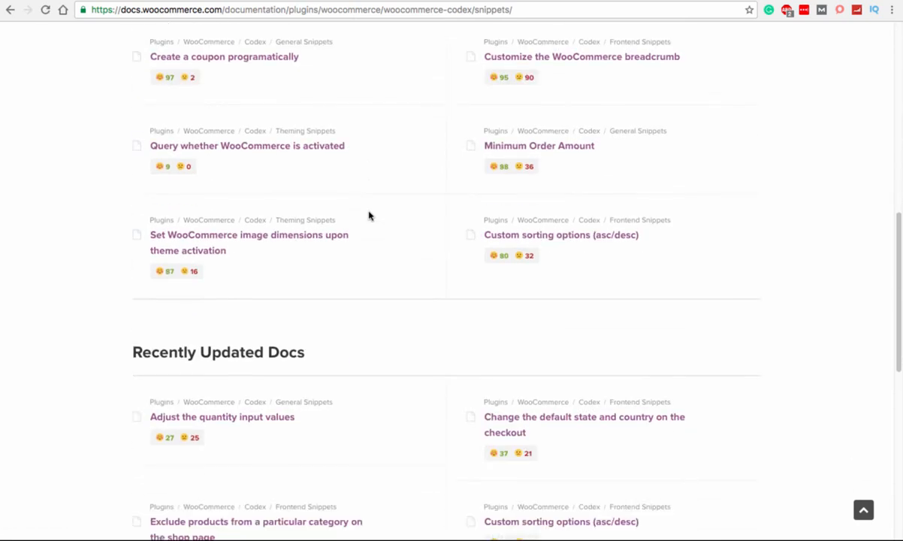
scroll(down, 3)
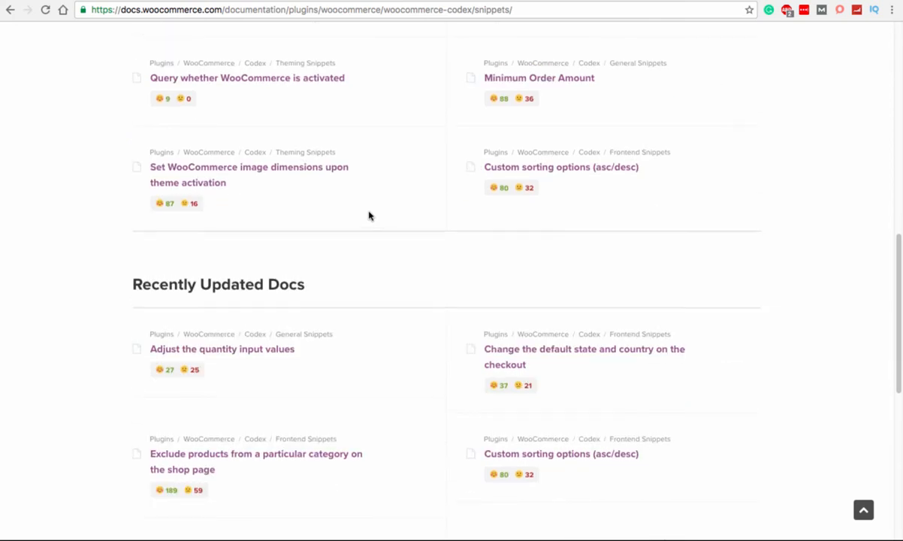
scroll(up, 3)
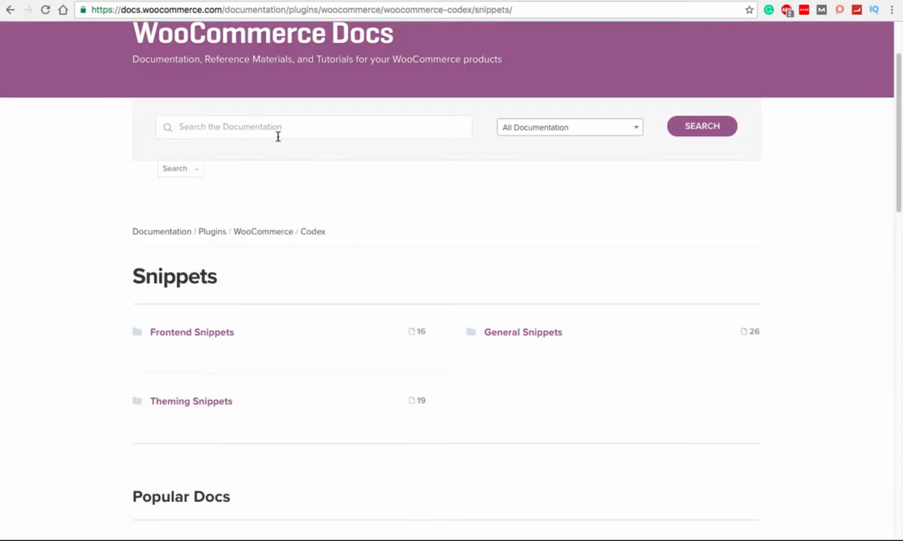
Search the docs for 'number of products in row' and review the results.
click(314, 126)
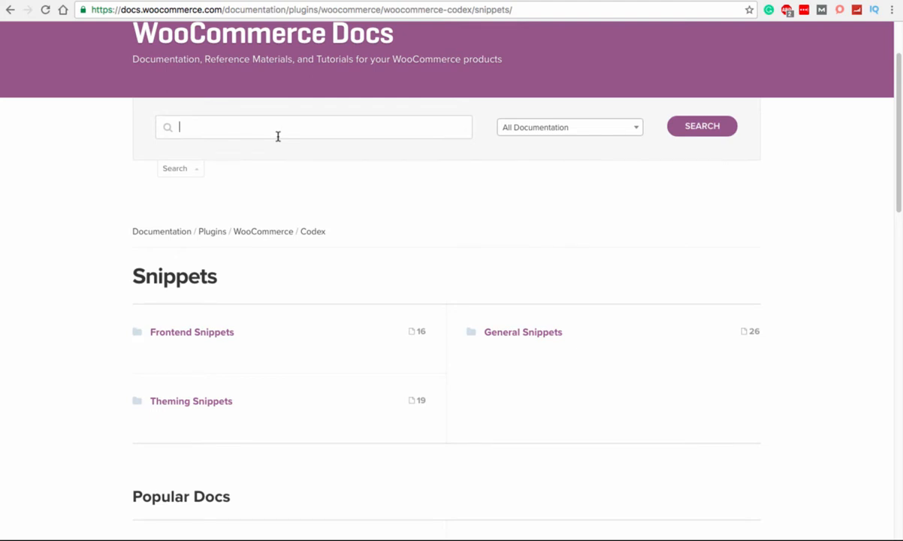
text(num)
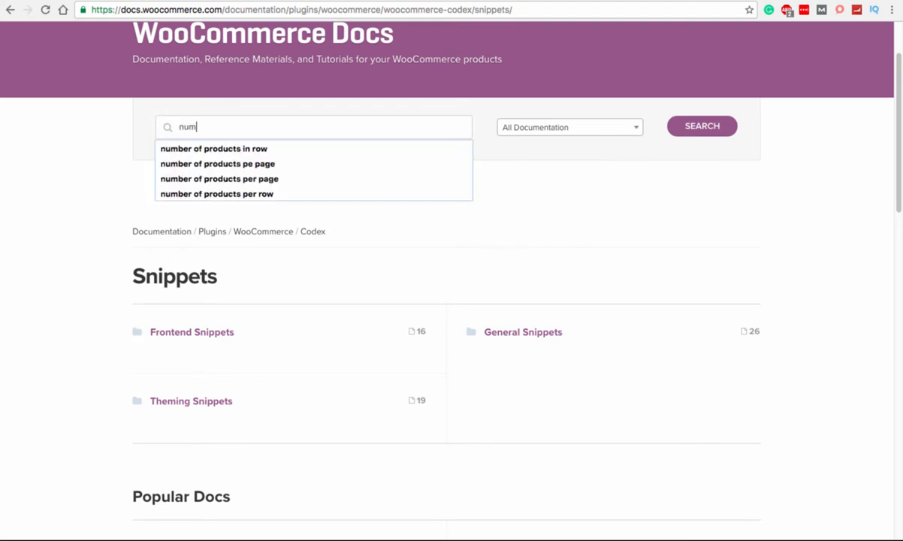
click(213, 149)
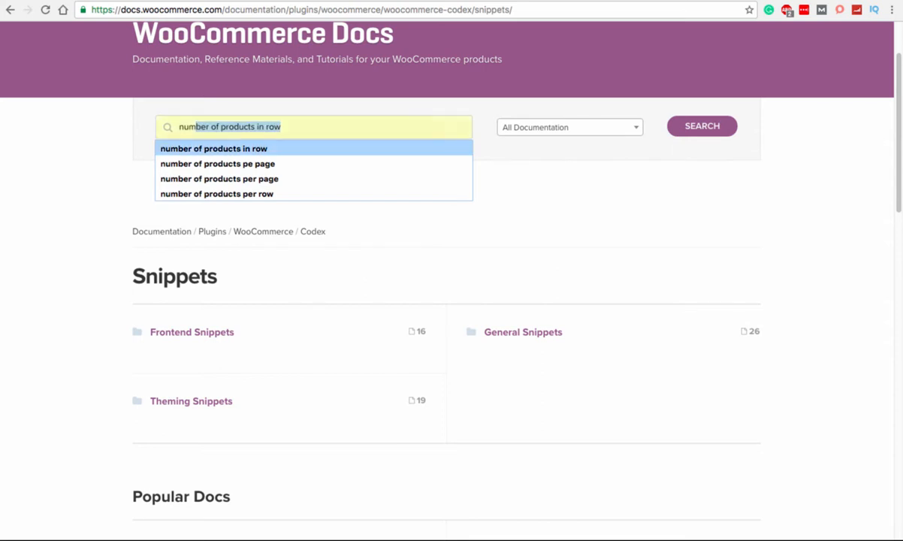
click(268, 127)
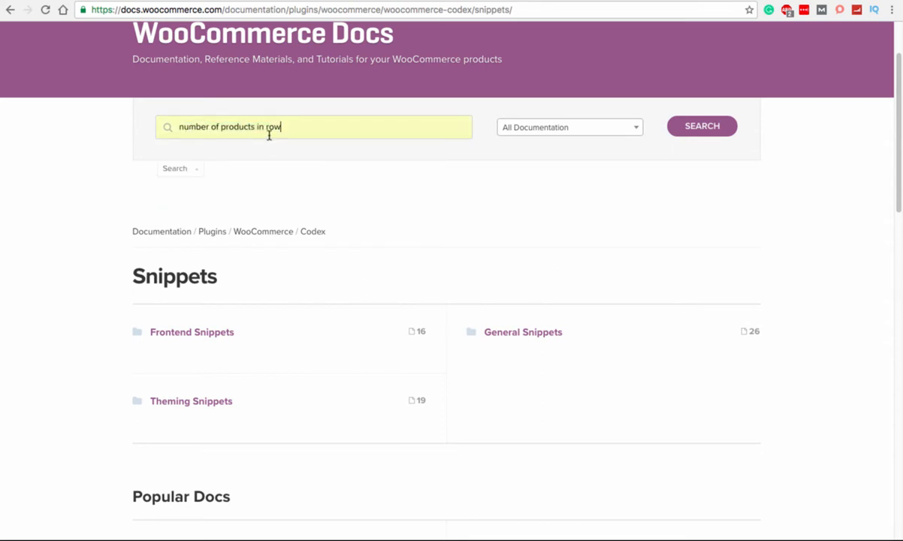
click(700, 126)
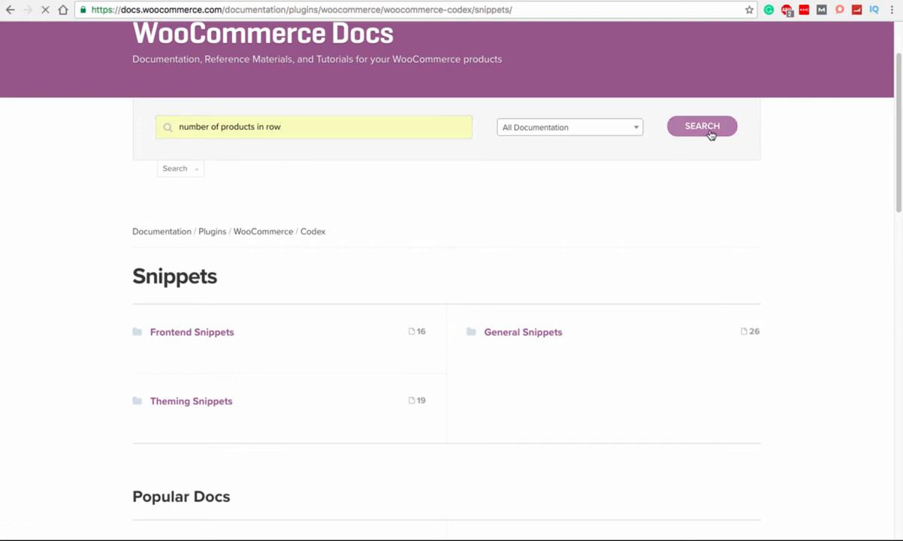
click(702, 126)
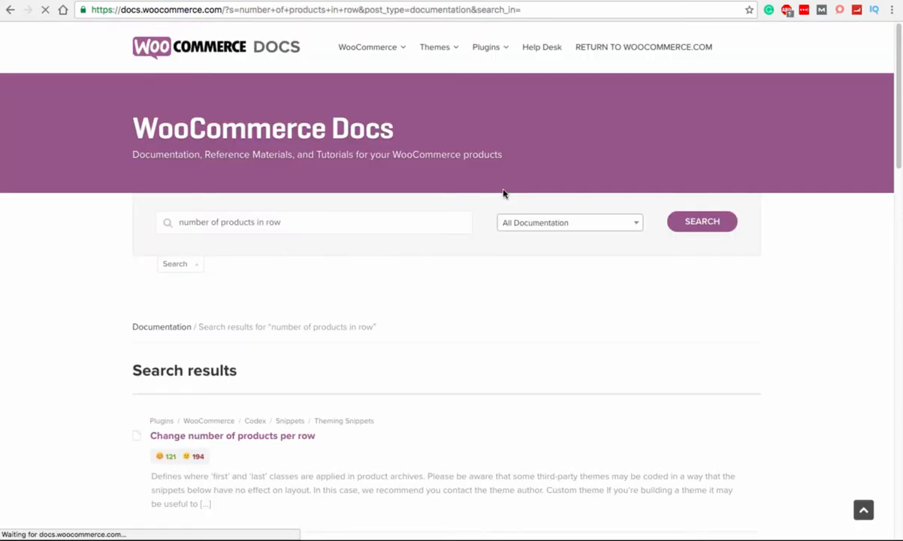
scroll(down, 3)
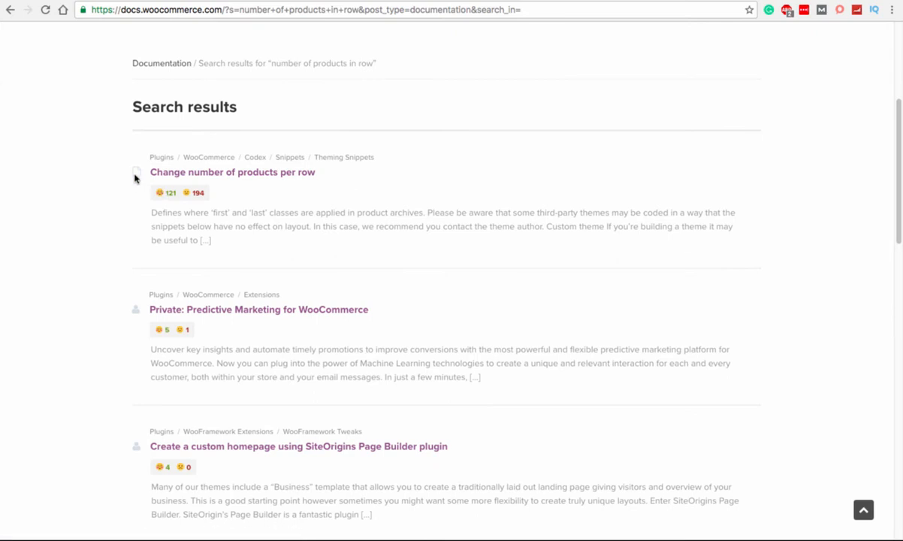
mouse_move(292, 176)
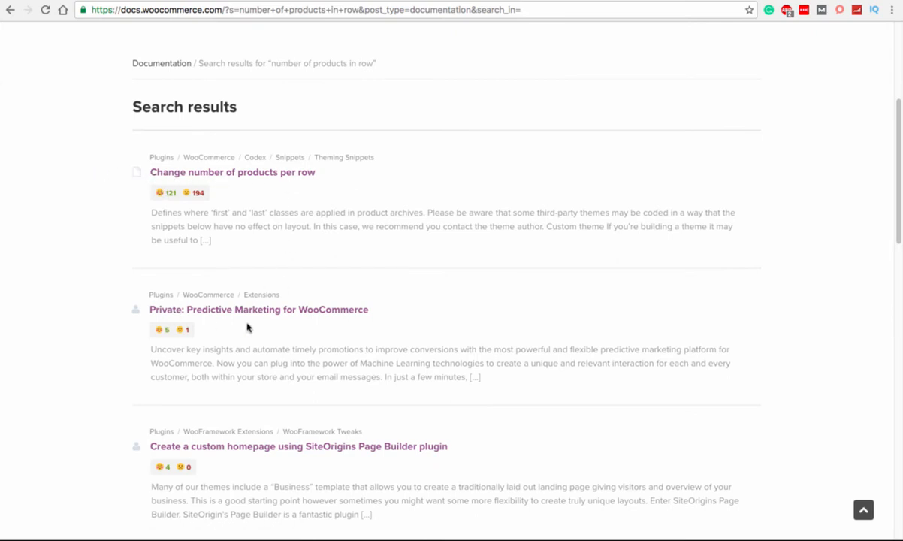
scroll(down, 3)
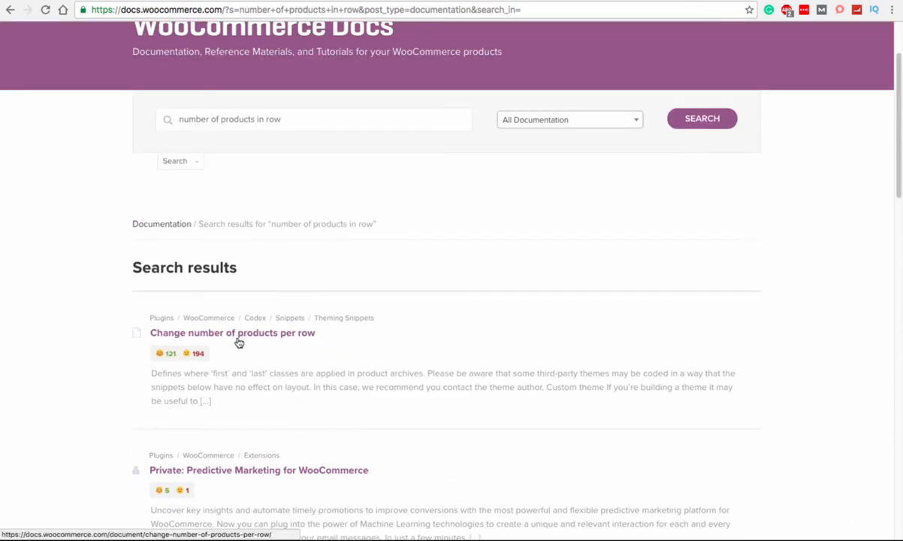
Open the 'Change number of products per row' result and read down to its Custom theme section.
click(232, 333)
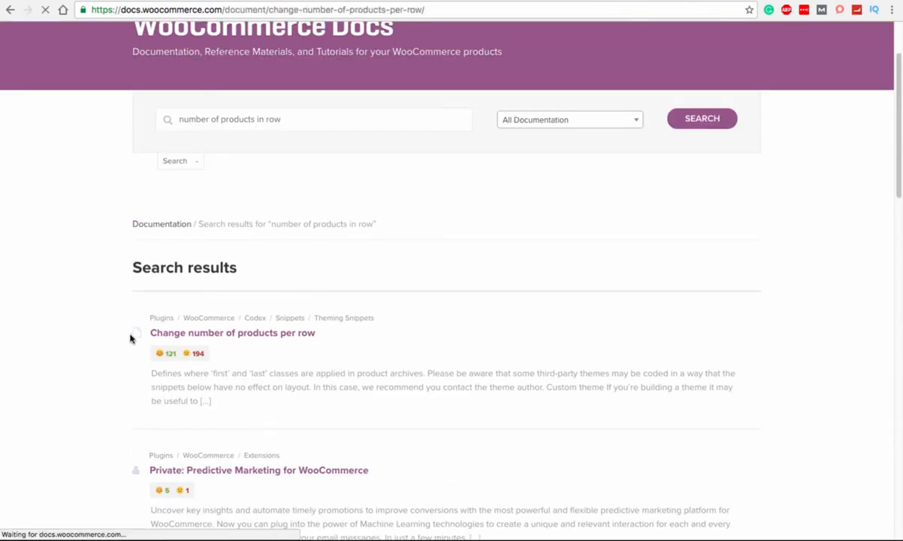
click(231, 334)
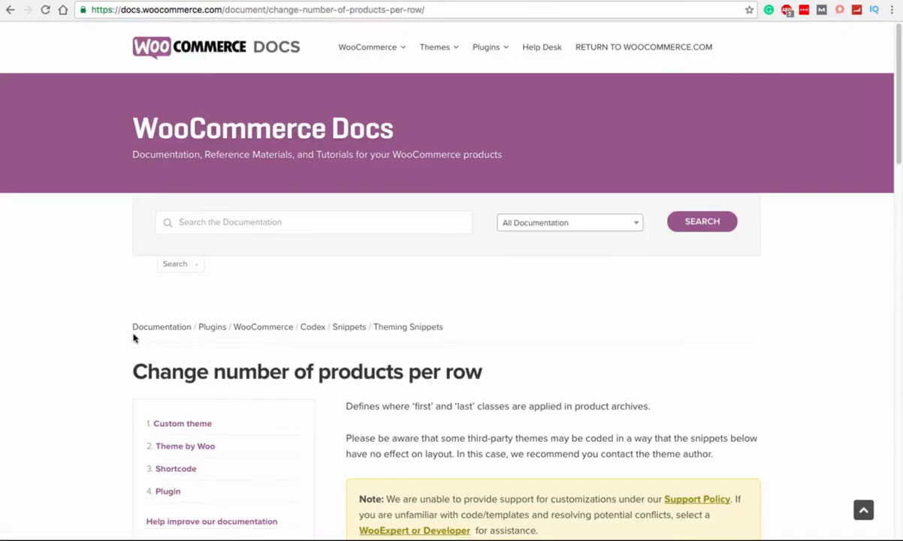
mouse_move(263, 334)
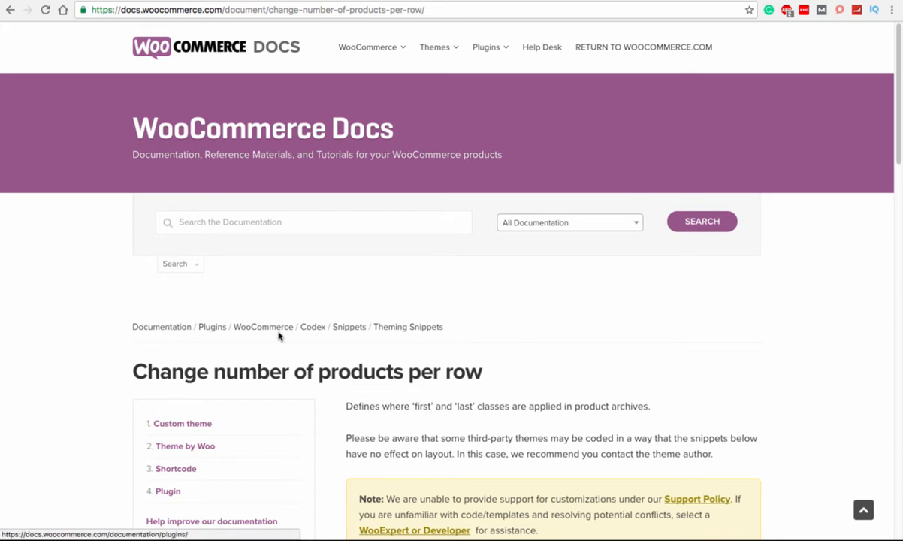
mouse_move(409, 326)
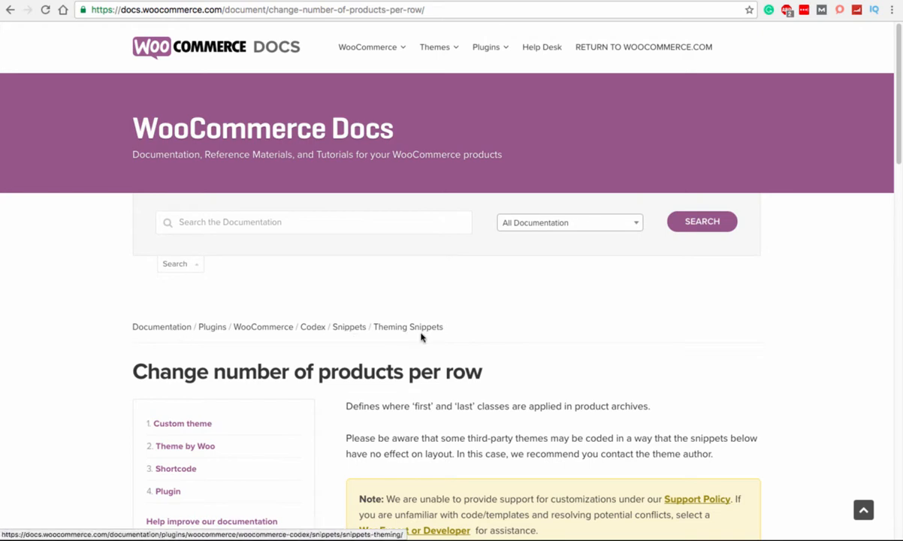
scroll(down, 3)
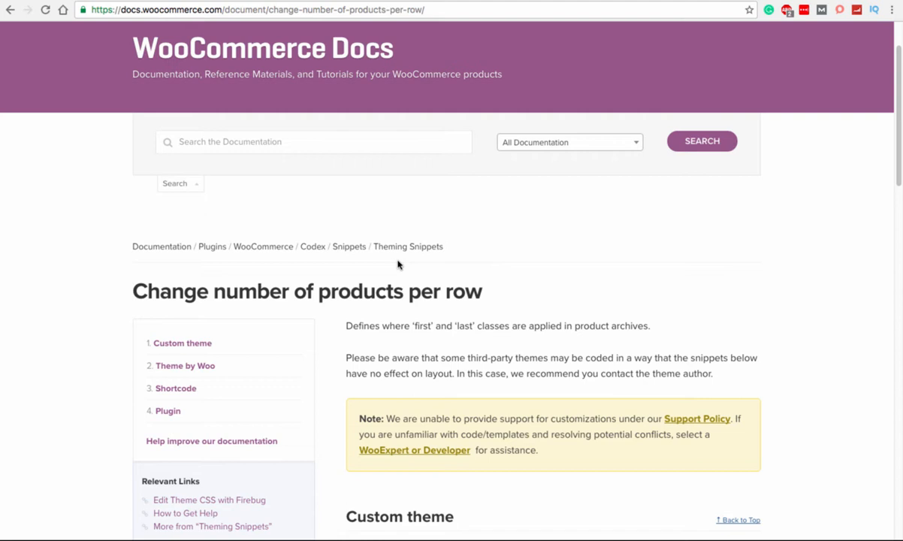
scroll(down, 3)
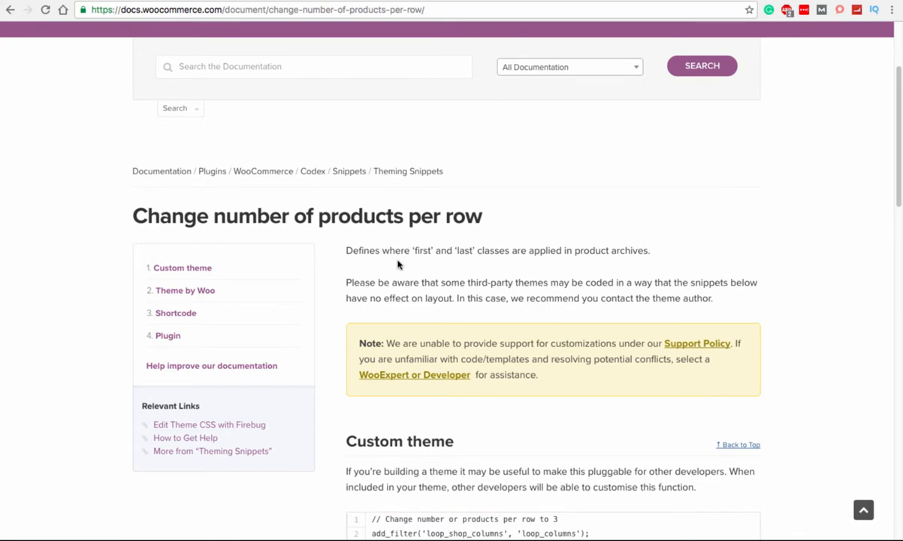
scroll(down, 3)
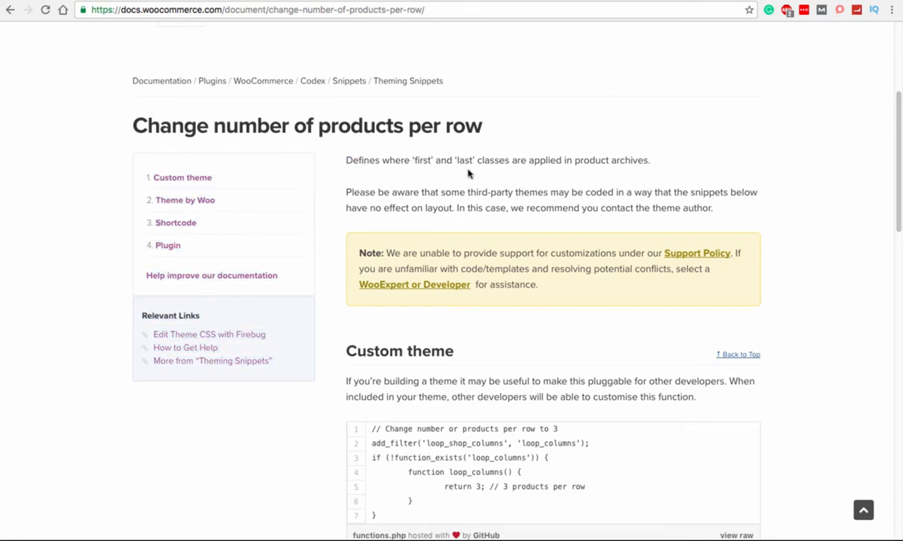
mouse_move(369, 201)
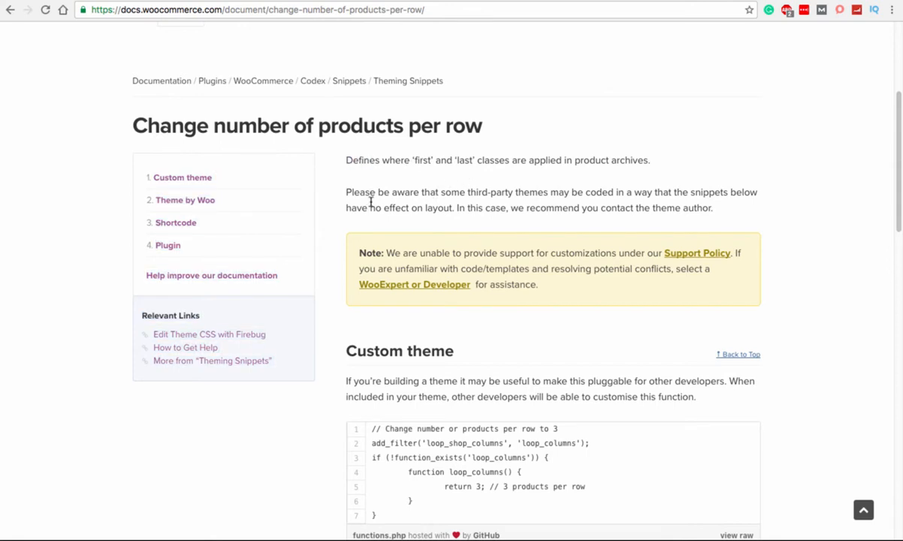
mouse_move(562, 203)
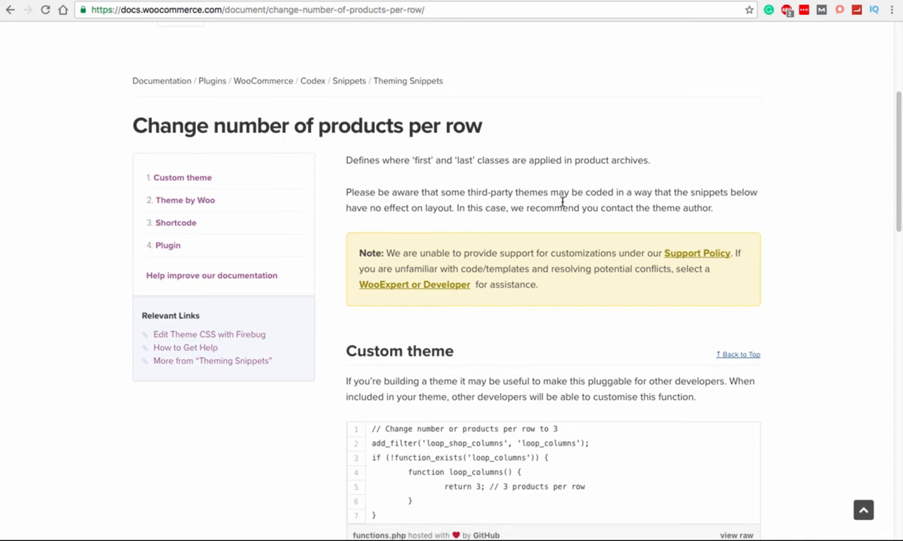
mouse_move(604, 205)
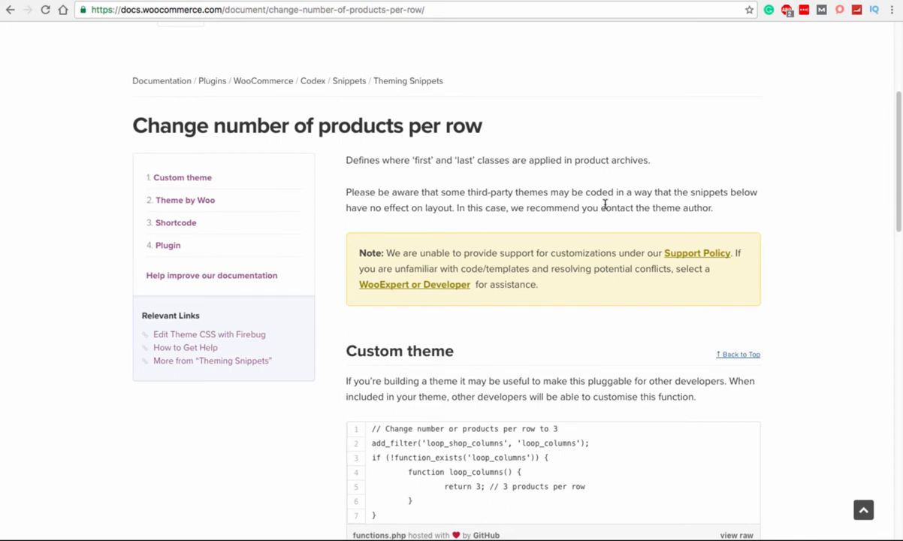
mouse_move(721, 197)
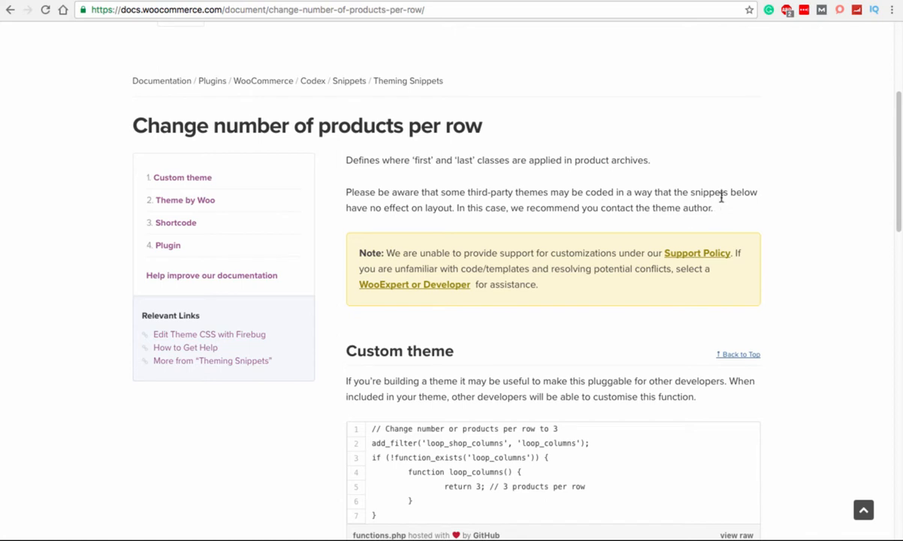
mouse_move(399, 213)
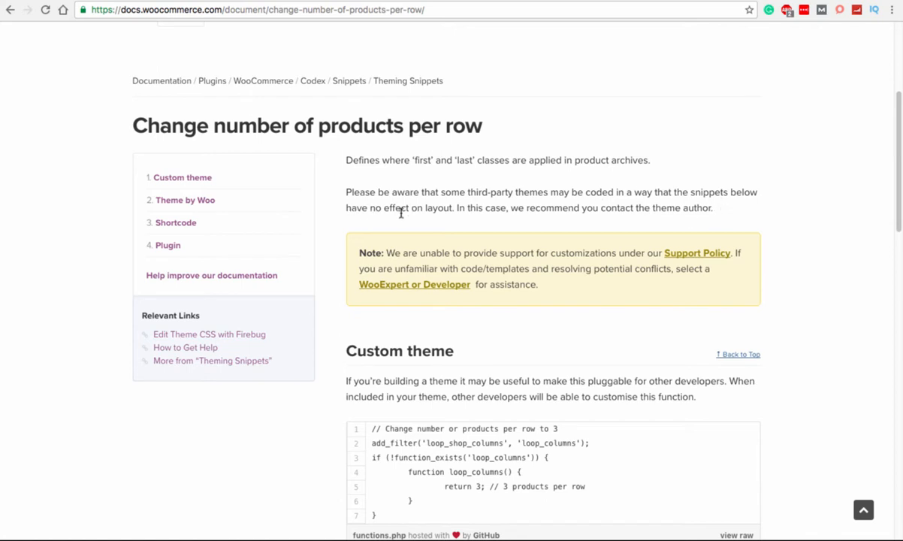
drag(517, 207, 601, 207)
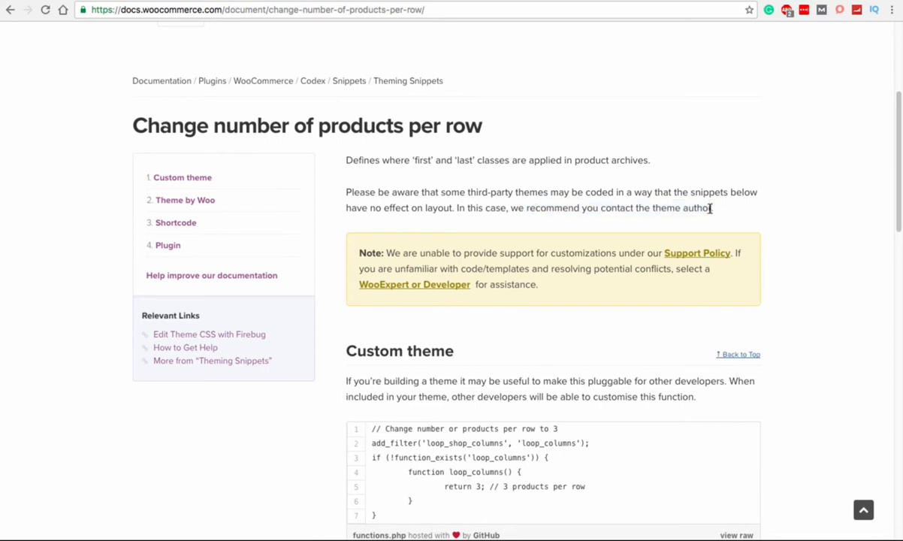
double_click(589, 207)
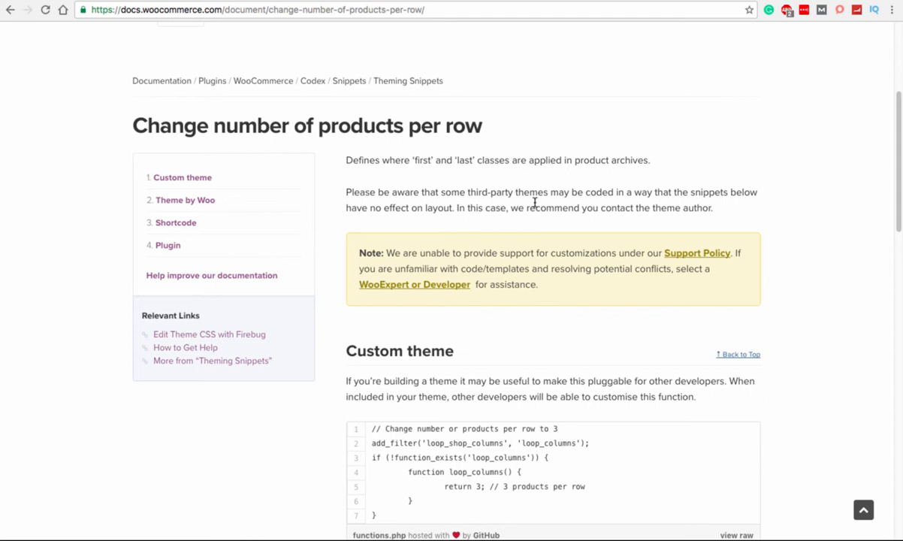
scroll(down, 3)
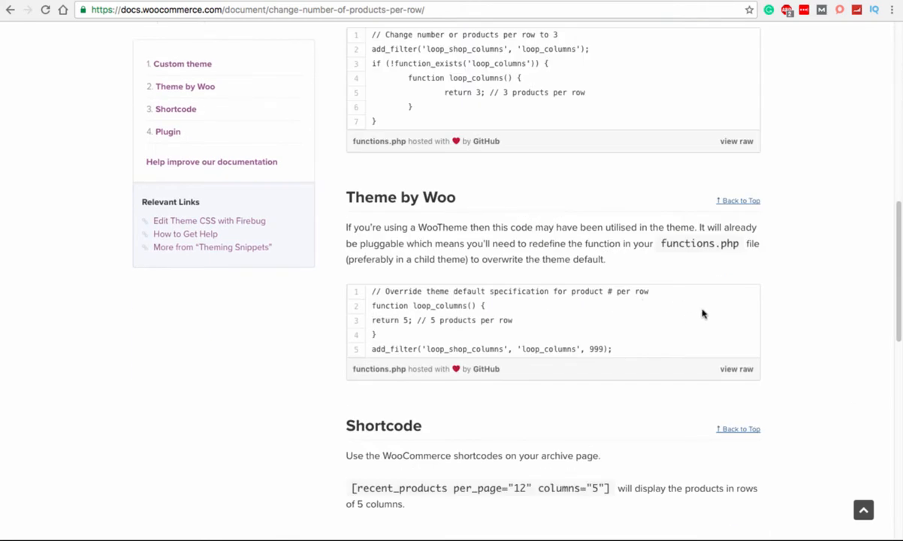
scroll(up, 3)
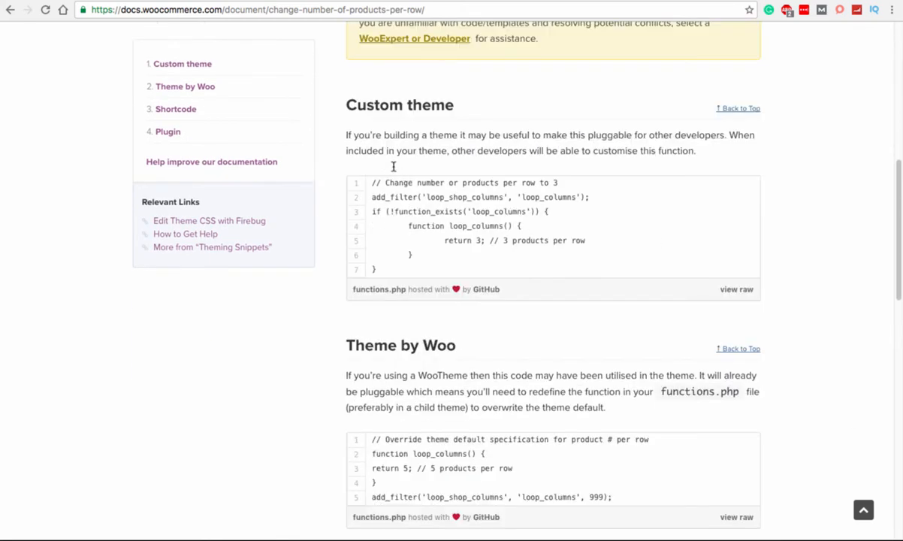
scroll(down, 3)
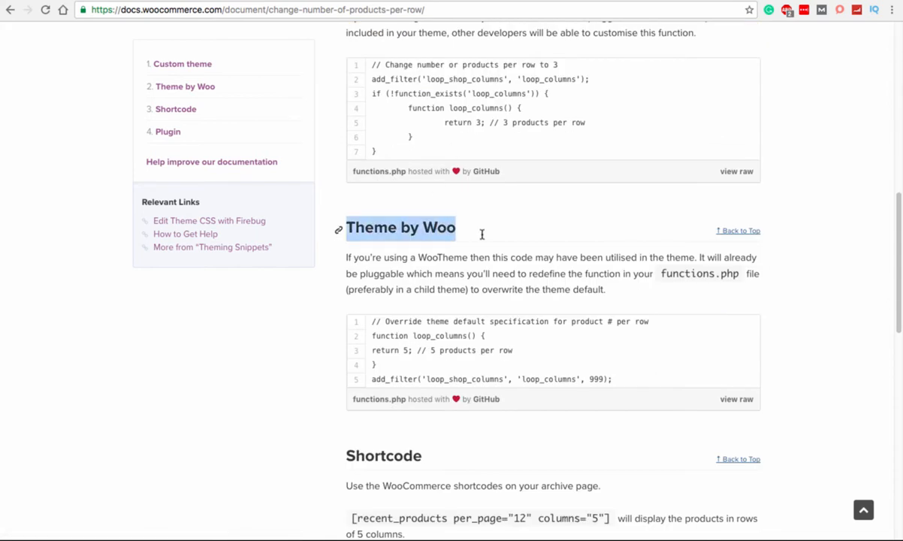
mouse_move(469, 241)
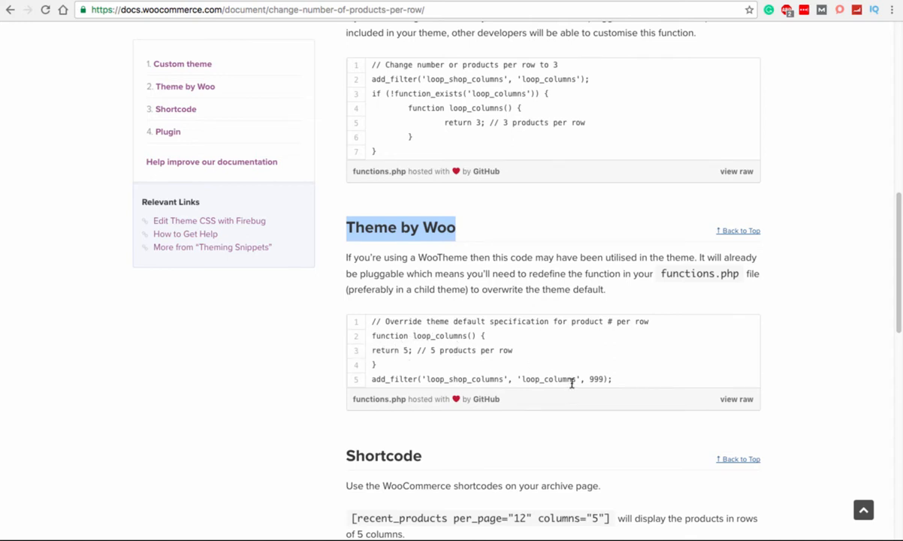
mouse_move(368, 383)
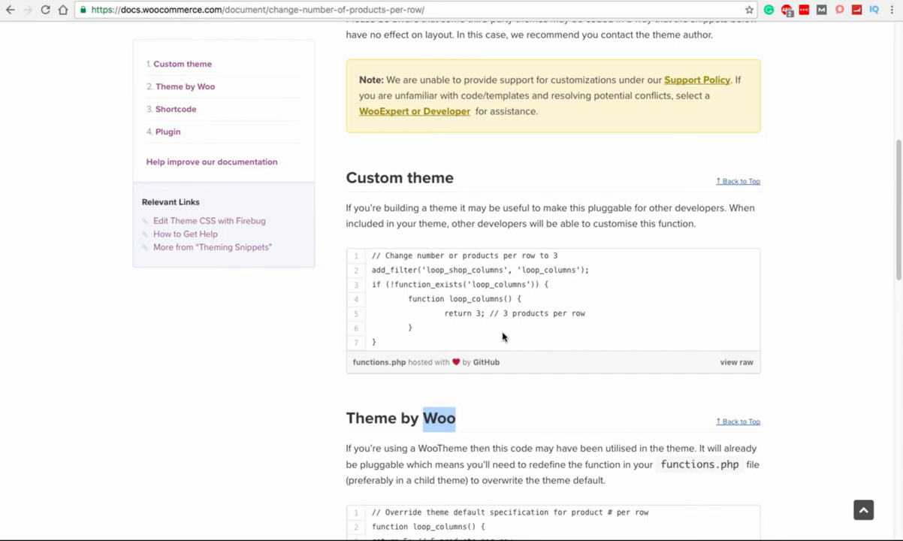
mouse_move(745, 363)
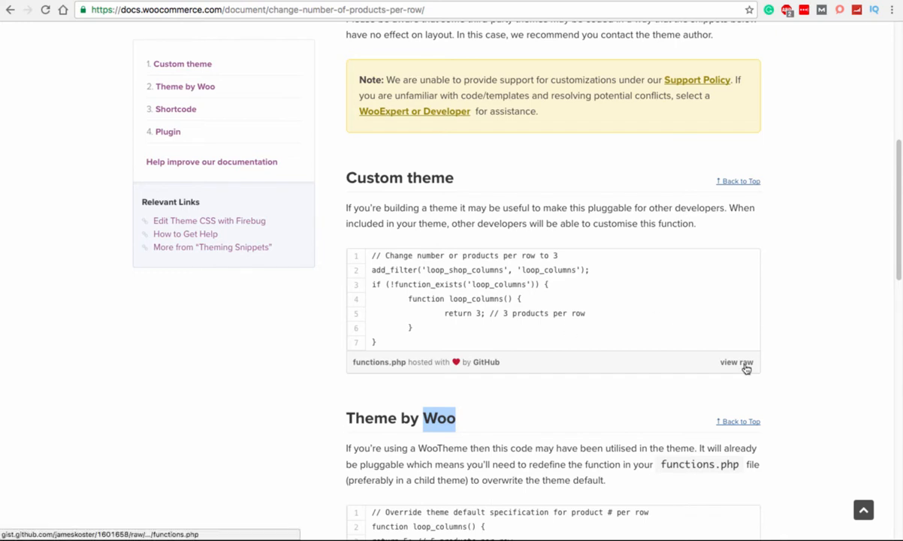
Copy the Custom theme snippet's code from its raw Gist file.
click(737, 362)
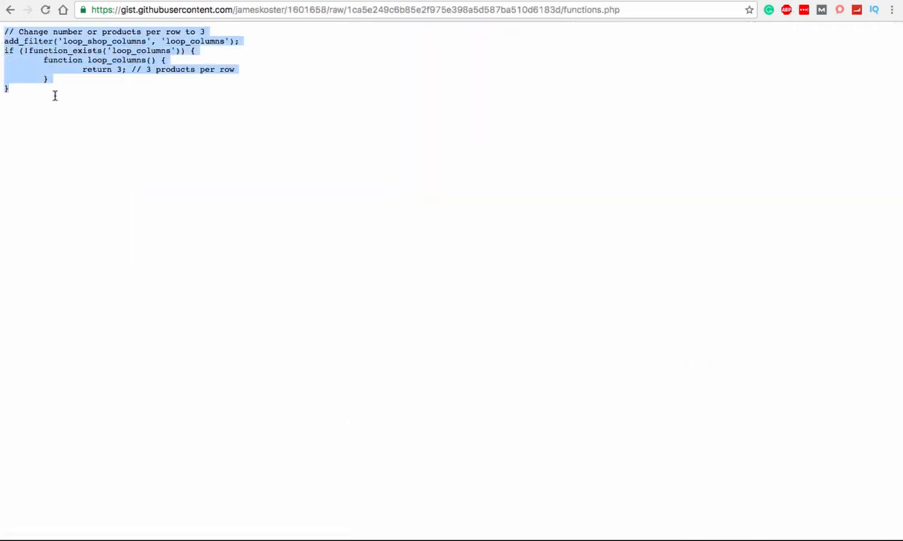
right_click(54, 75)
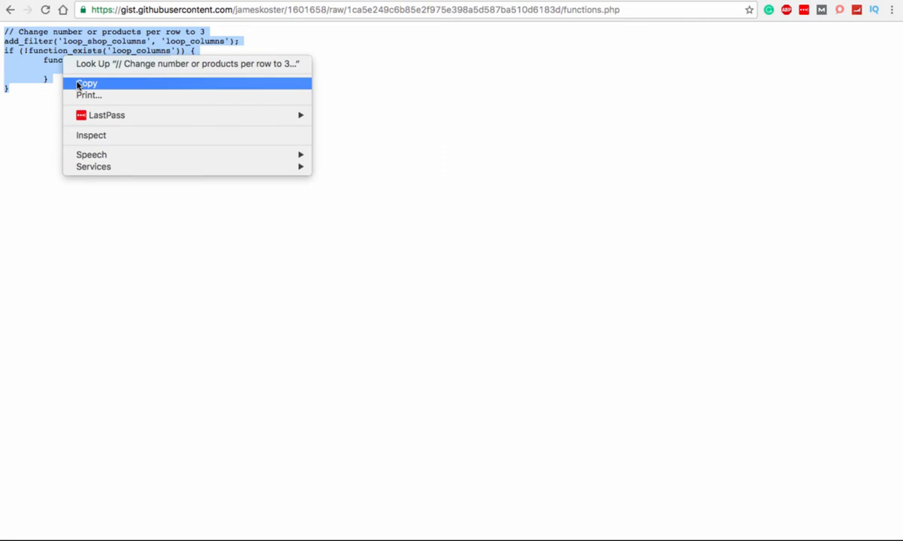
click(86, 83)
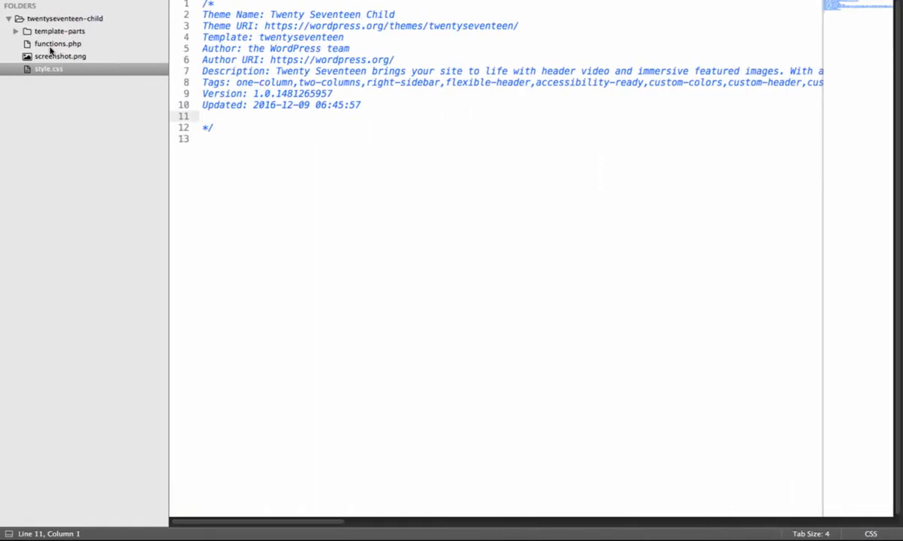
Paste the snippet into the child theme's functions.php under a '// Change number or products per row to 3' comment and review its add_filter and loop_columns parts.
click(57, 42)
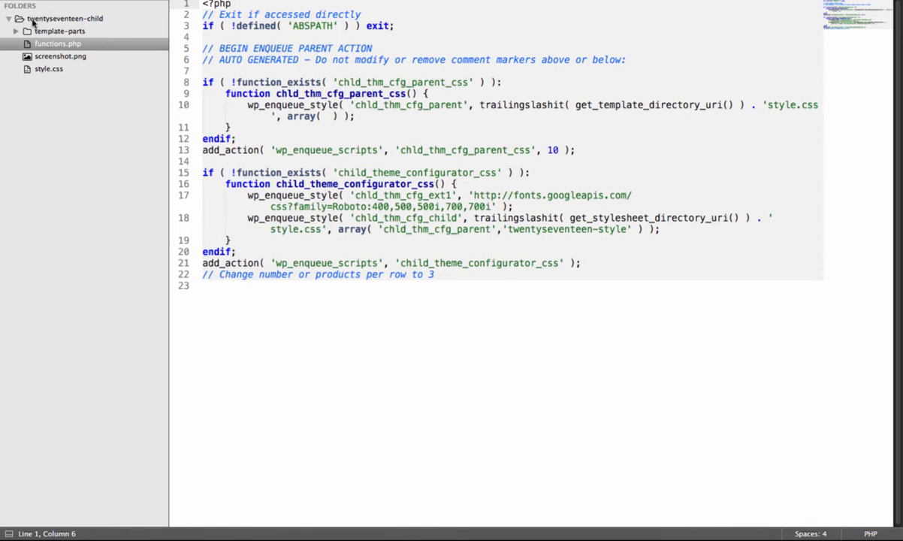
mouse_move(69, 22)
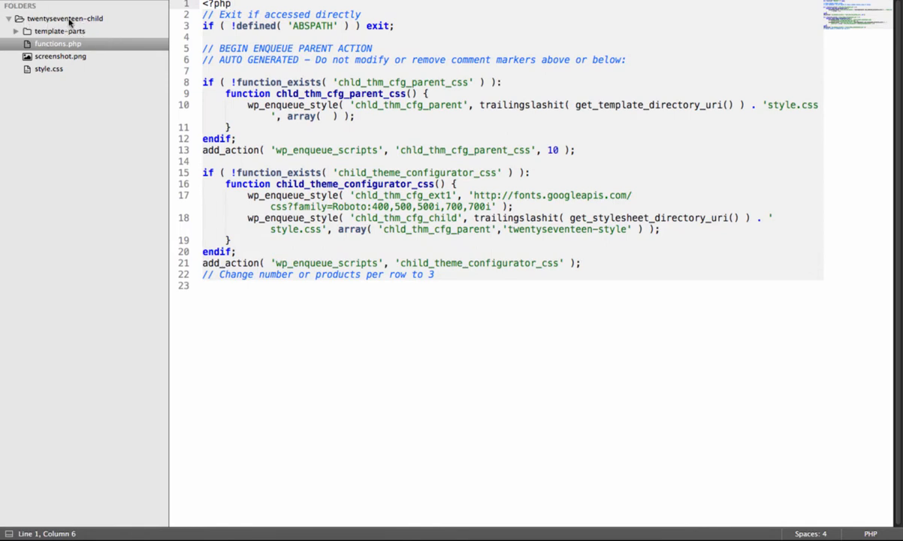
mouse_move(111, 24)
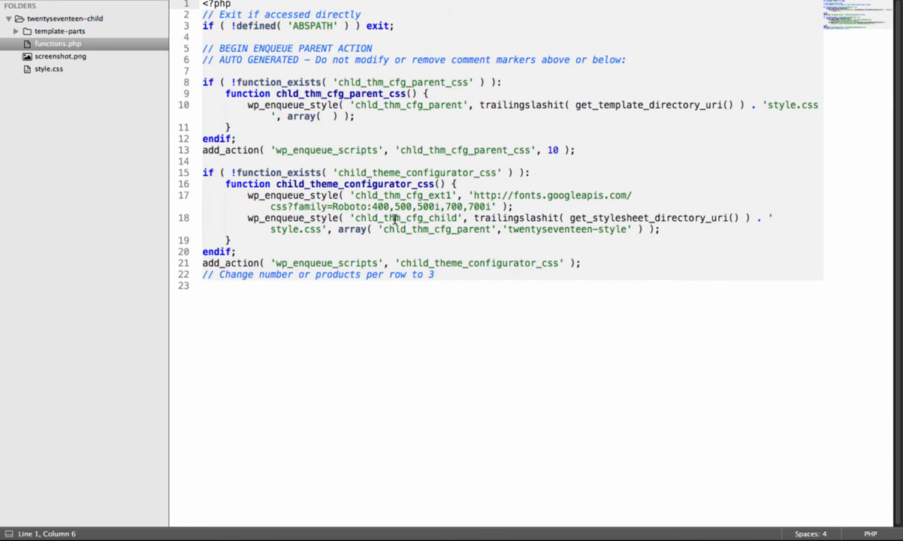
mouse_move(76, 69)
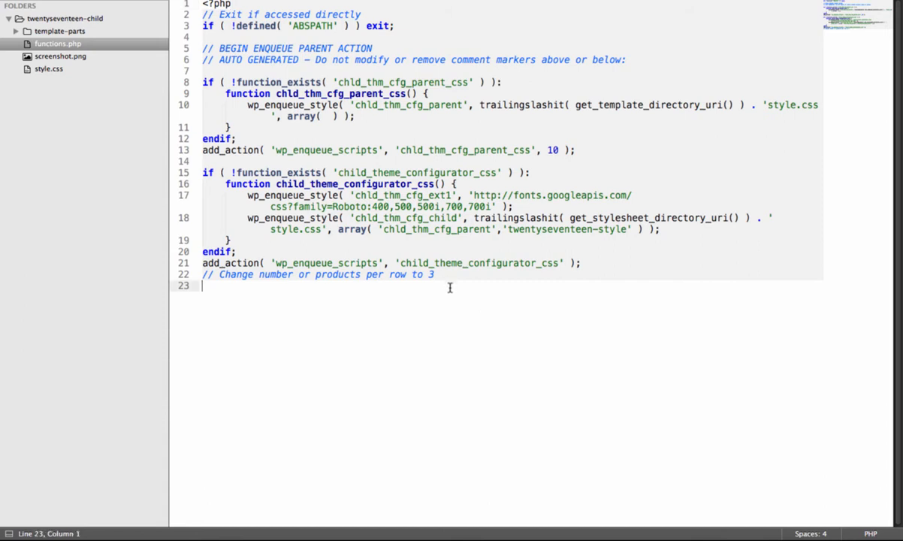
text(// Change number or products per row to 3)
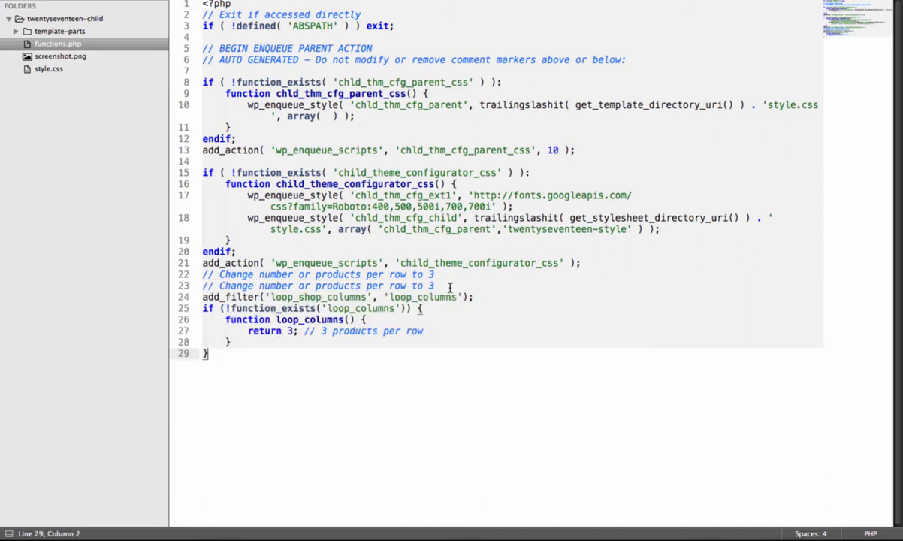
triple_click(316, 285)
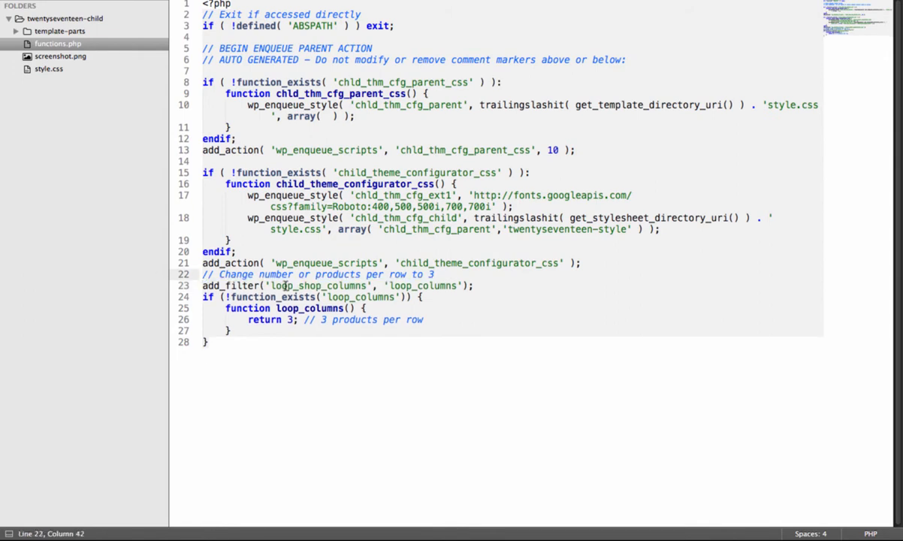
double_click(232, 285)
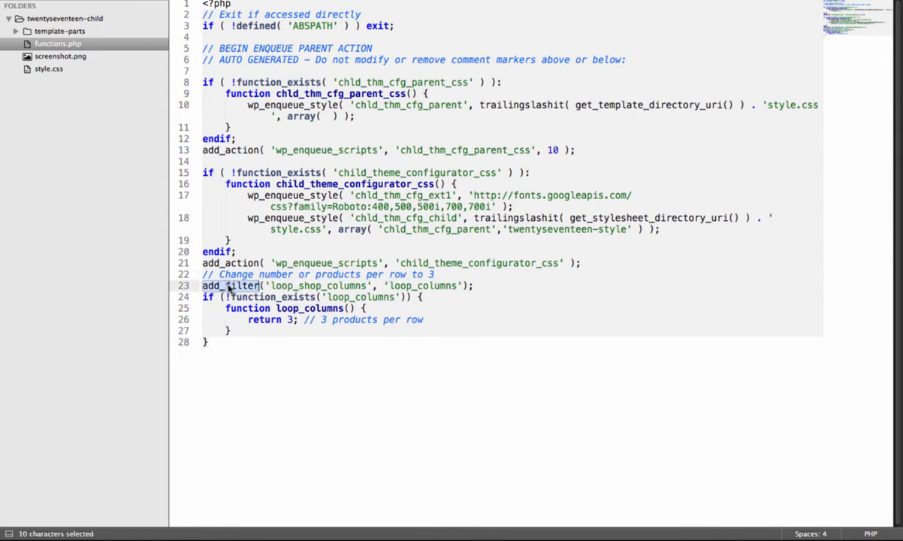
double_click(319, 285)
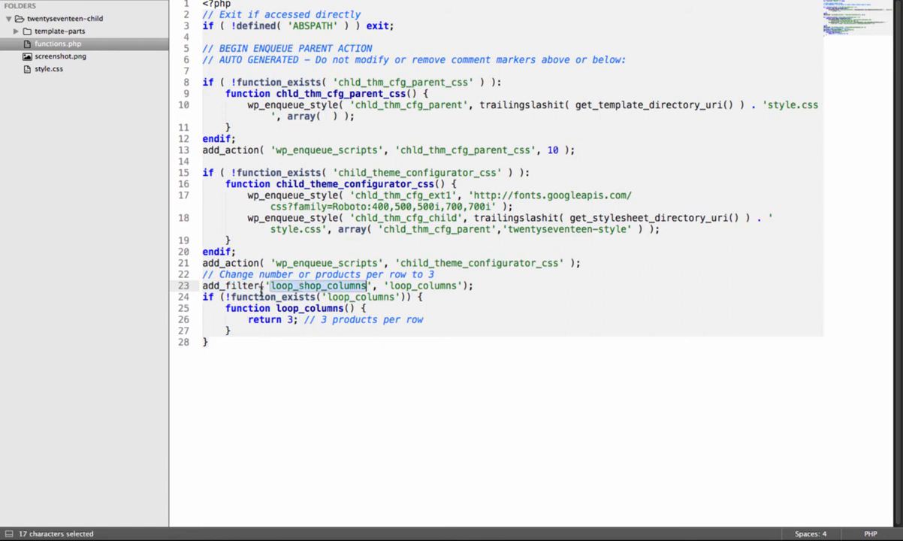
mouse_move(323, 291)
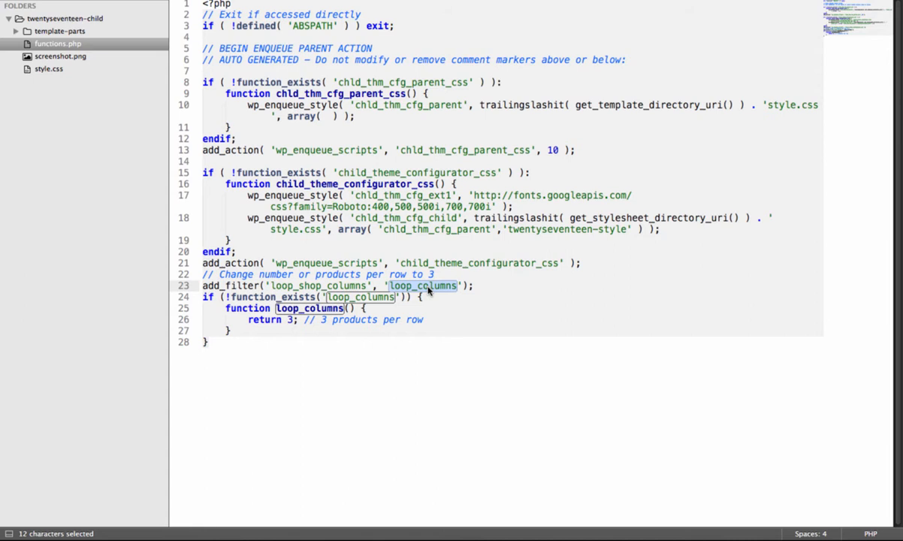
mouse_move(418, 292)
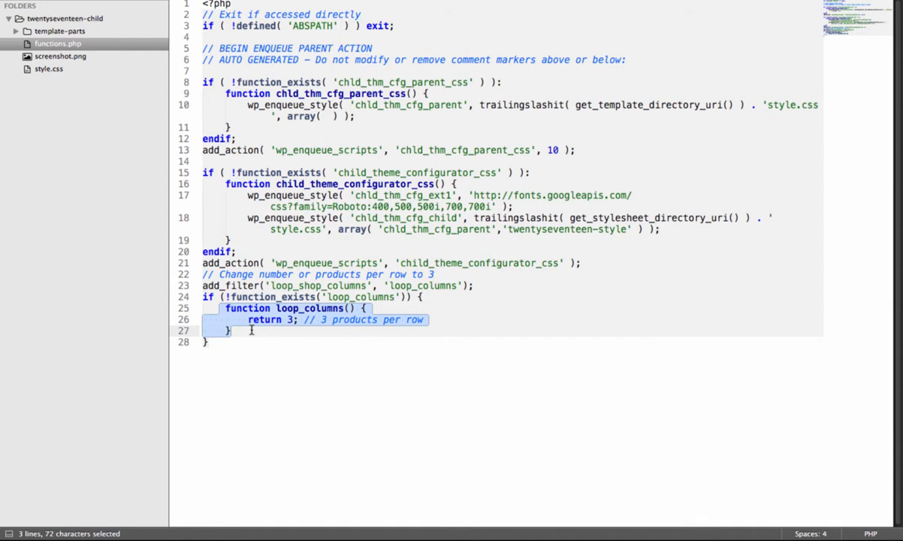
mouse_move(289, 323)
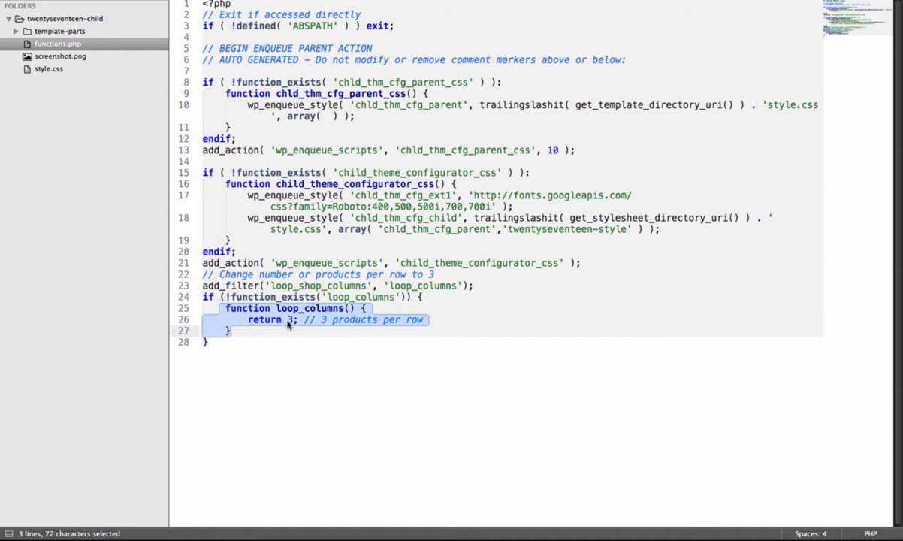
click(289, 318)
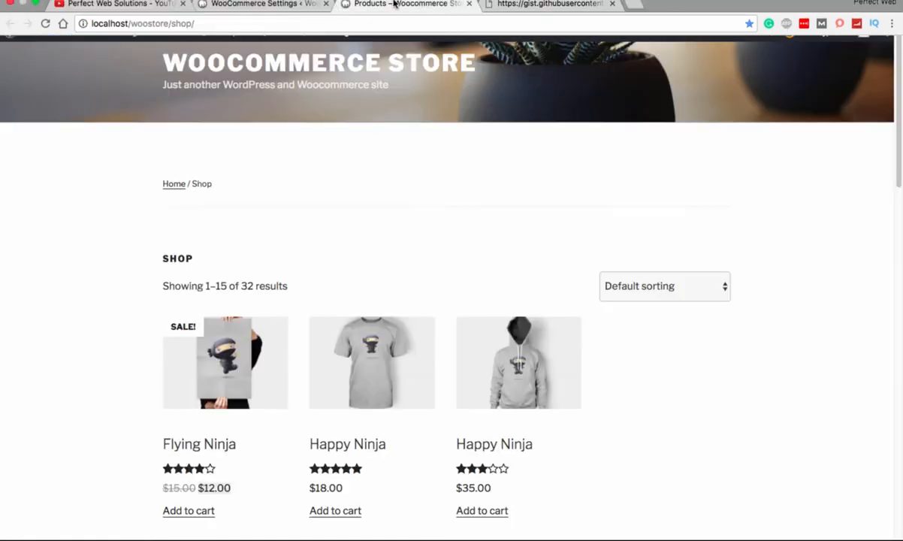
Scroll the reloaded shop page to check products now sit three per row.
scroll(down, 3)
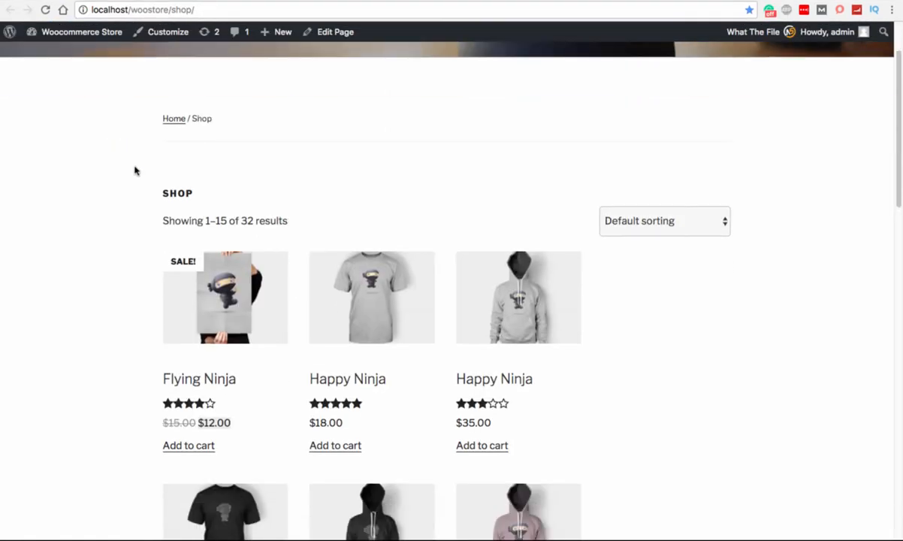
scroll(down, 3)
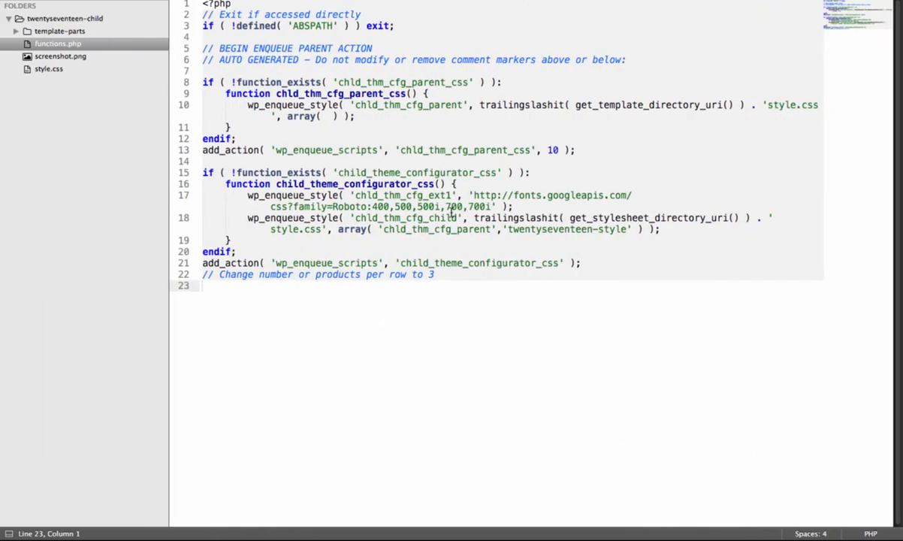
Add add_filter('loop_shop_columns', 'loop_columns'); beneath the products-per-row comment.
text(add_filter('loop_shop_columns', 'loop_columns');)
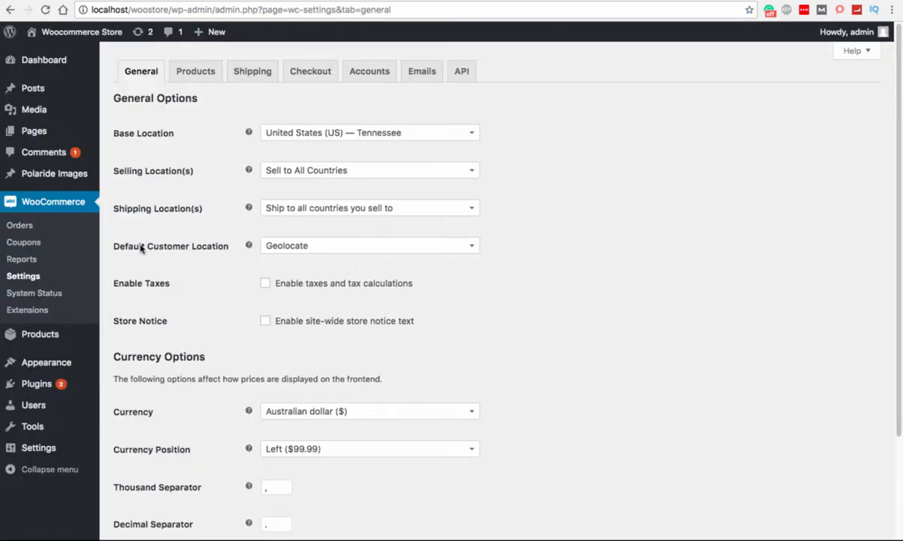
mouse_move(210, 286)
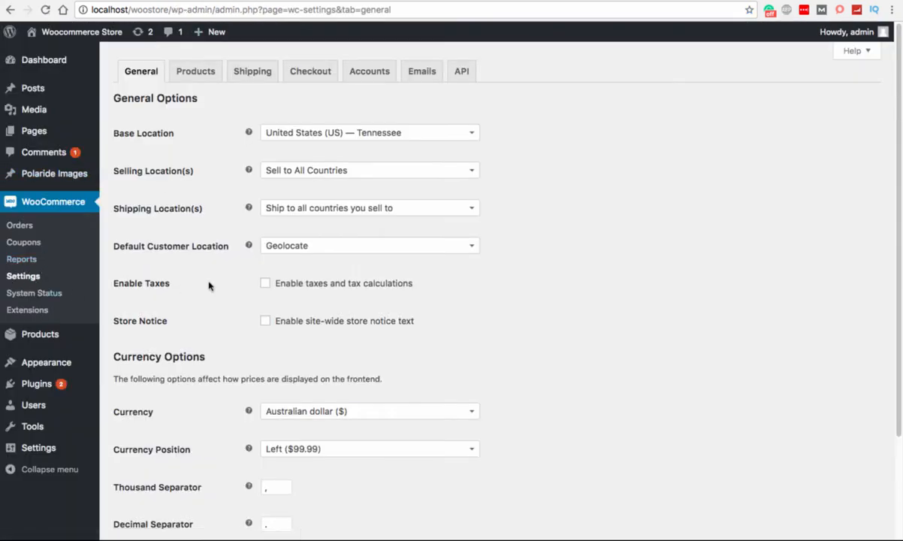
Show the Products > Display settings in WooCommerce and review the shop display options.
click(195, 71)
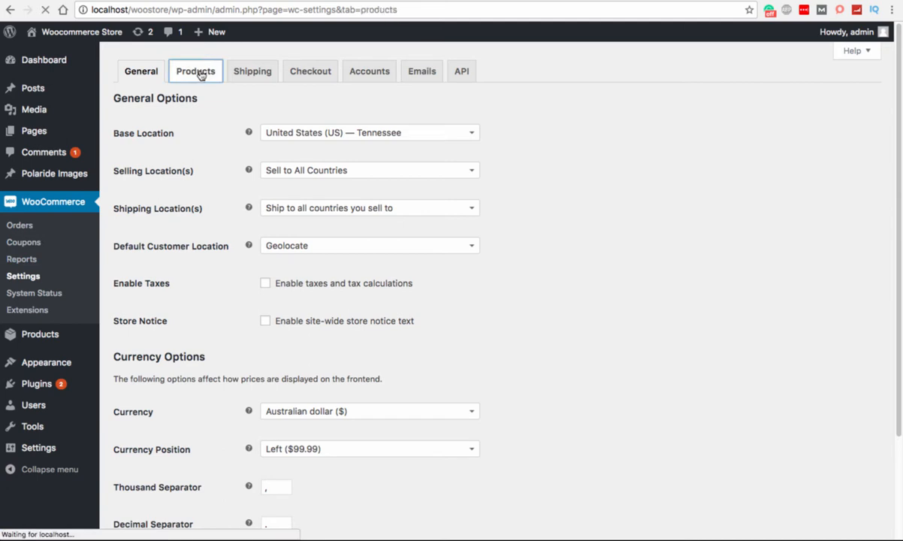
click(196, 71)
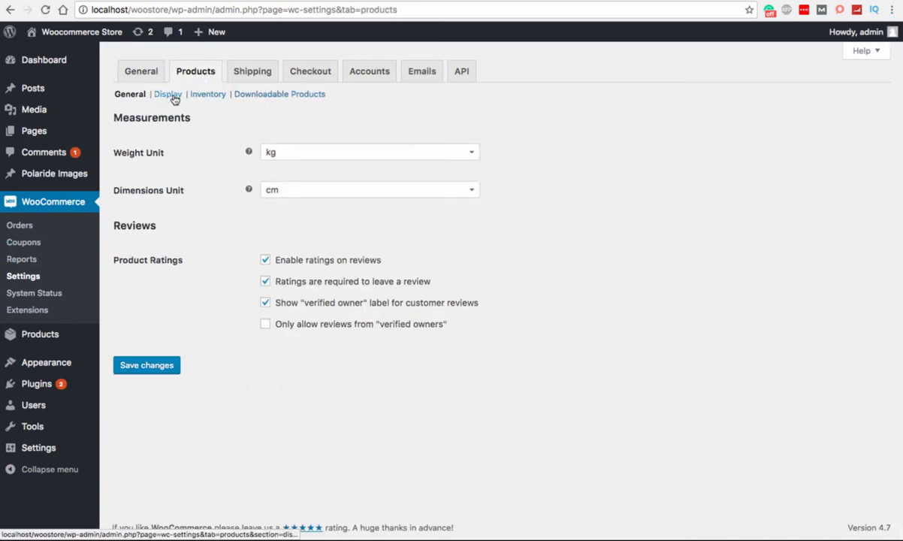
click(168, 93)
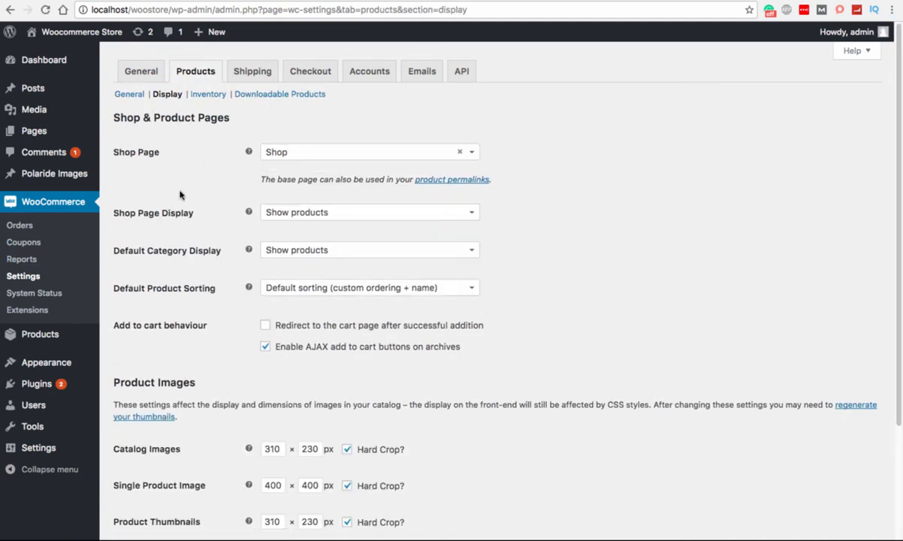
scroll(down, 3)
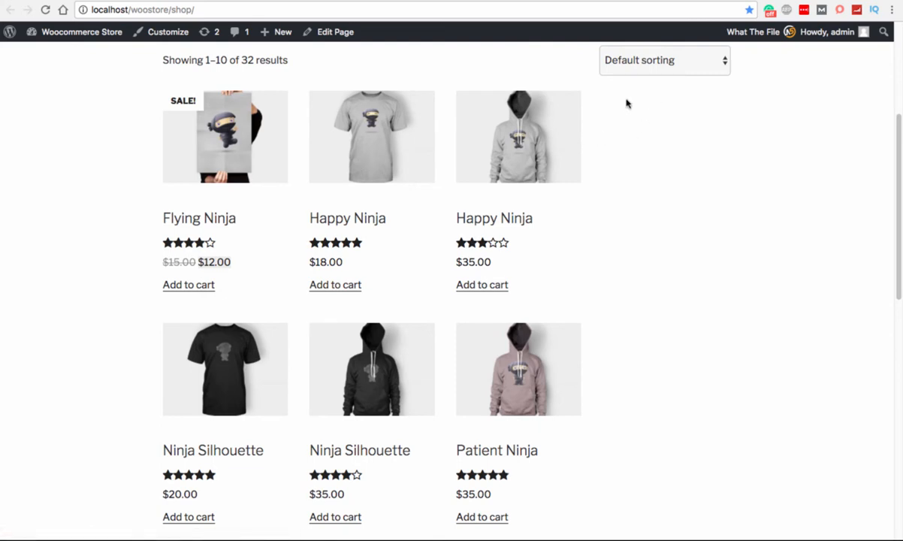
mouse_move(637, 122)
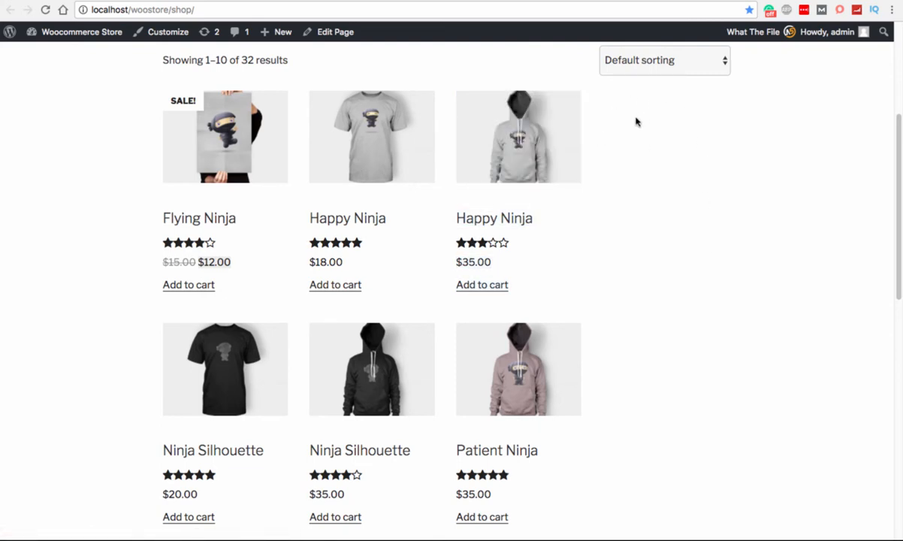
mouse_move(590, 85)
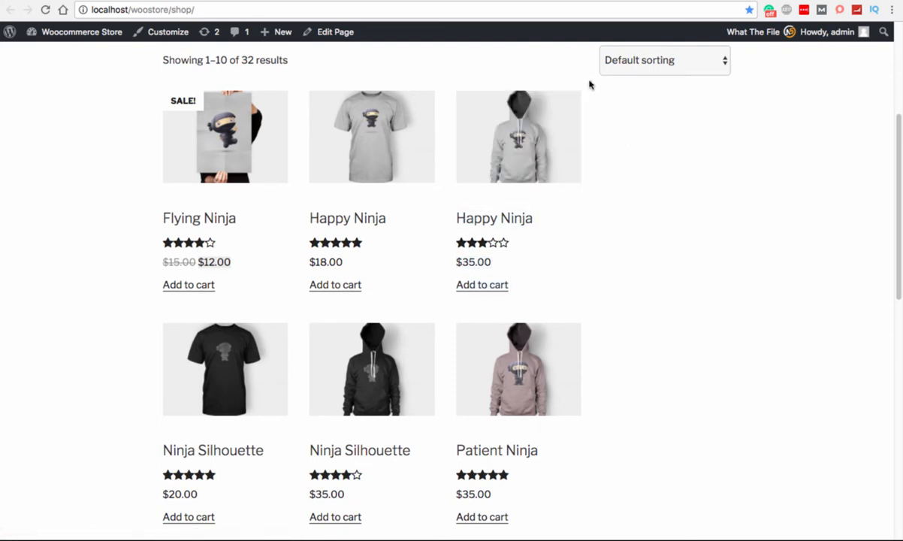
mouse_move(709, 150)
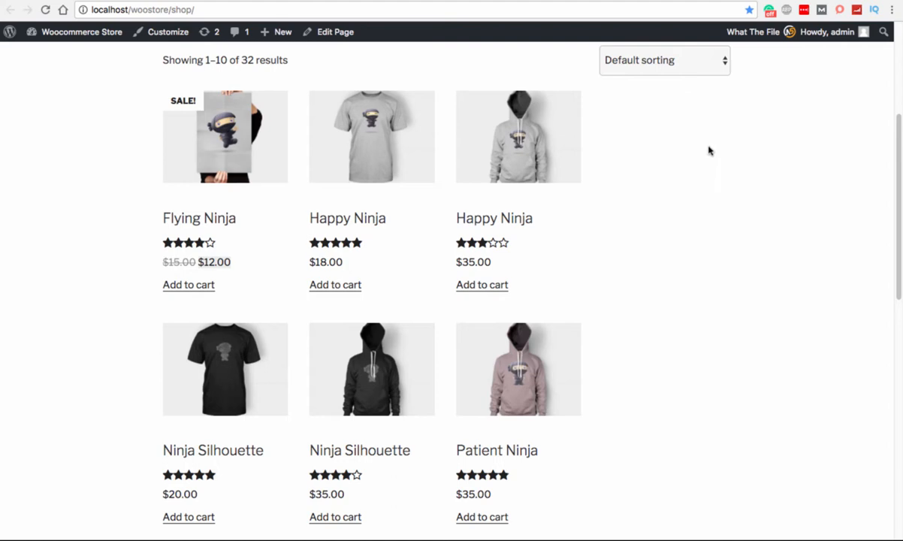
mouse_move(771, 152)
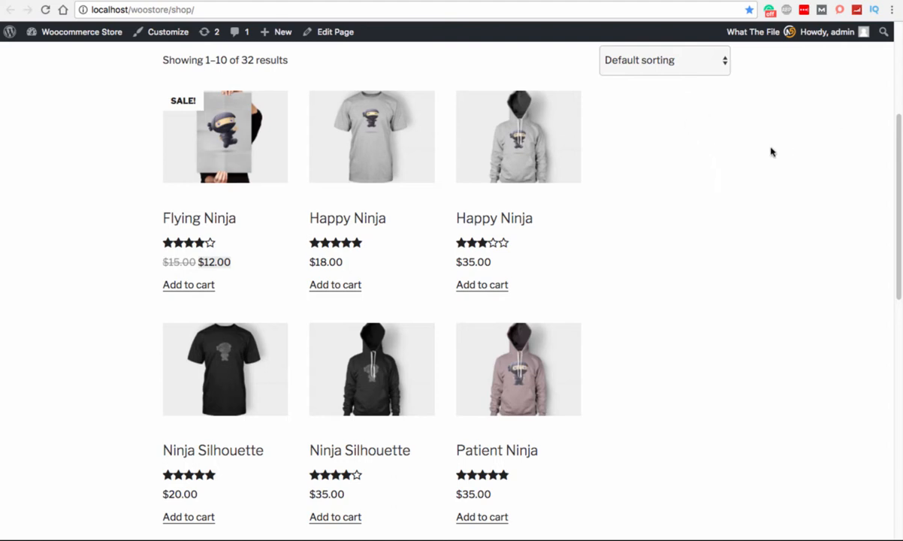
mouse_move(695, 209)
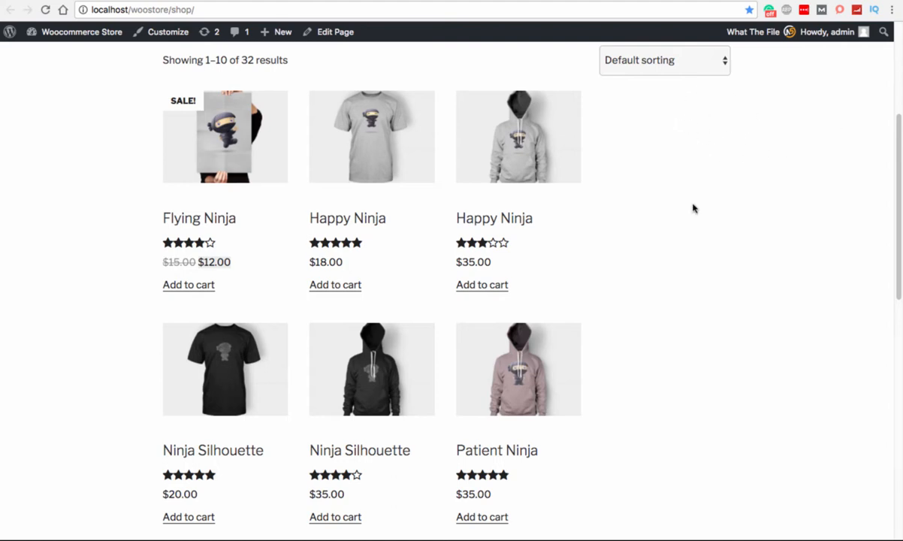
mouse_move(694, 218)
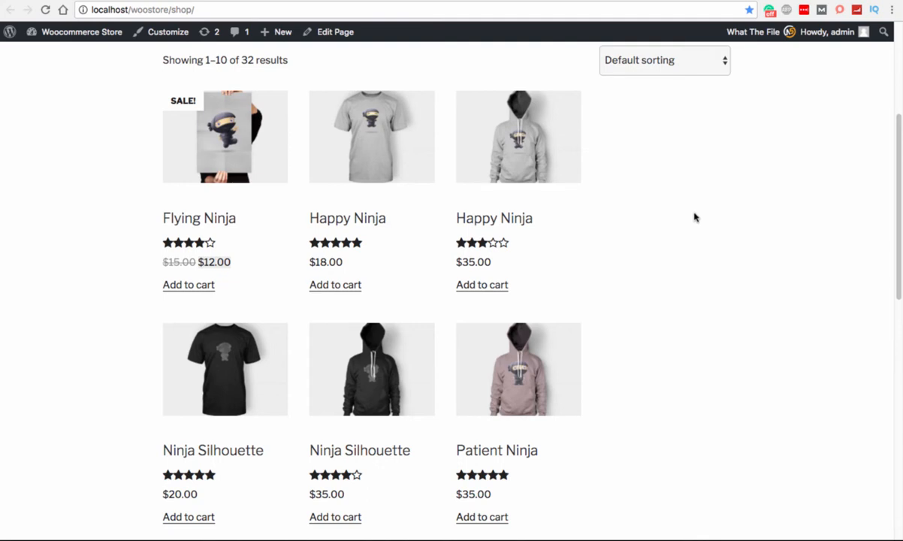
mouse_move(542, 140)
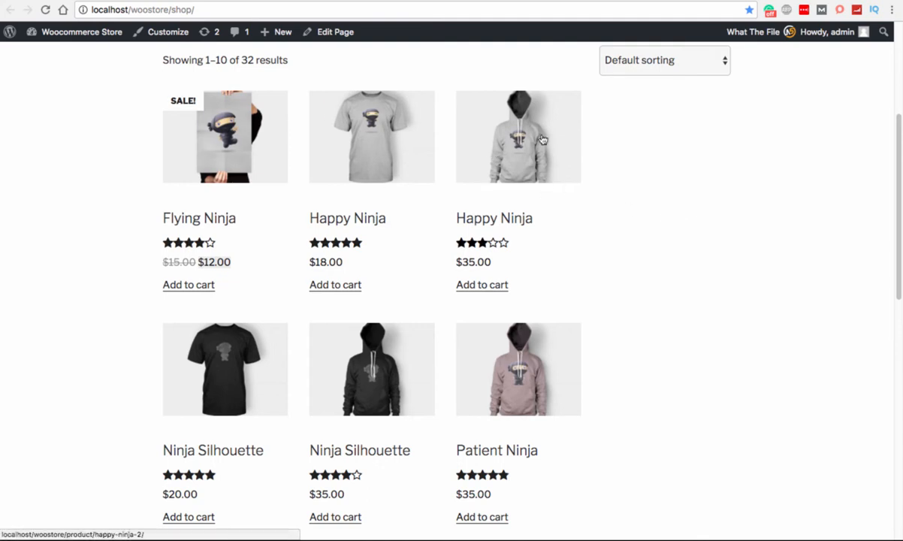
mouse_move(429, 149)
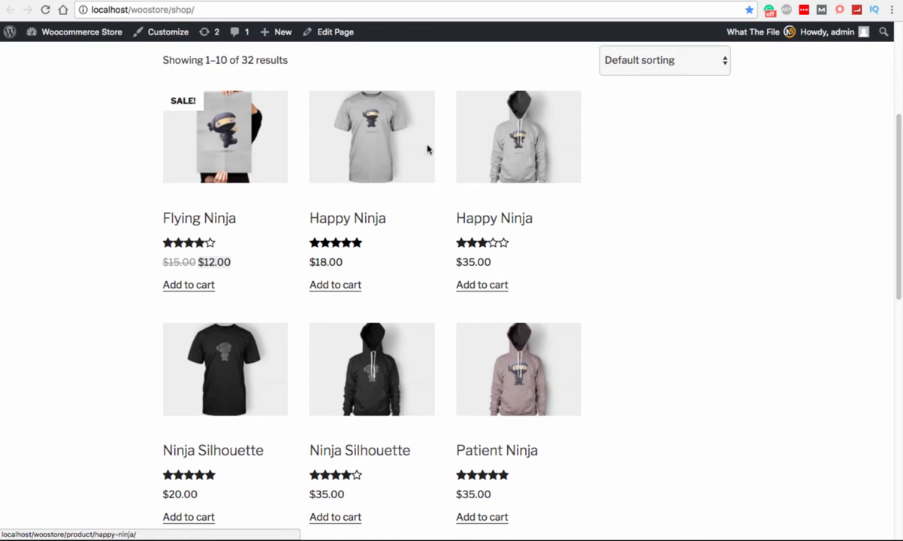
Inspect a product item and raise the li.product width to 30.75% in DevTools Styles.
right_click(535, 127)
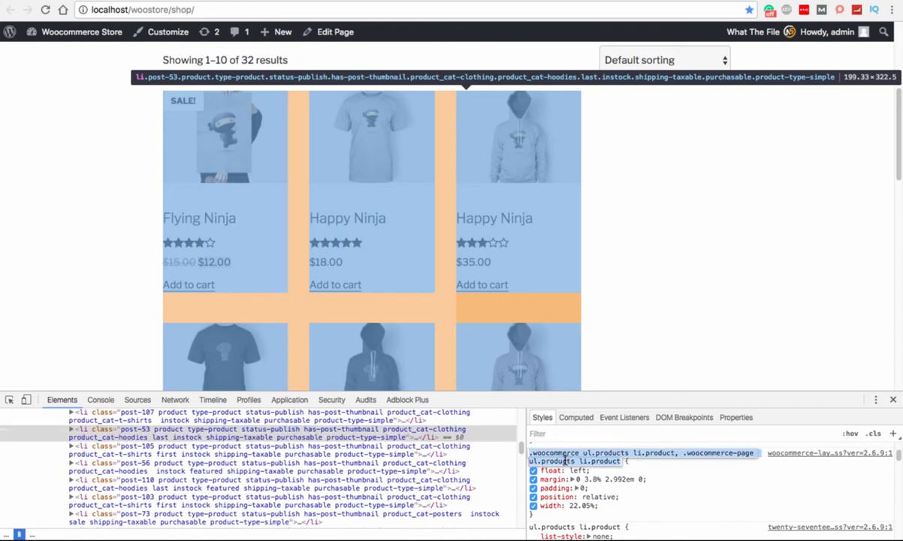
right_click(586, 452)
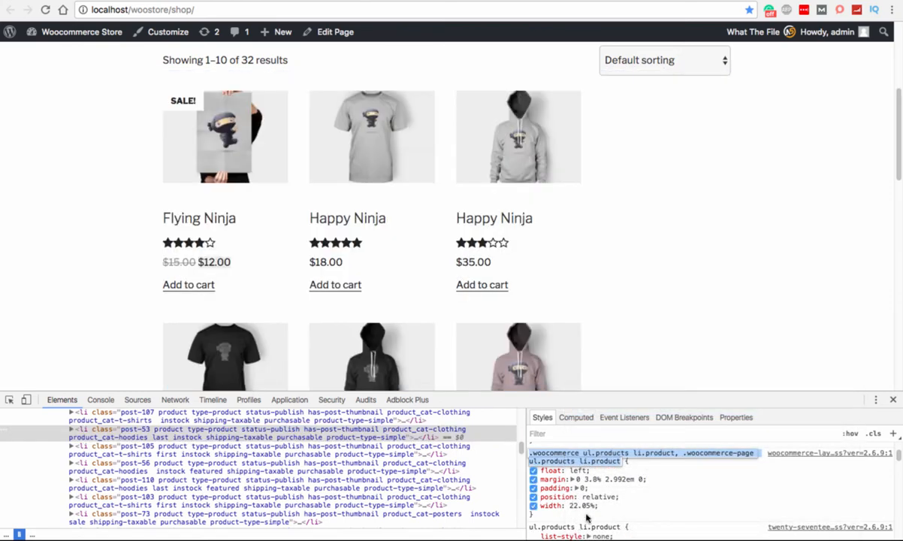
click(583, 505)
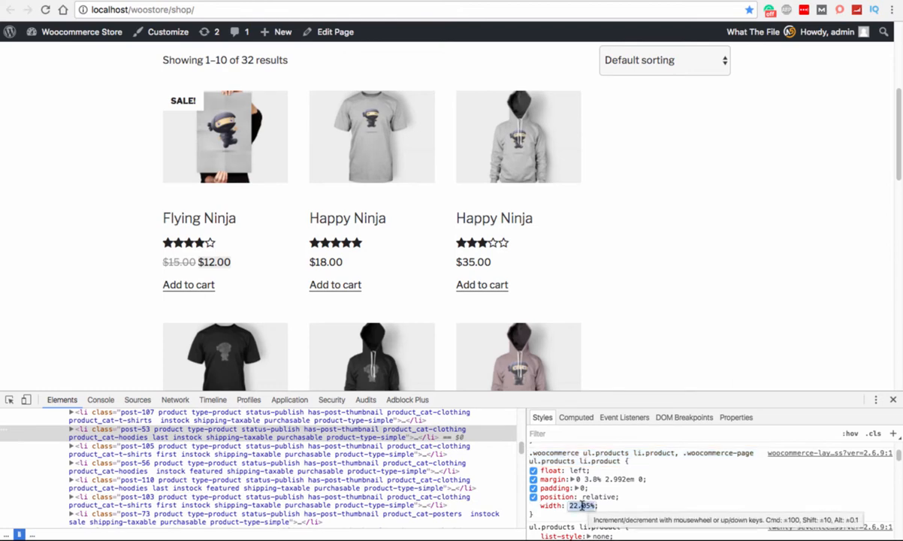
key(up)
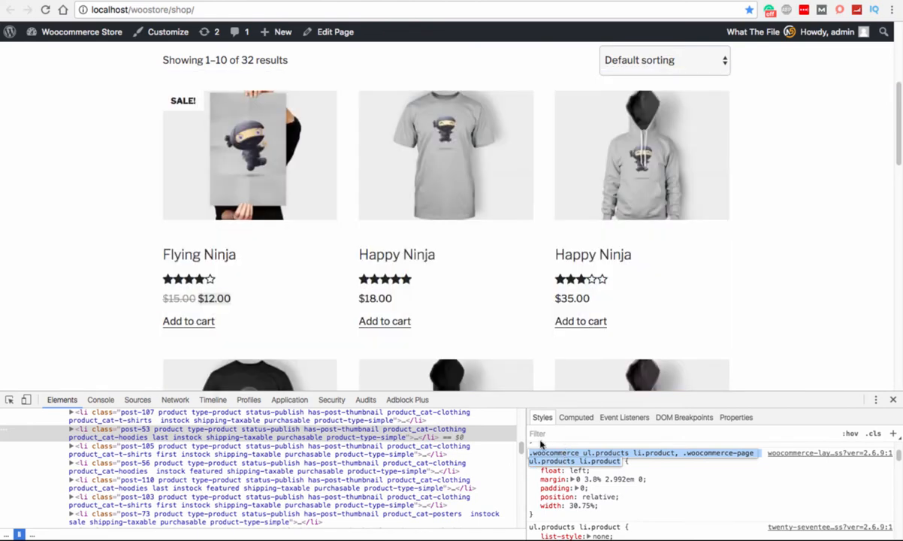
mouse_move(132, 155)
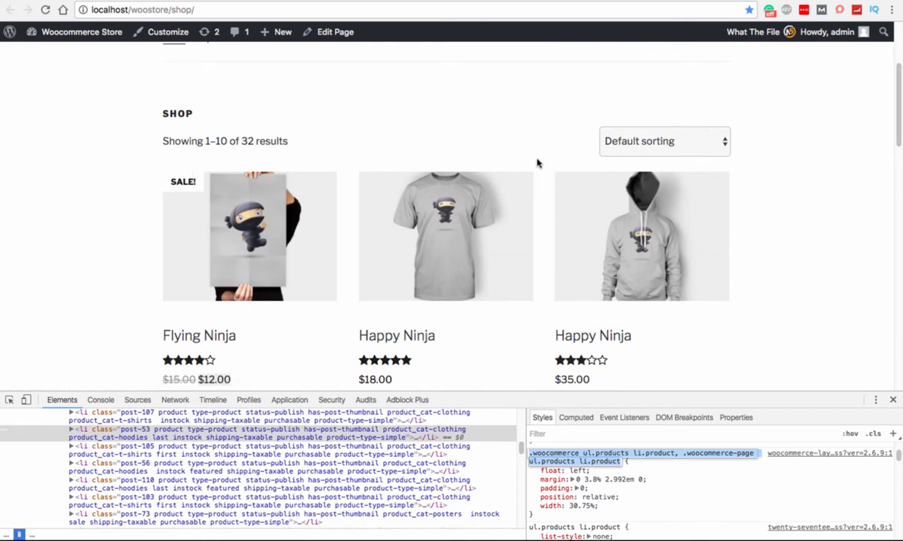
mouse_move(523, 147)
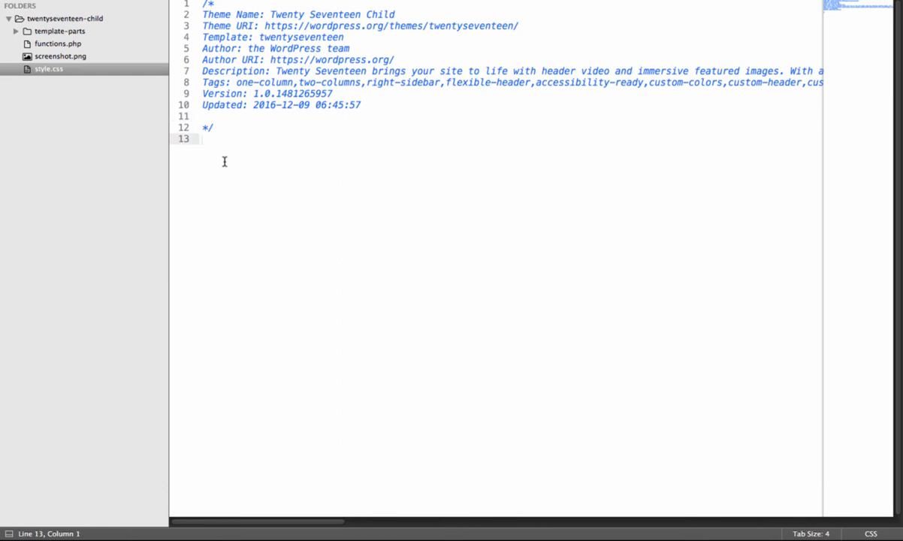
Write a style.css rule giving .woocommerce ul.products li.product width:30% !important and save it.
text(.woocommerce ul.products li.product, .woocommerce-page ul.products li.product)
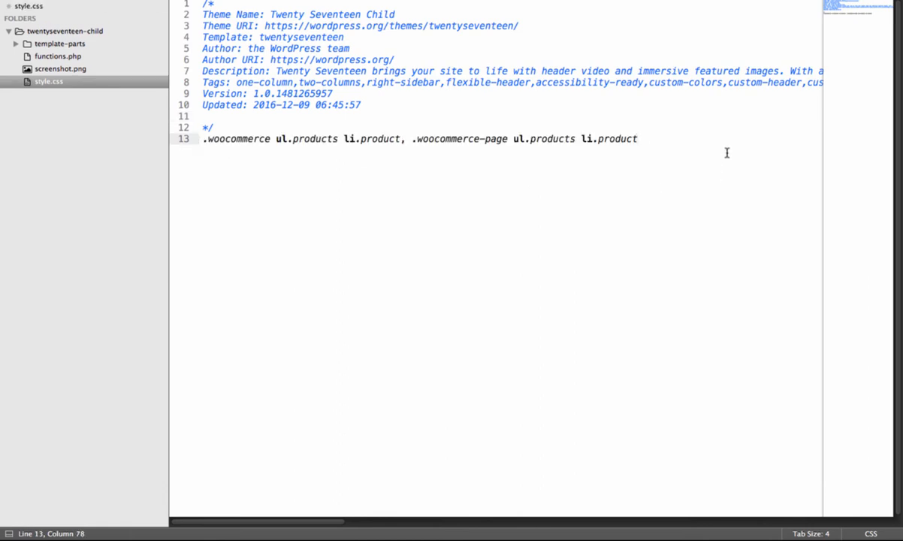
text({width)
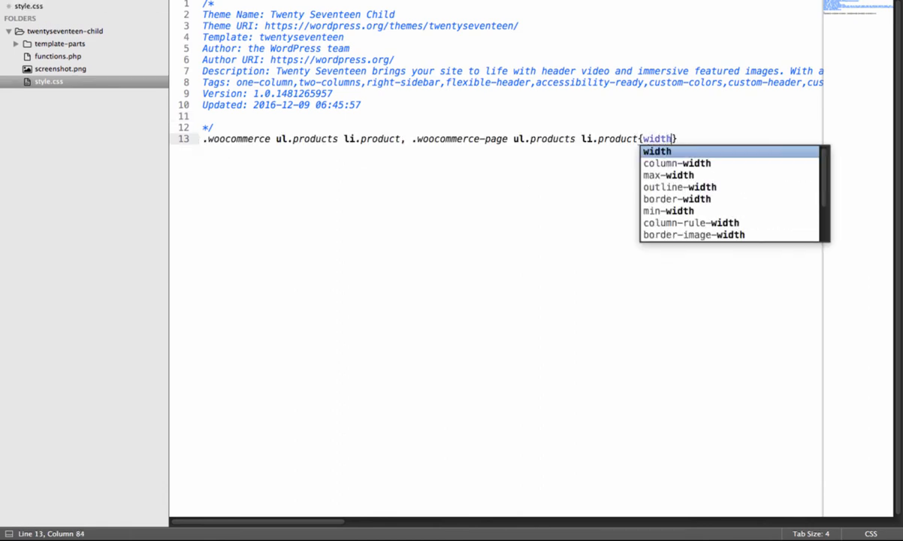
text(:30%;)
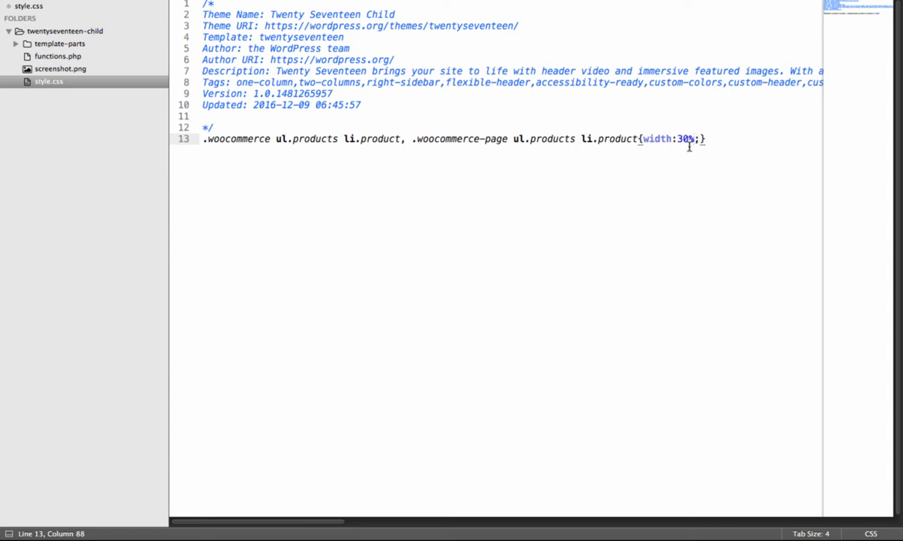
mouse_move(691, 147)
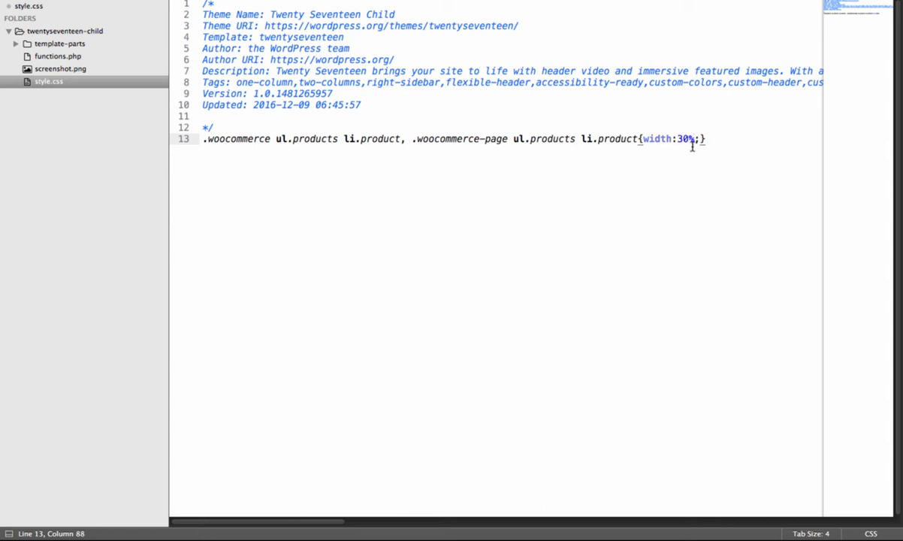
text(!)
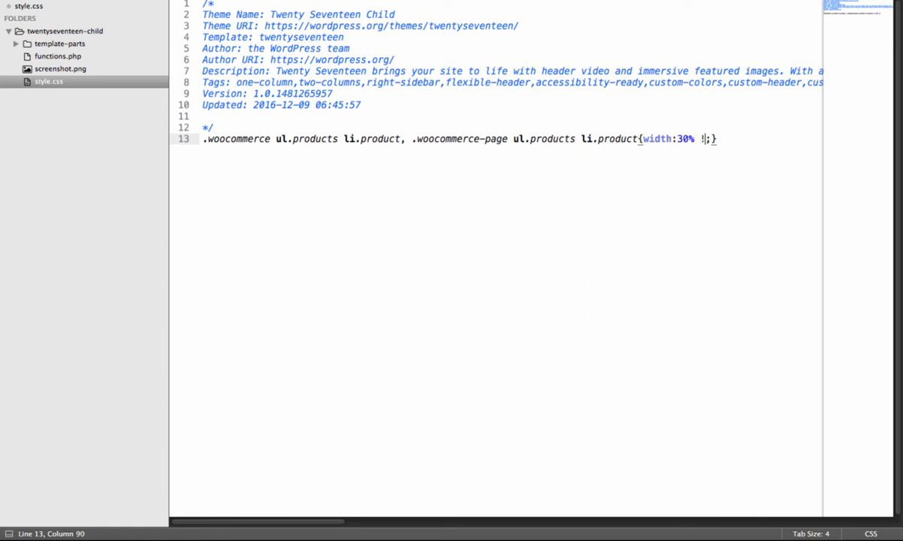
text(important)
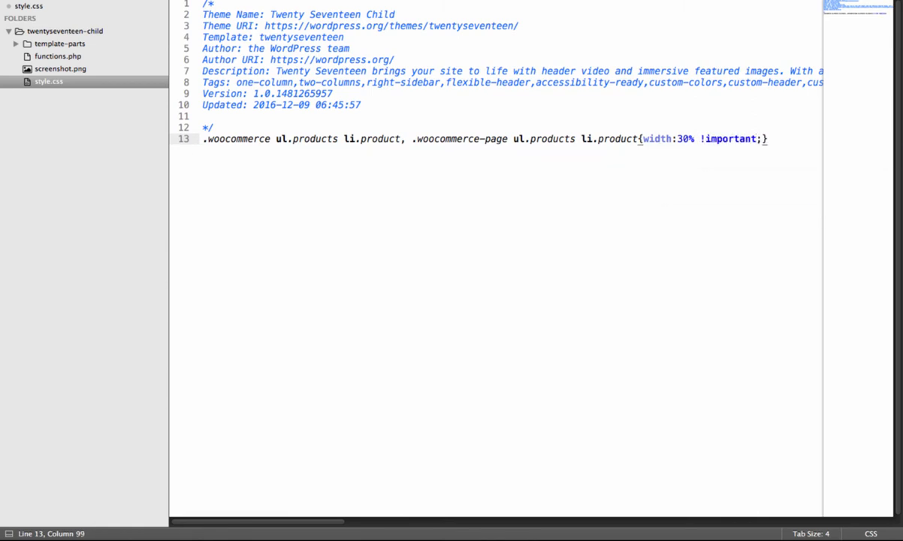
key(backspace)
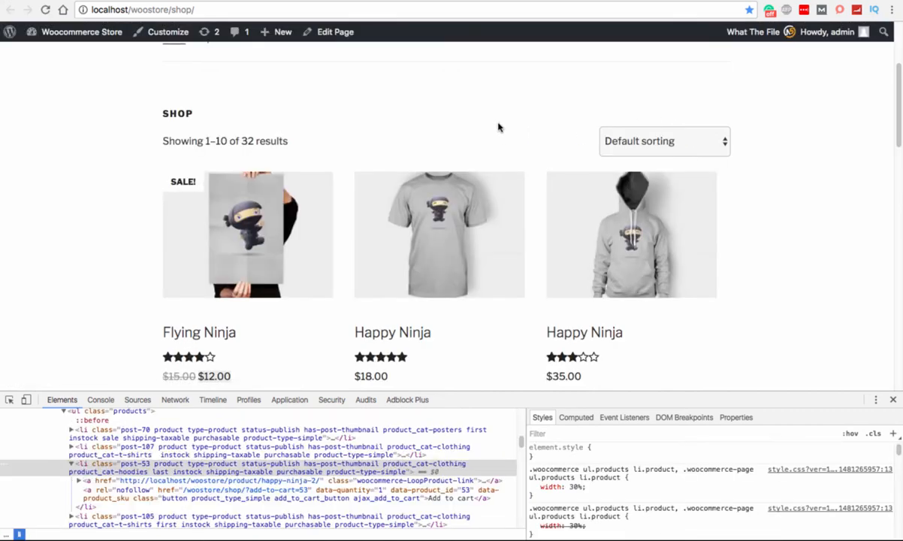
Scroll down and back up the shop page to review the three-per-row product grid.
scroll(down, 3)
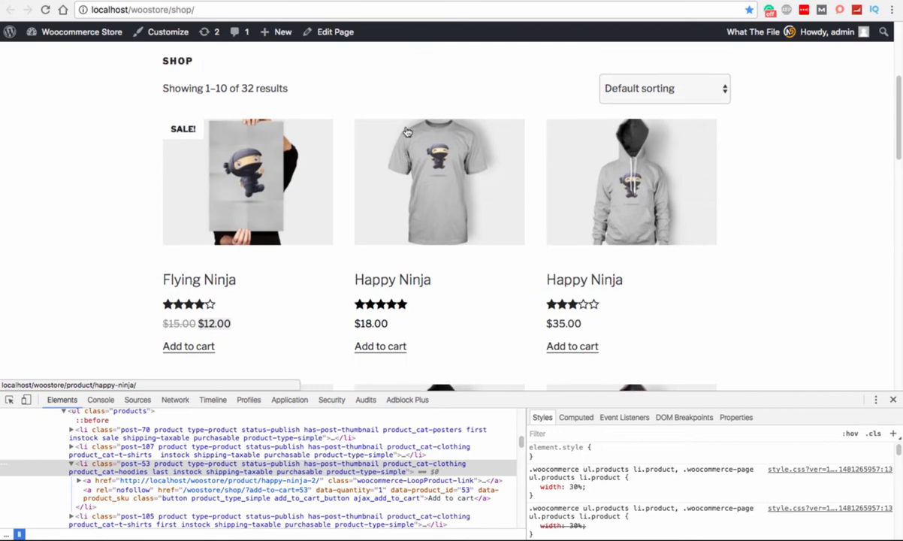
scroll(down, 3)
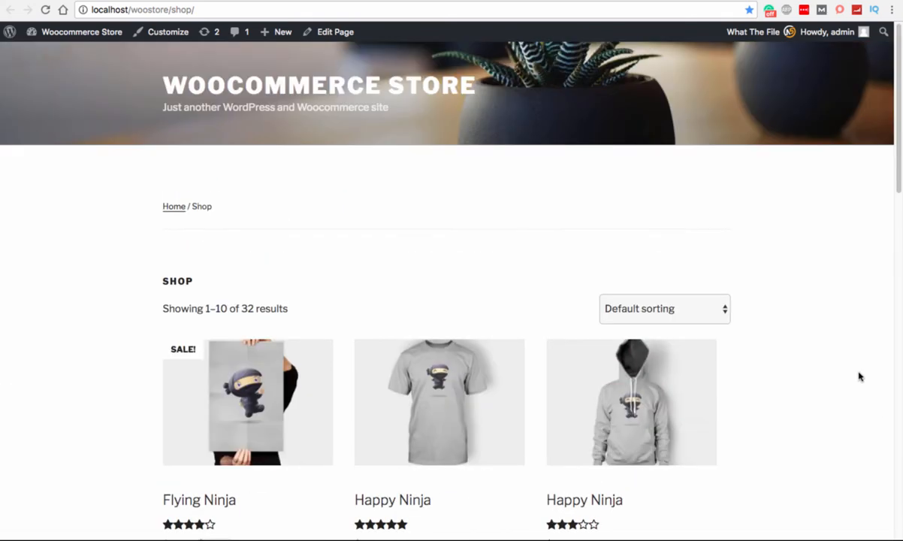
scroll(down, 3)
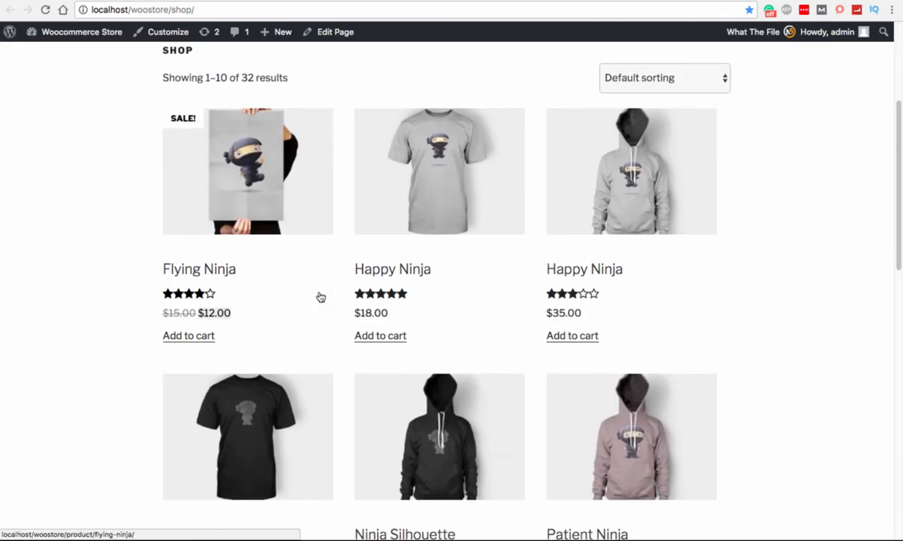
scroll(down, 3)
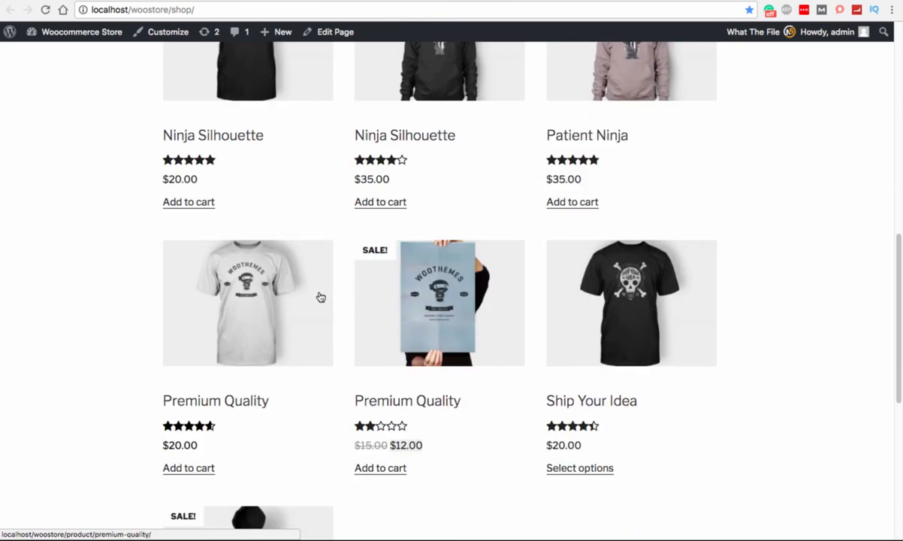
scroll(down, 3)
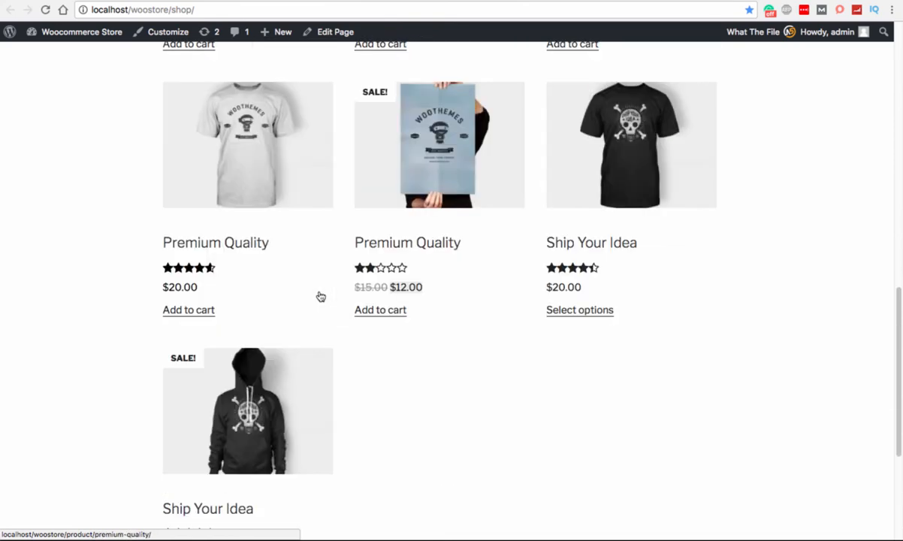
scroll(down, 3)
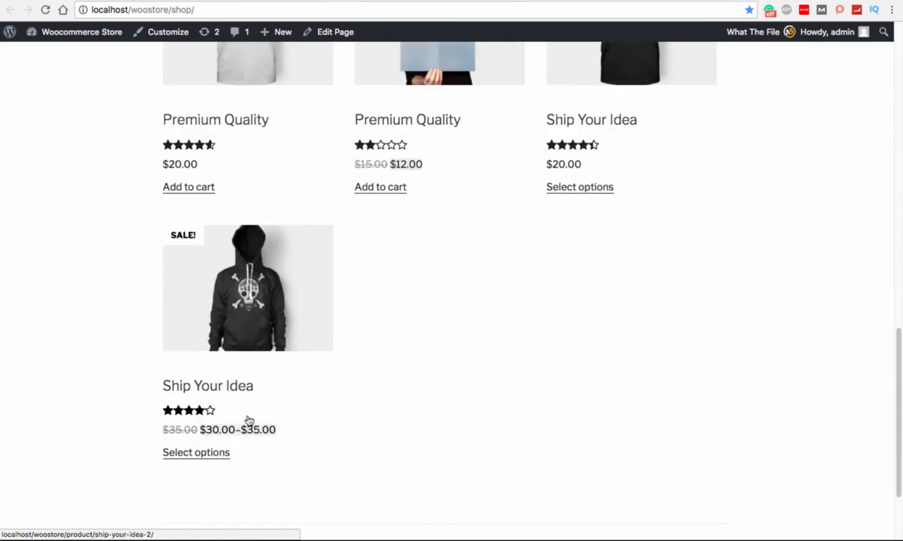
scroll(down, 3)
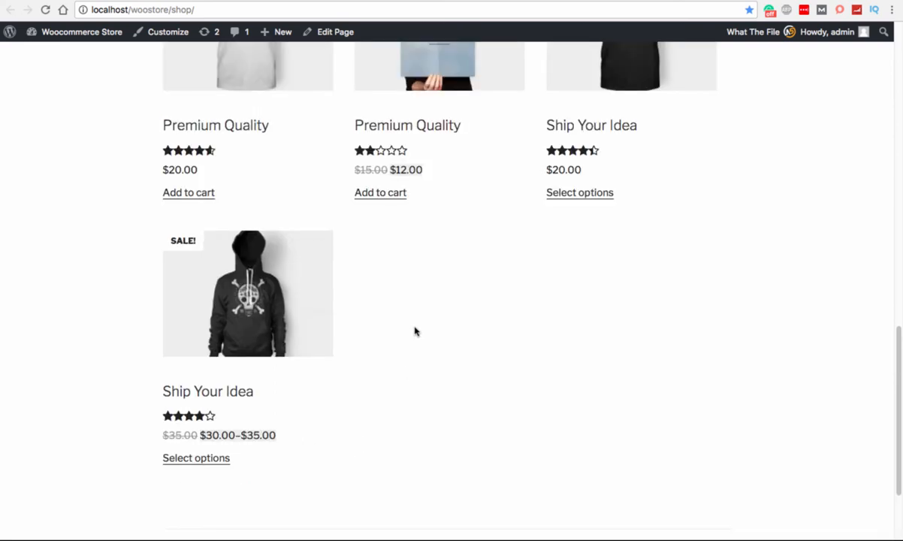
mouse_move(295, 264)
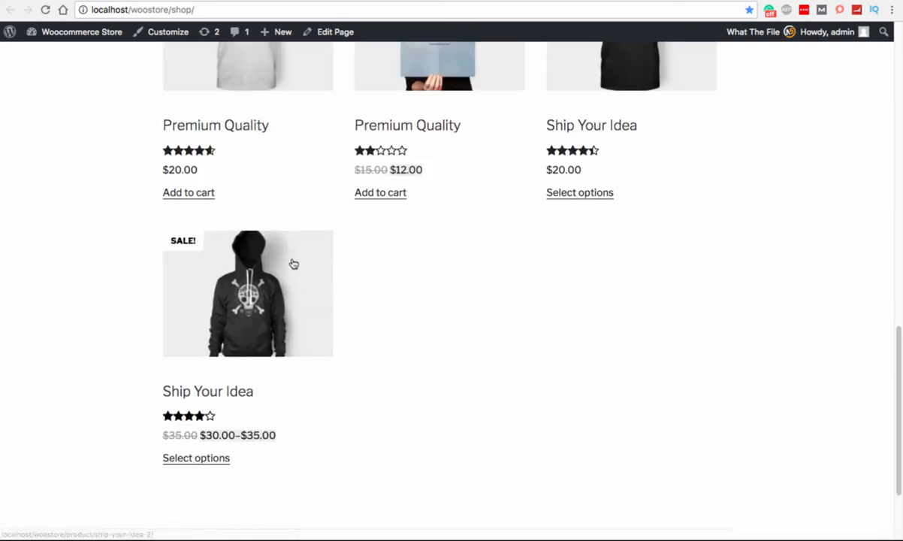
mouse_move(117, 326)
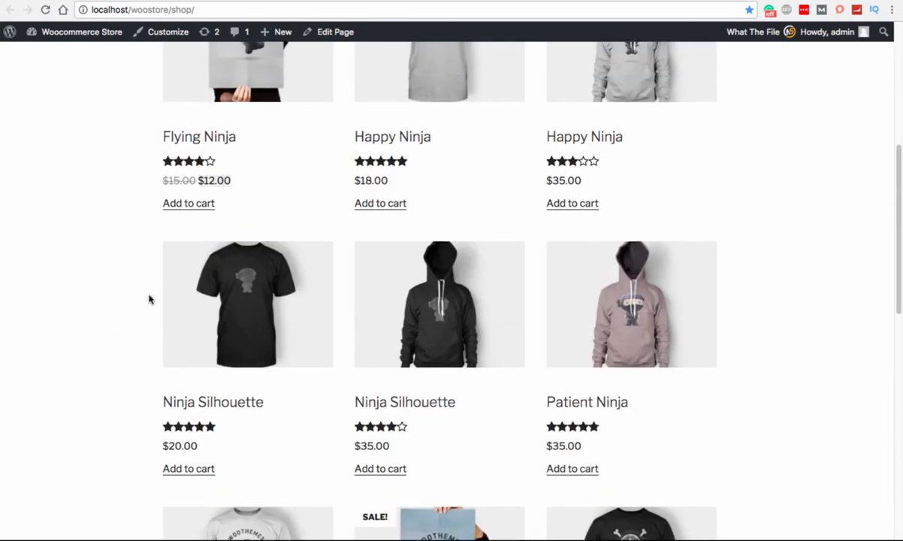
scroll(up, 3)
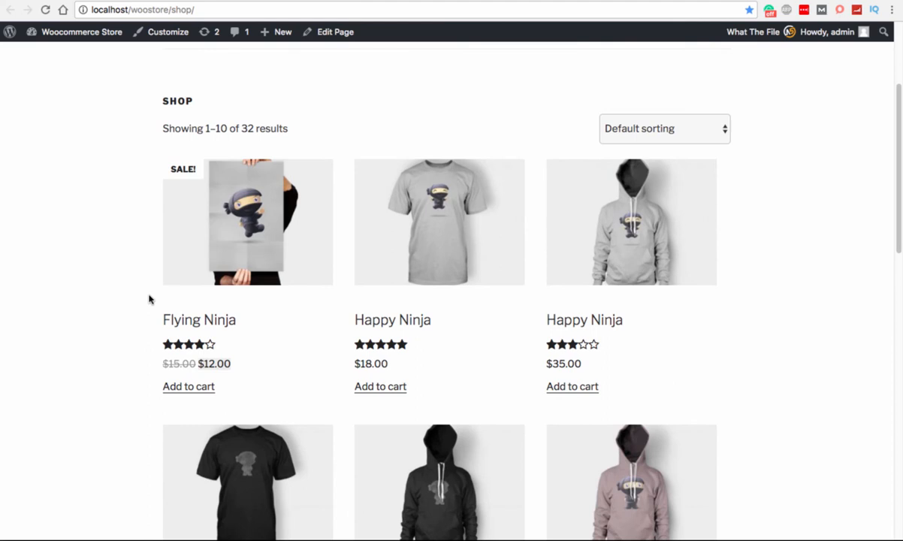
mouse_move(156, 147)
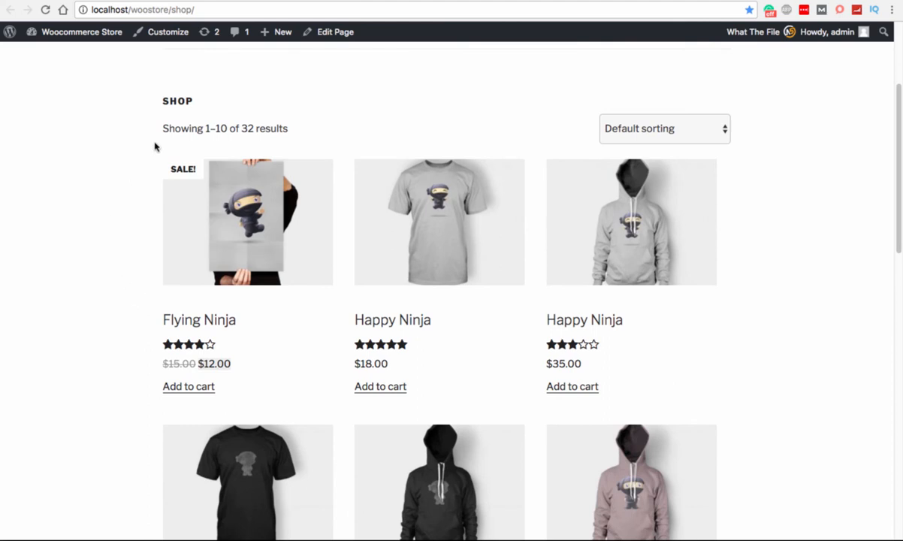
mouse_move(54, 154)
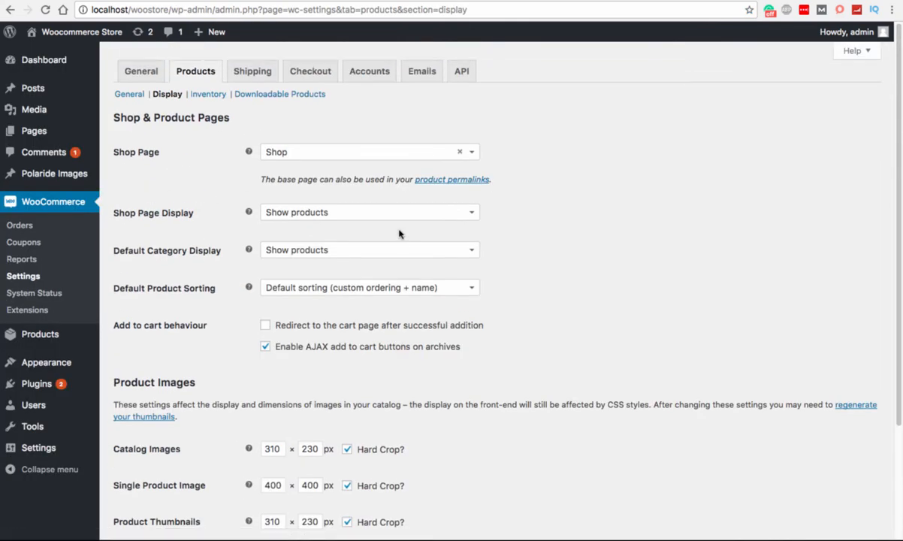
Show the General section under WooCommerce > Settings > Products.
click(129, 93)
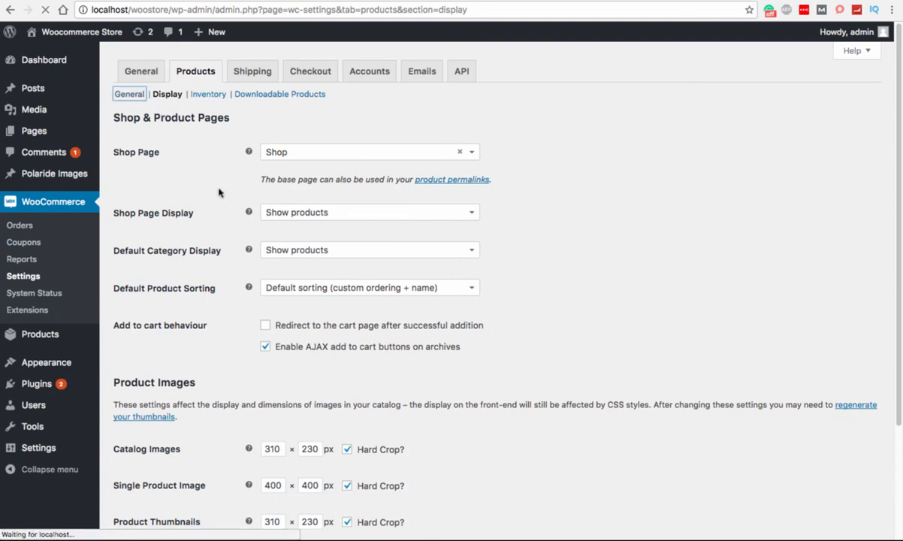
click(130, 93)
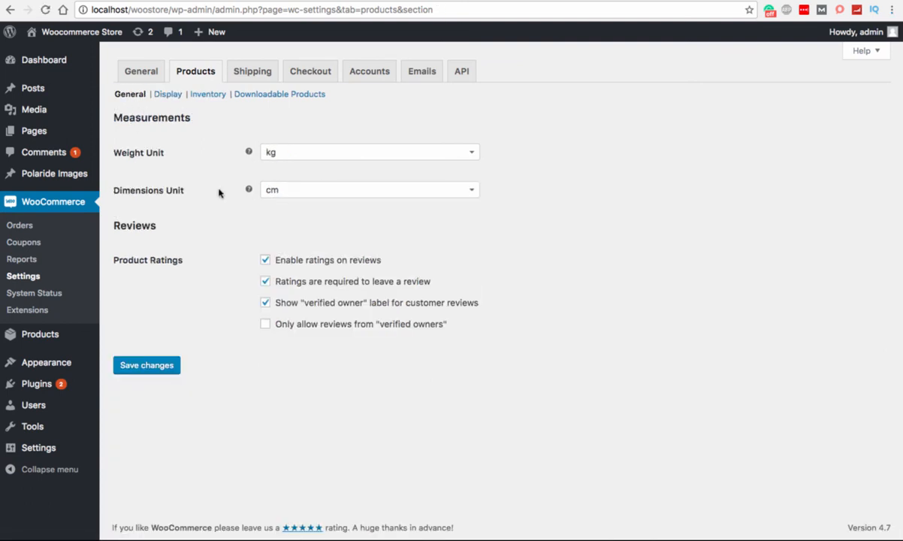
mouse_move(359, 274)
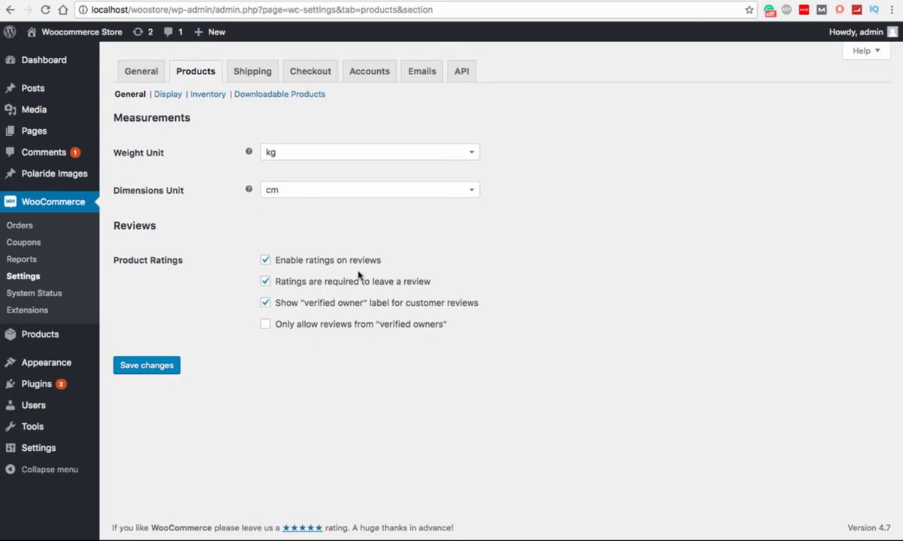
mouse_move(337, 176)
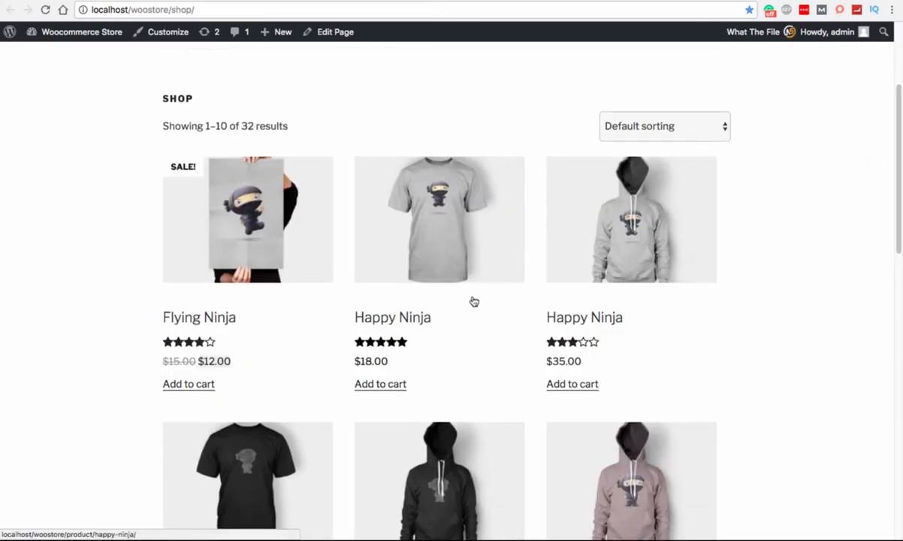
Page through the shop's product pagination and review the three-per-row rows.
scroll(down, 3)
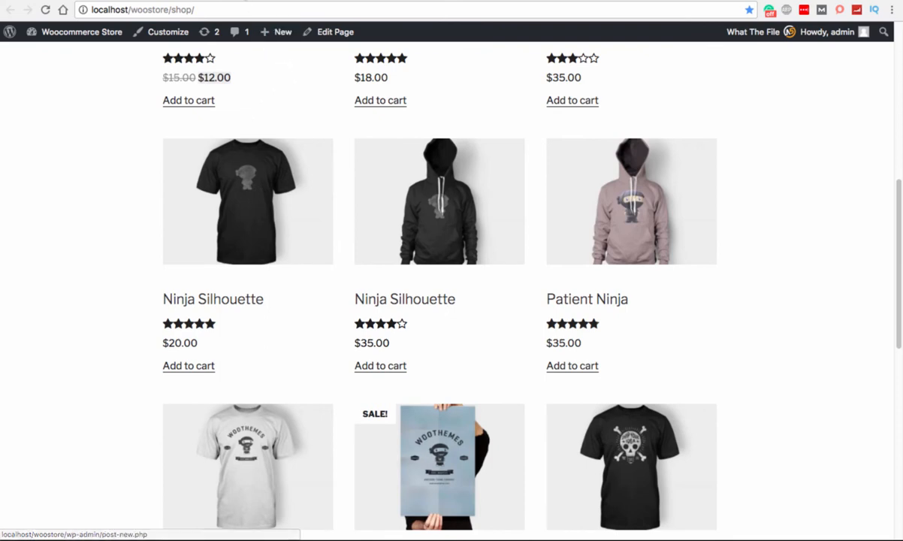
mouse_move(403, 166)
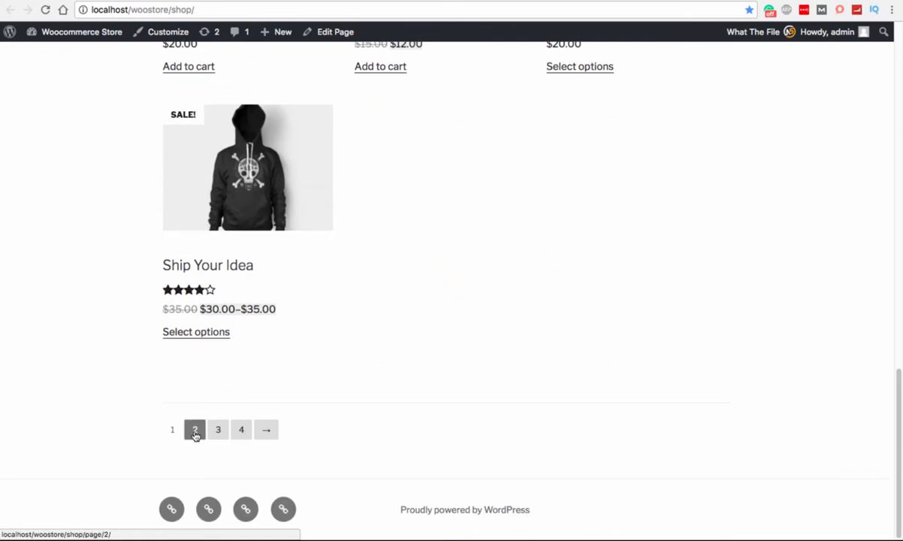
click(196, 430)
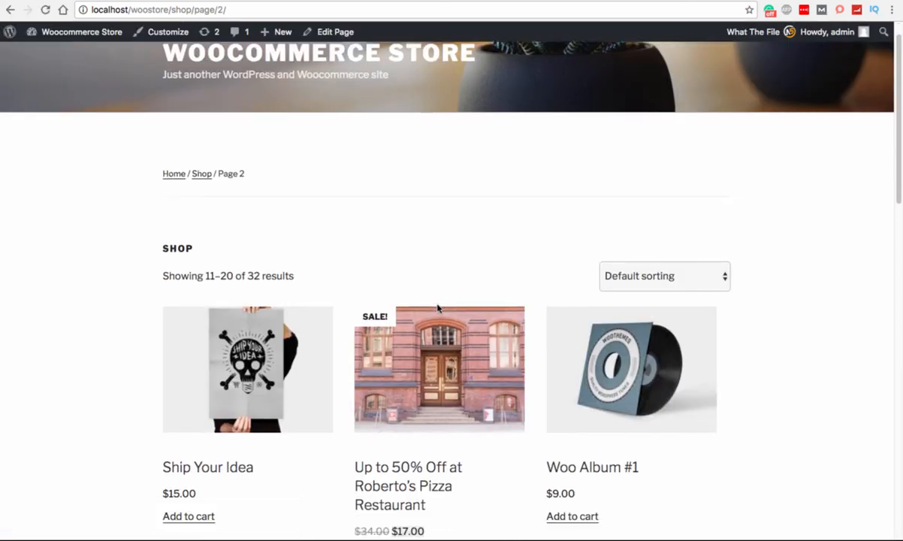
scroll(down, 3)
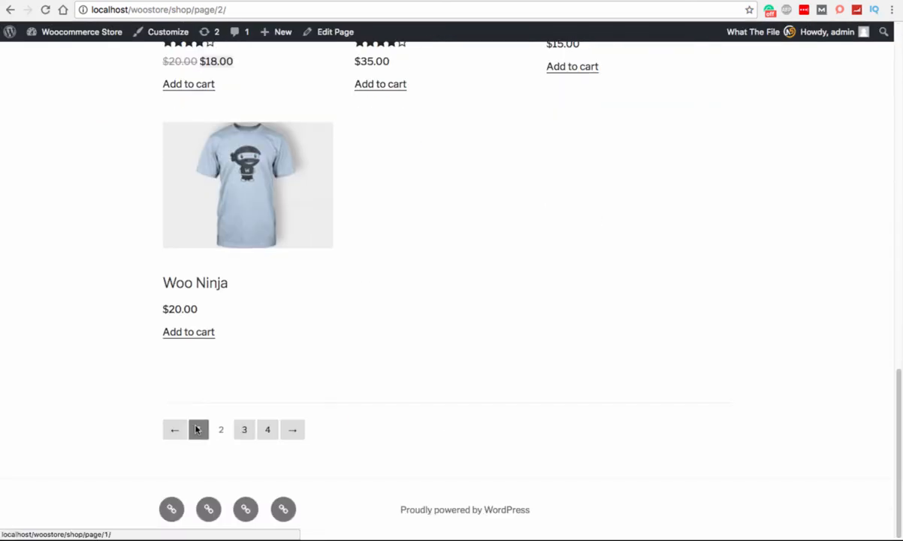
click(174, 430)
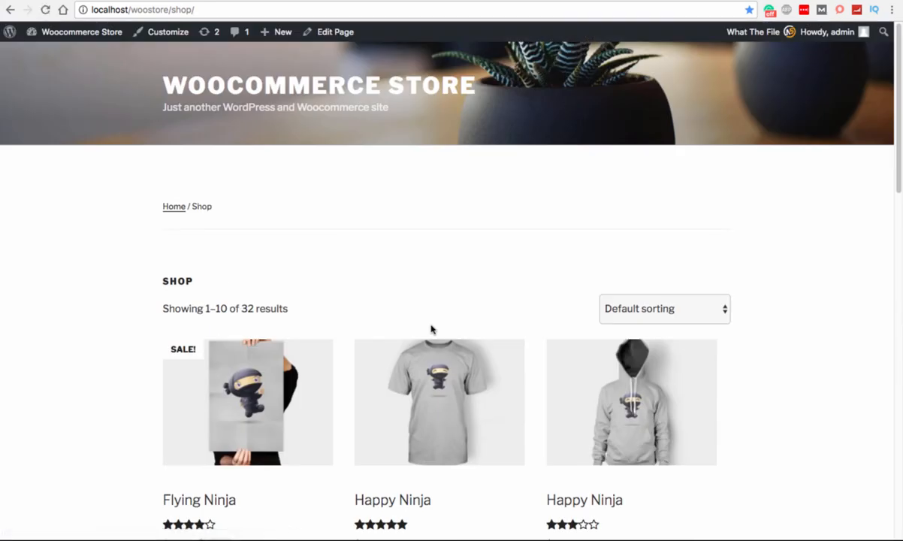
scroll(down, 3)
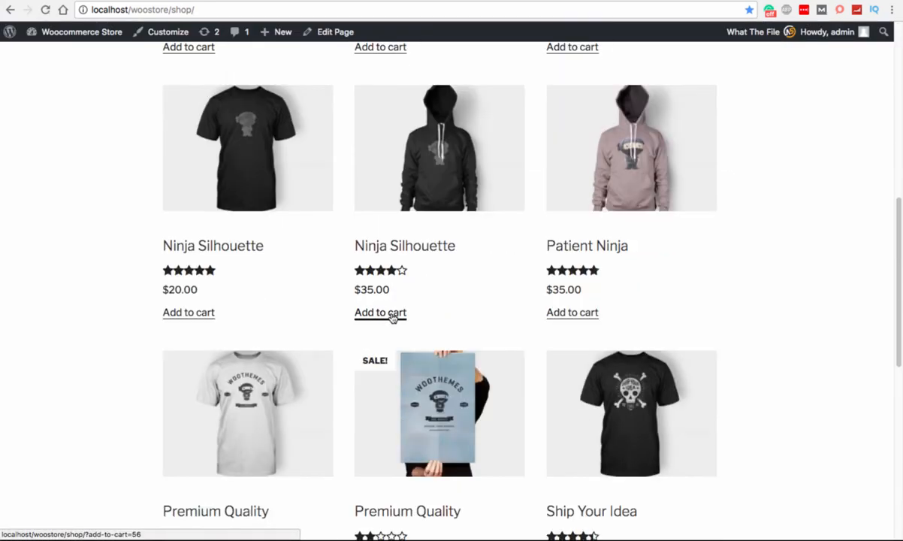
scroll(down, 3)
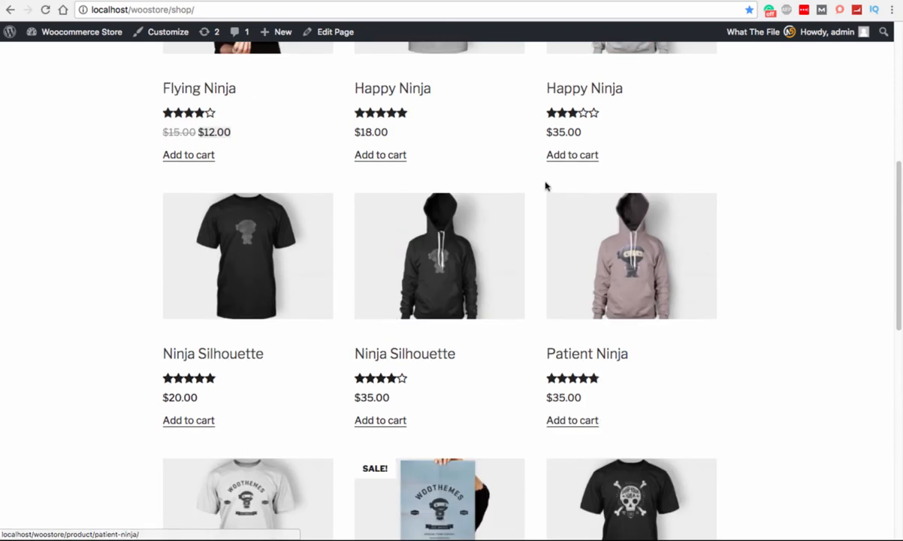
scroll(down, 3)
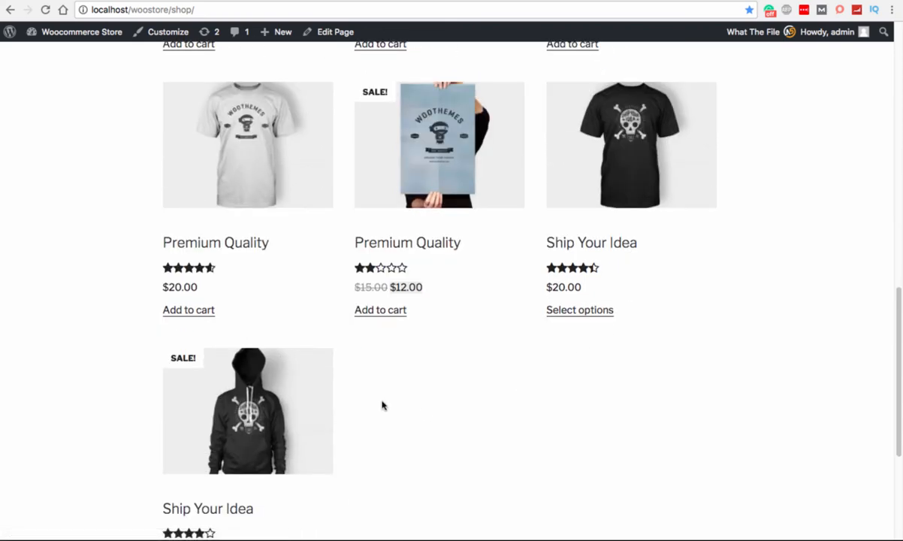
mouse_move(613, 417)
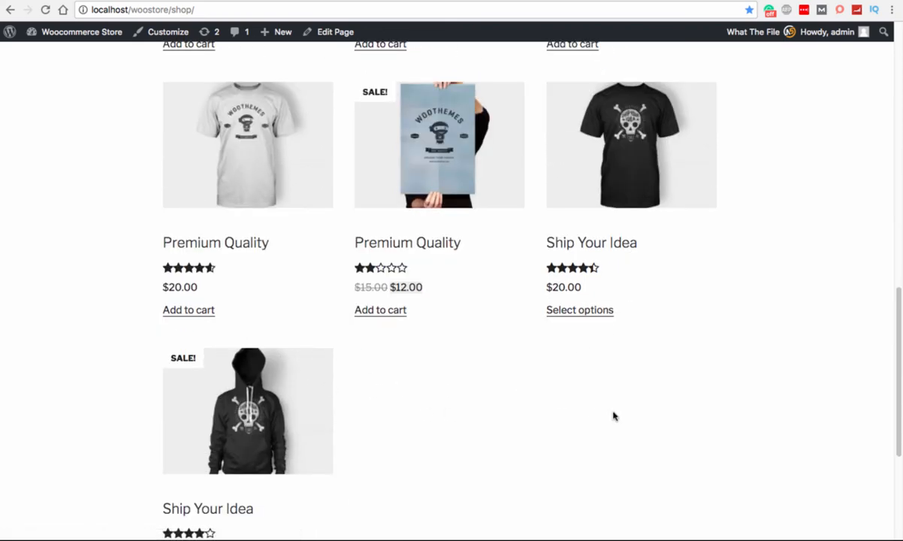
mouse_move(371, 182)
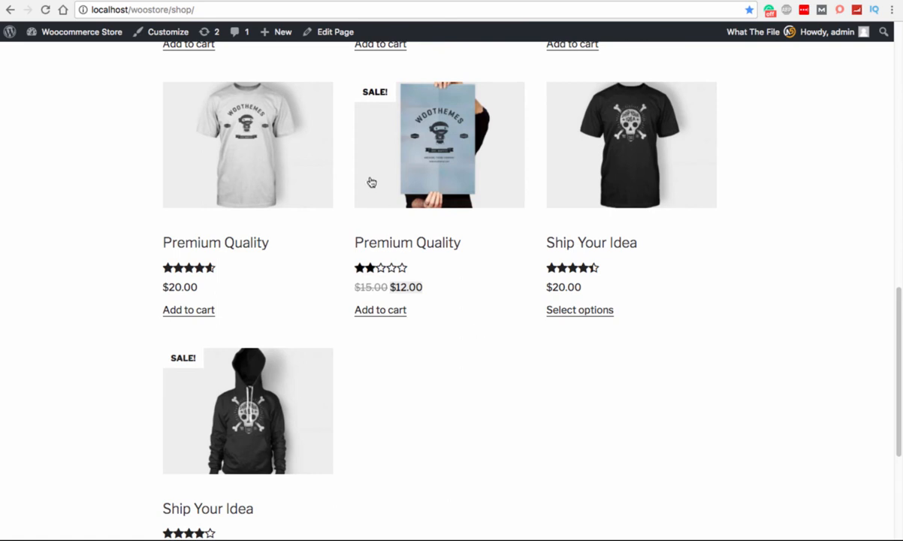
mouse_move(434, 339)
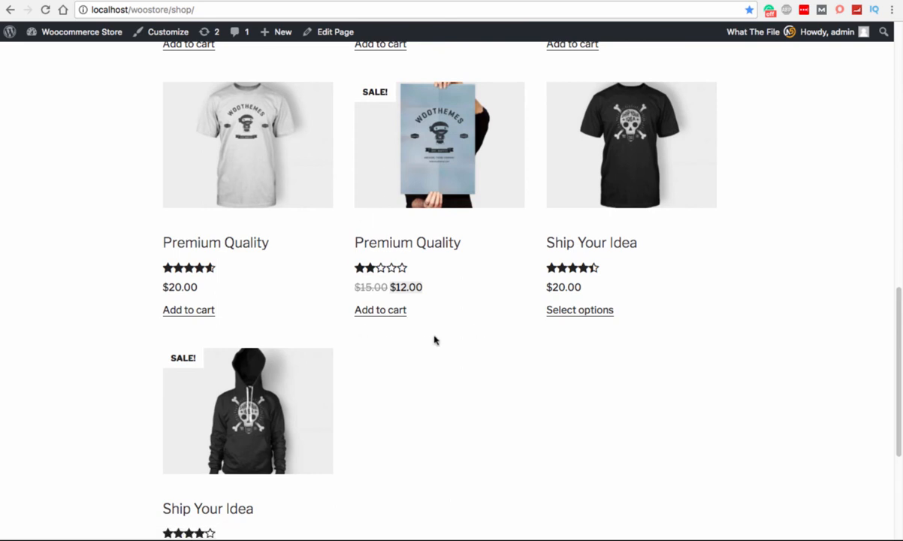
Scroll to the last products of the shop page to confirm the per-page count of 32 results.
scroll(down, 3)
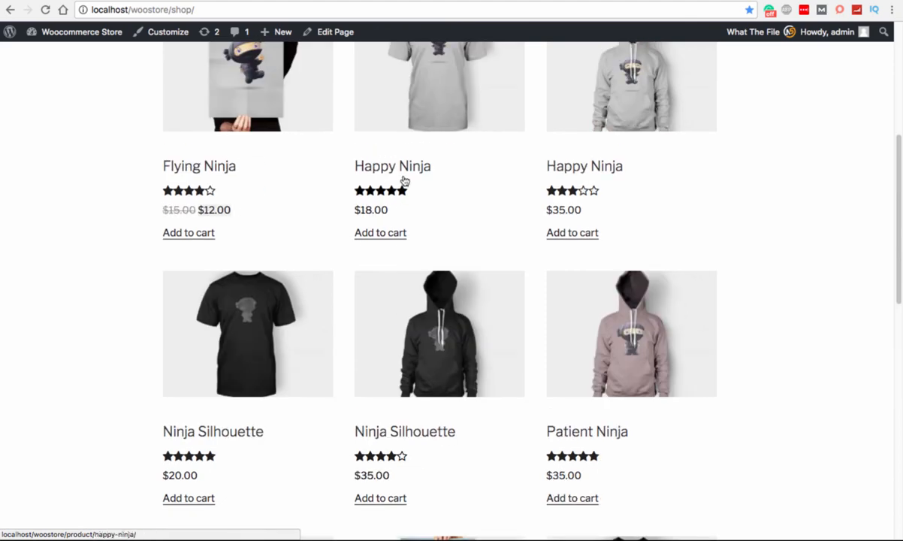
scroll(down, 3)
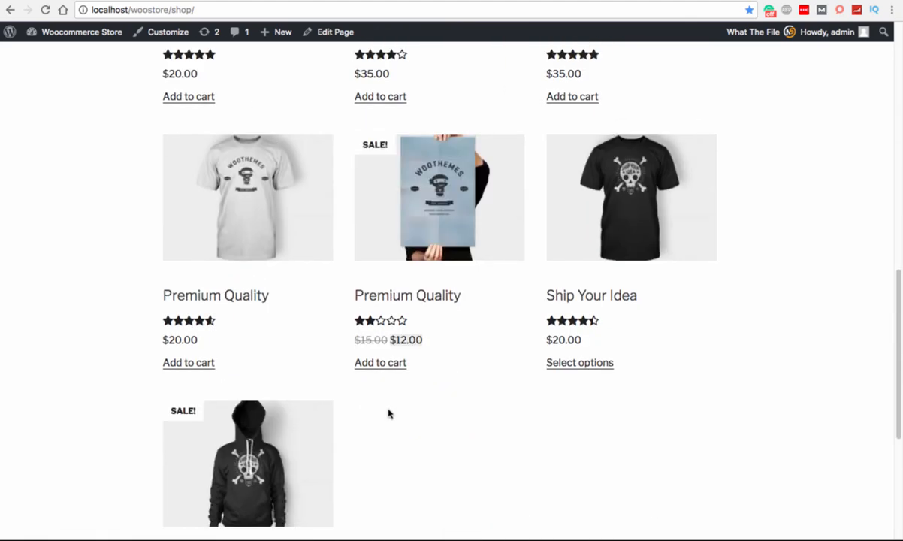
mouse_move(268, 430)
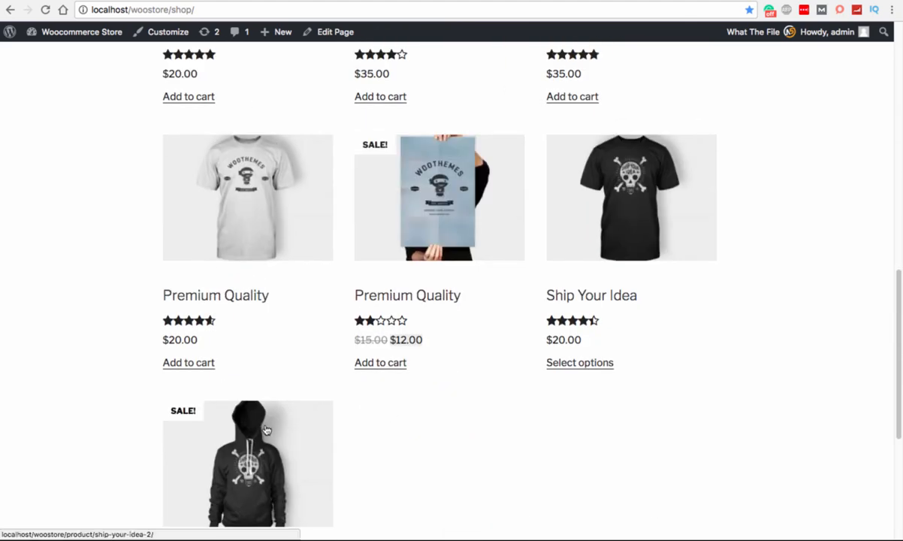
scroll(down, 3)
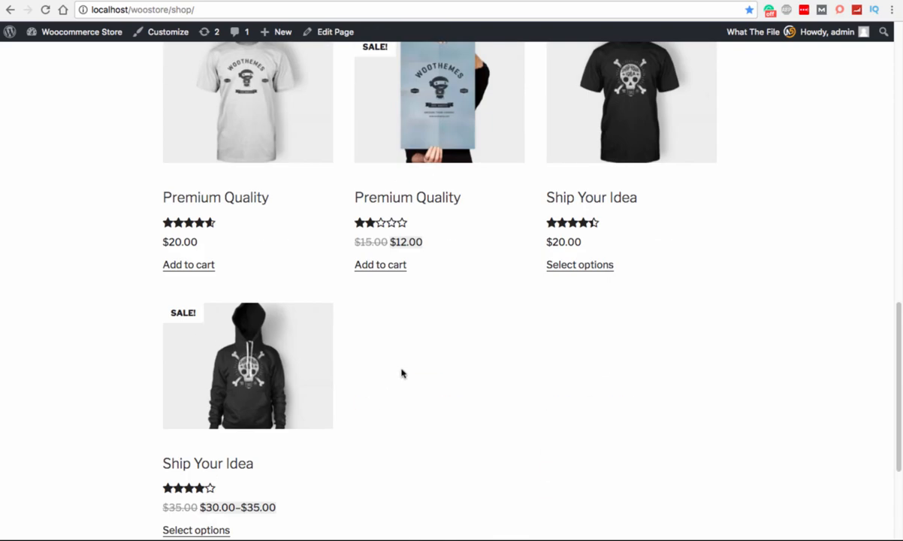
scroll(down, 3)
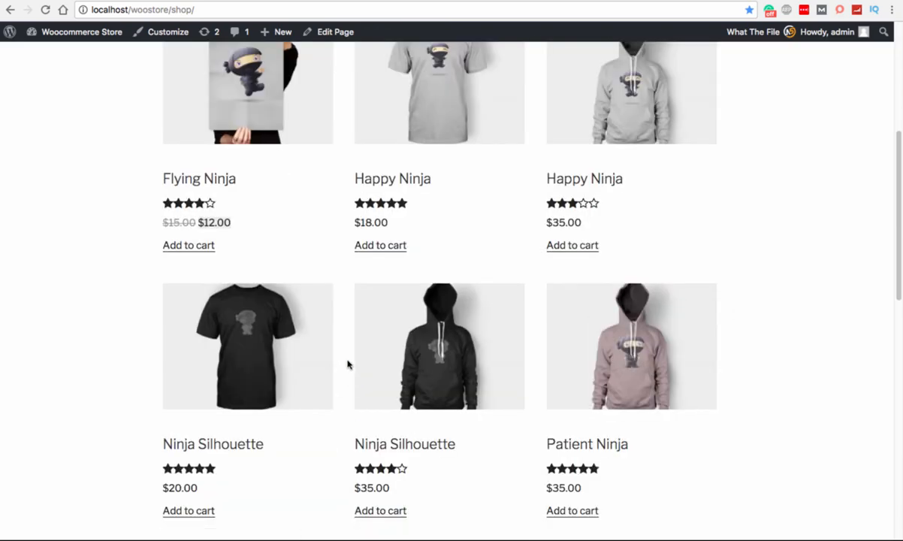
scroll(down, 3)
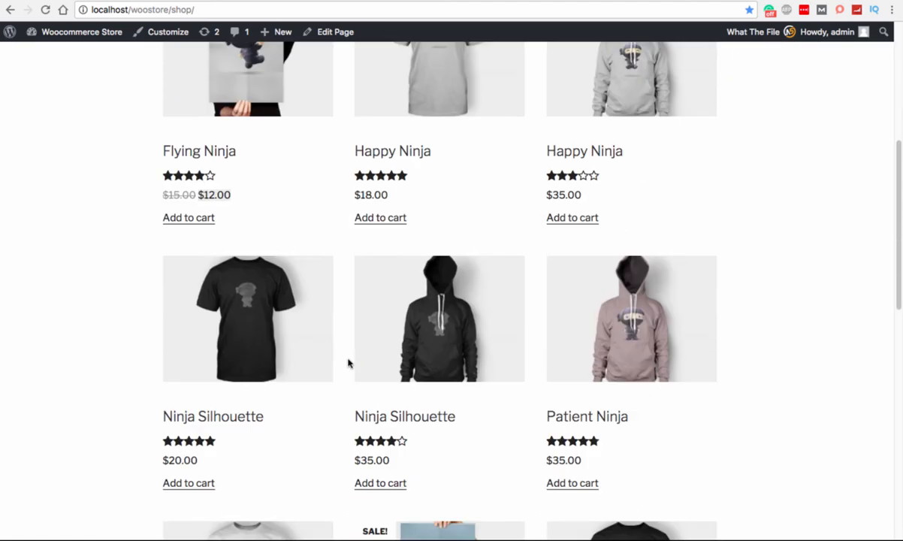
scroll(down, 3)
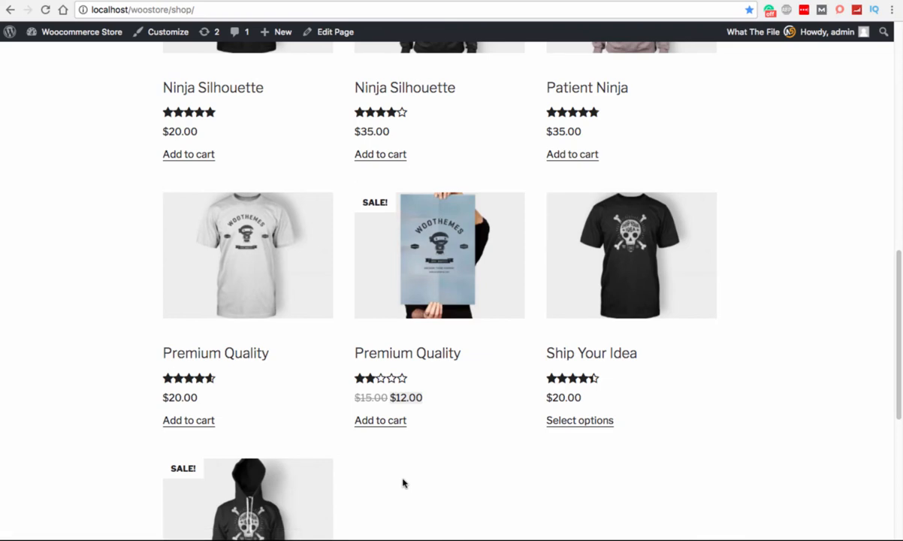
mouse_move(409, 478)
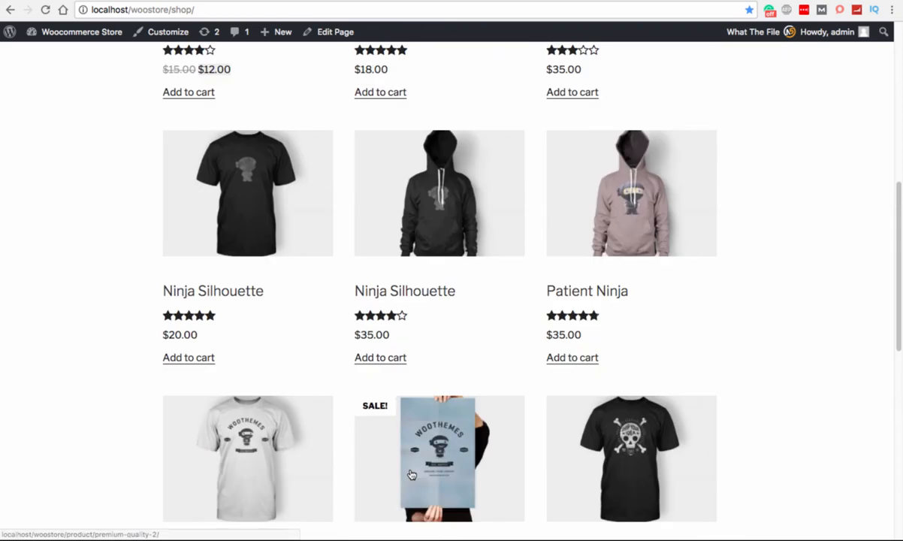
scroll(down, 3)
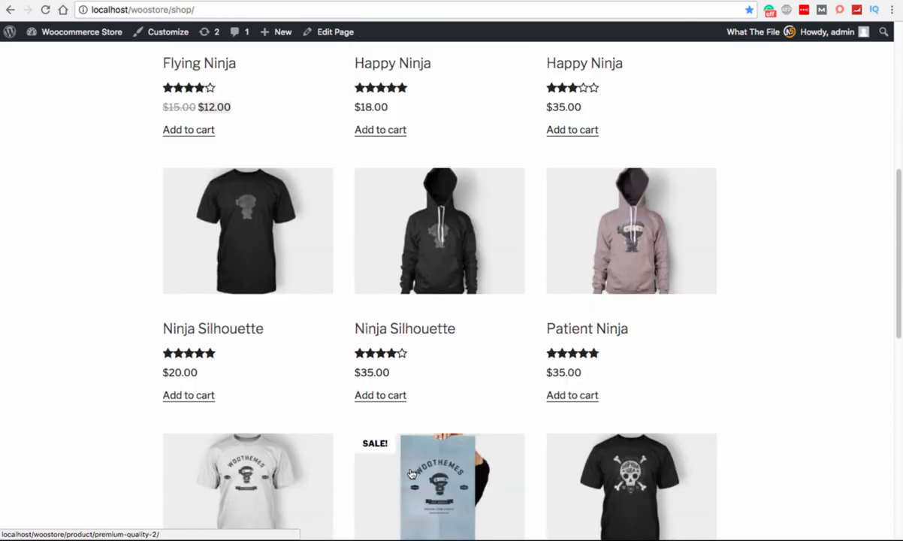
scroll(down, 3)
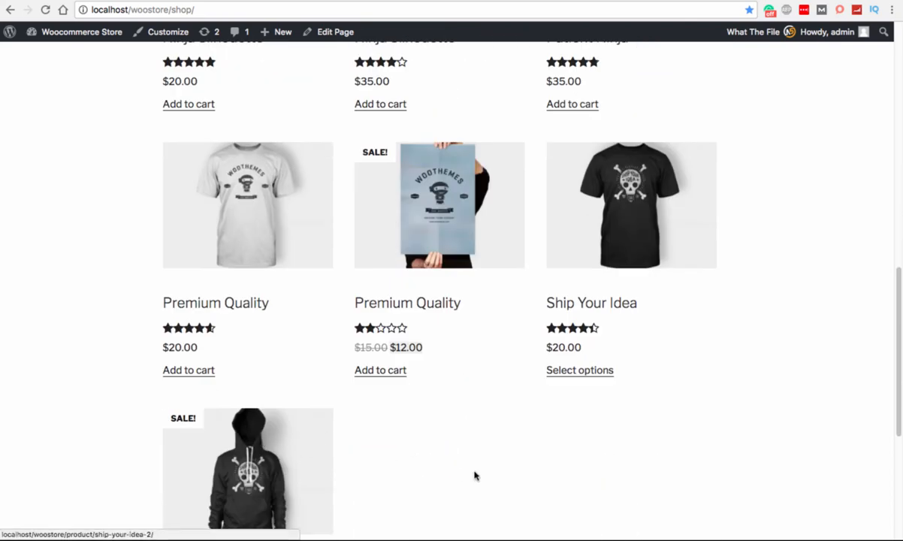
mouse_move(389, 442)
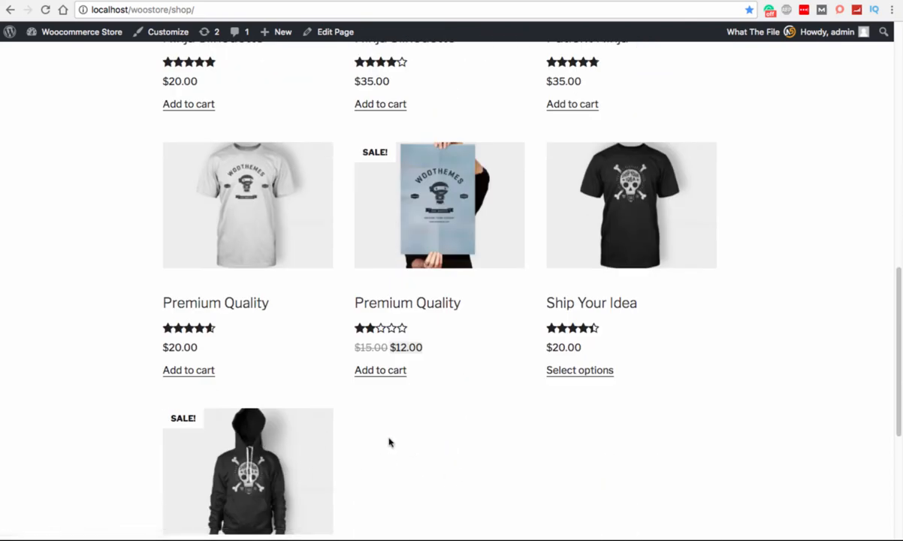
mouse_move(500, 460)
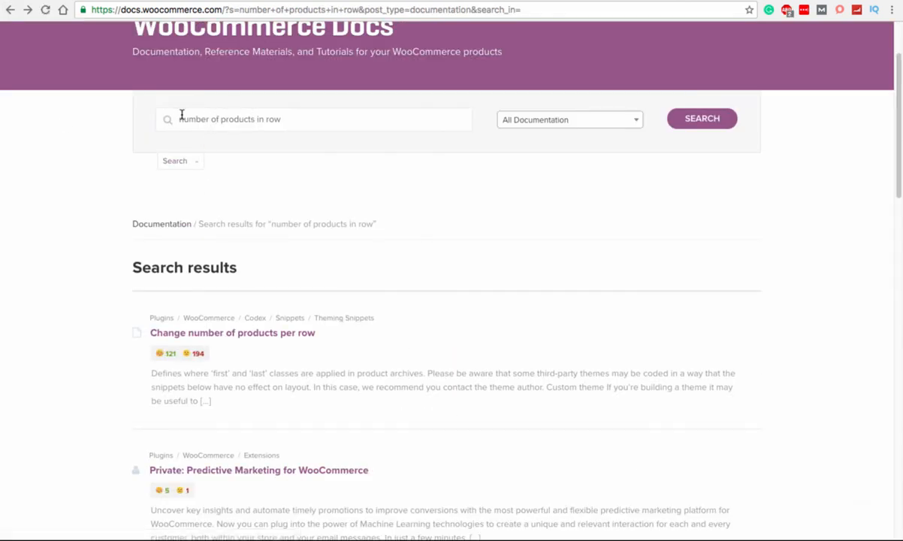
Search the WooCommerce docs for 'number of products on page'.
click(314, 118)
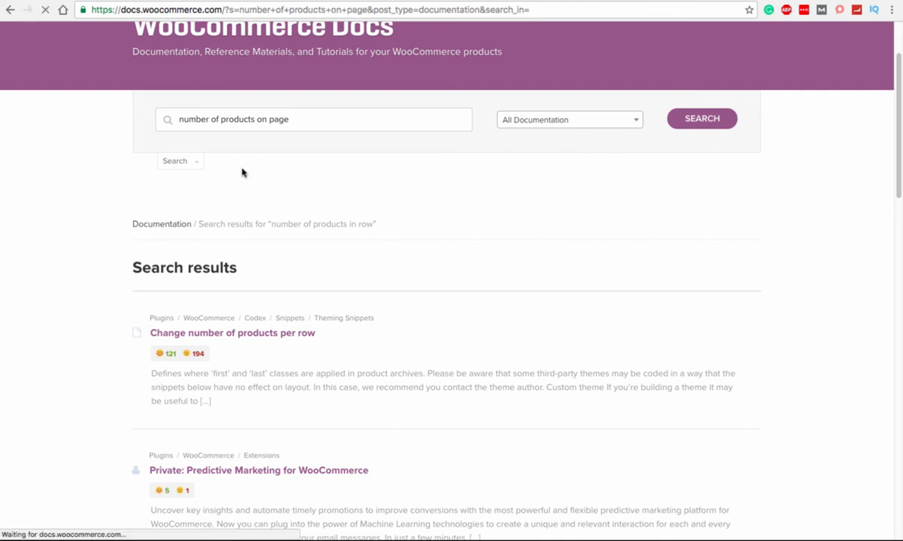
click(700, 117)
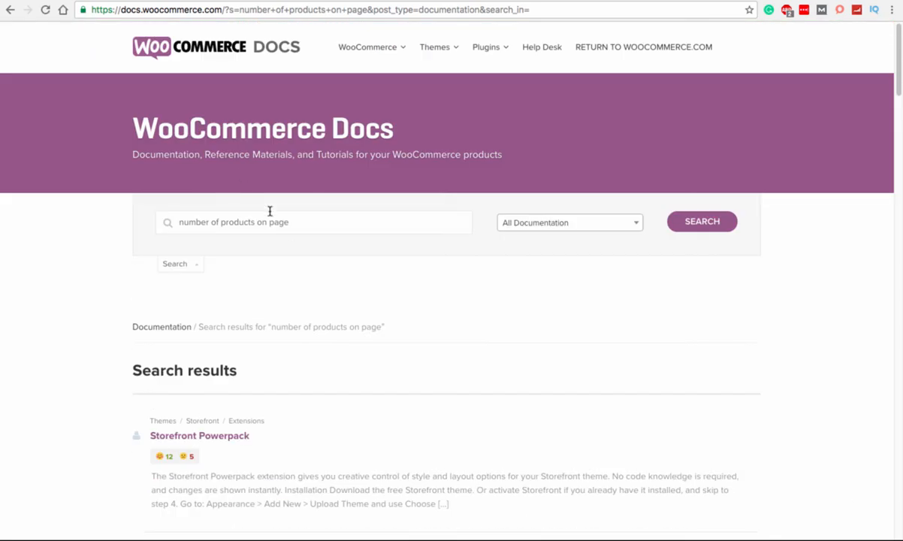
text(n)
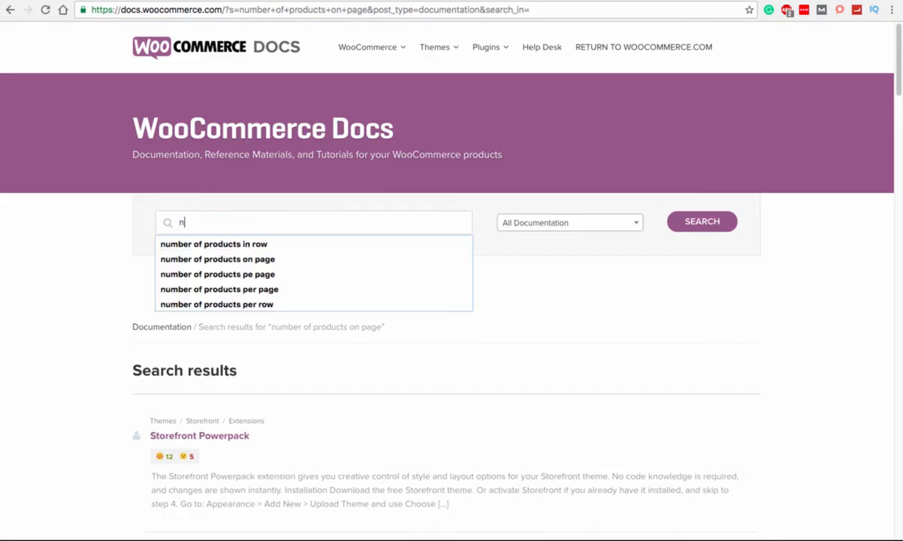
click(216, 258)
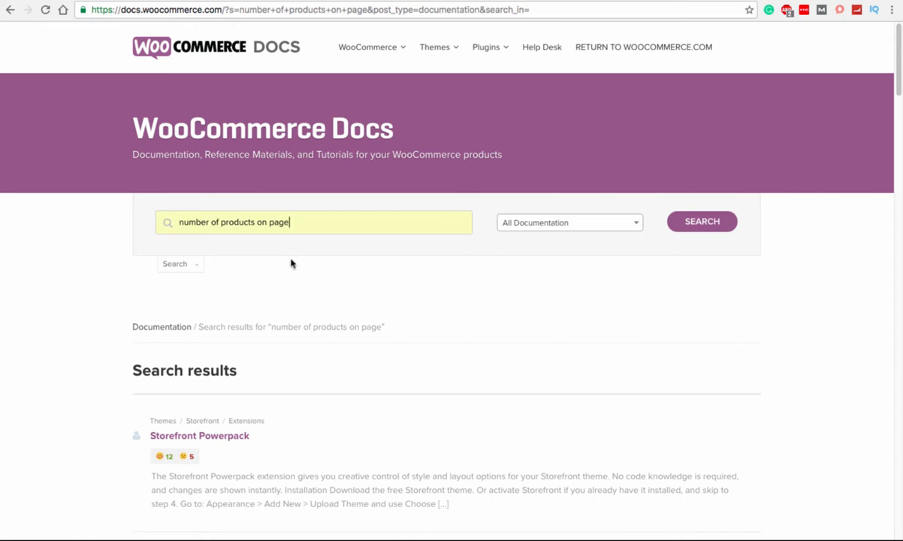
click(700, 221)
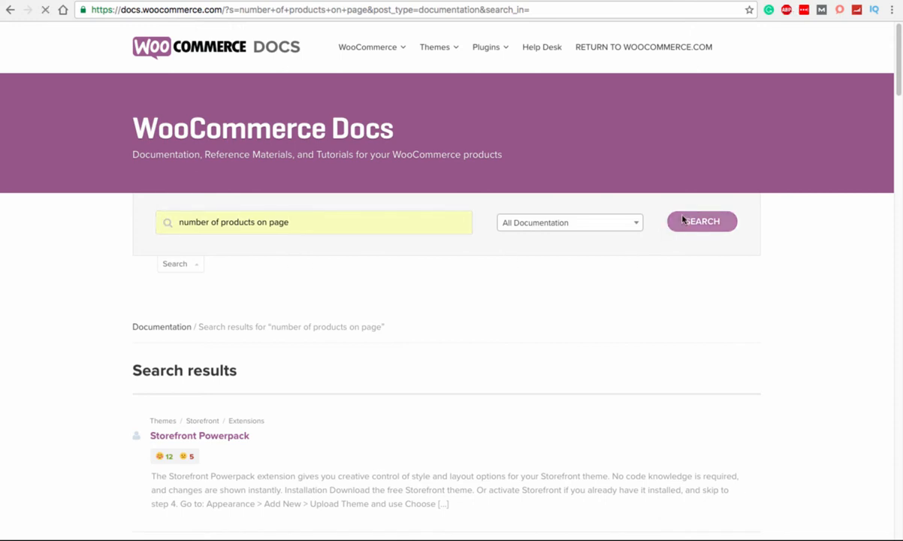
Browse the search results down to the Codex Snippets section.
scroll(down, 3)
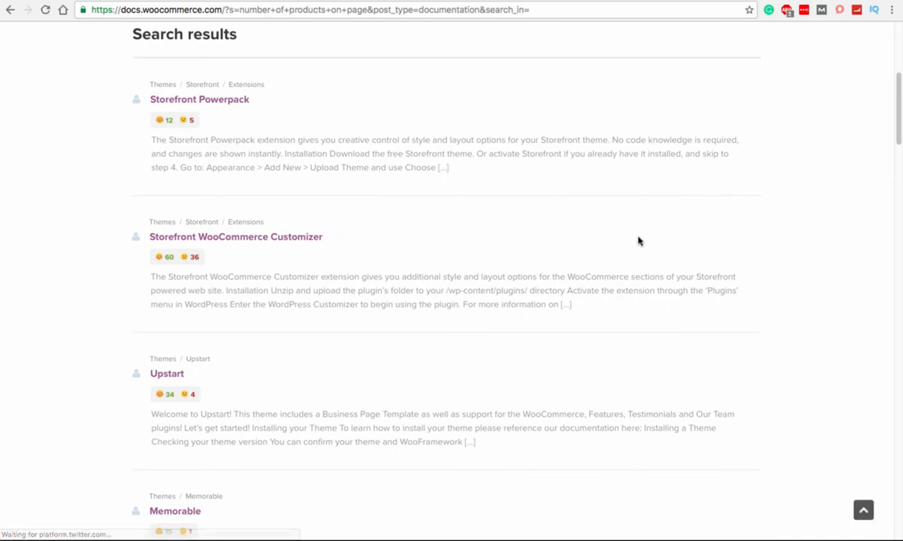
scroll(down, 3)
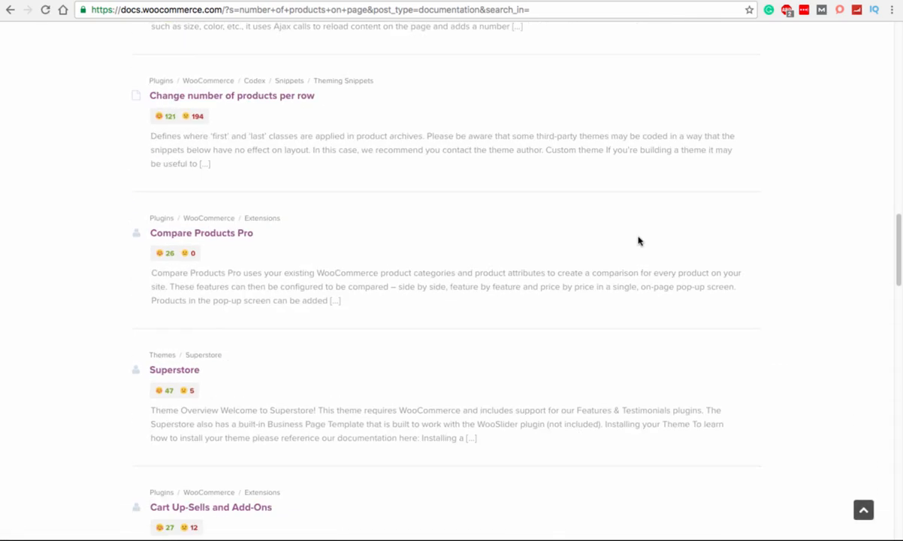
scroll(down, 3)
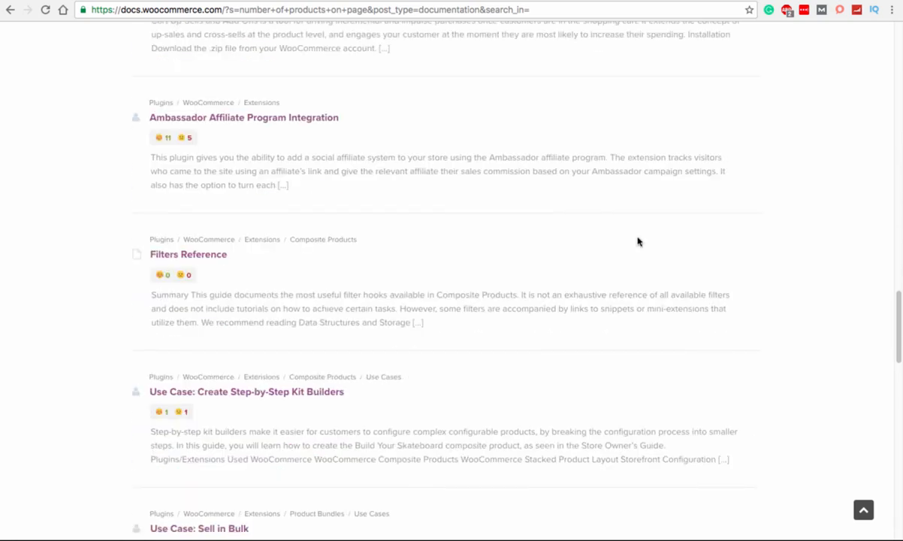
scroll(down, 3)
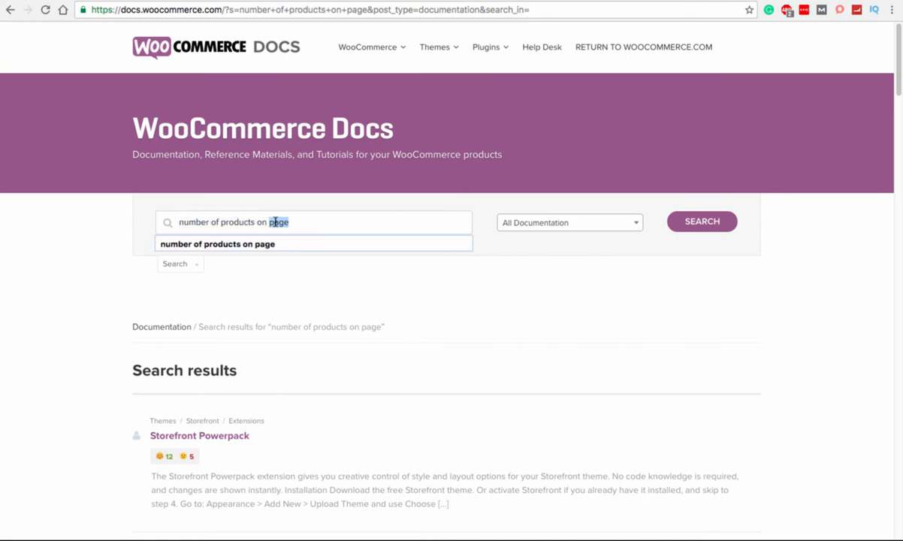
scroll(down, 3)
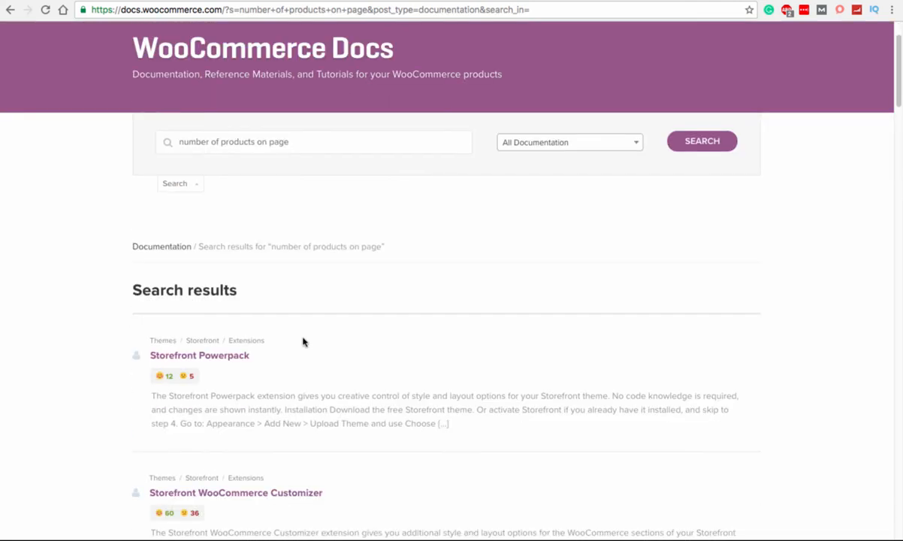
scroll(down, 3)
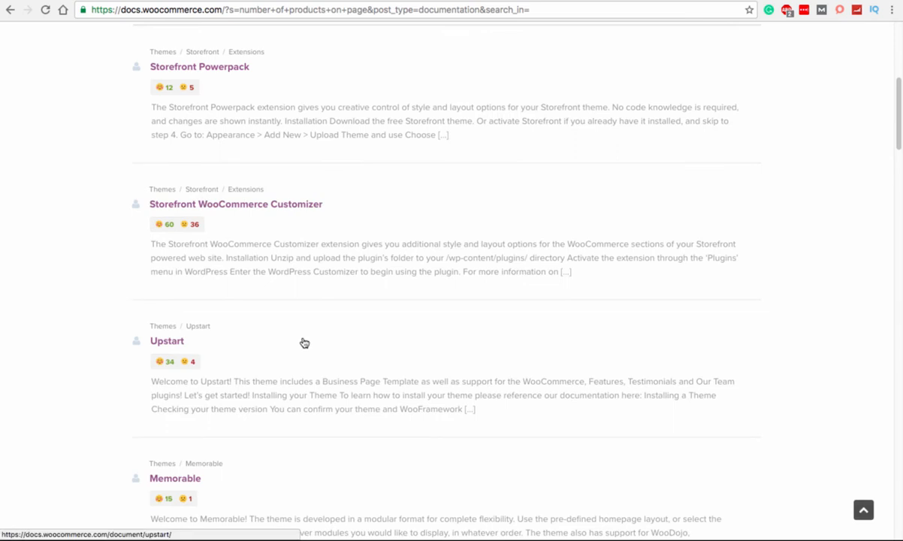
scroll(up, 3)
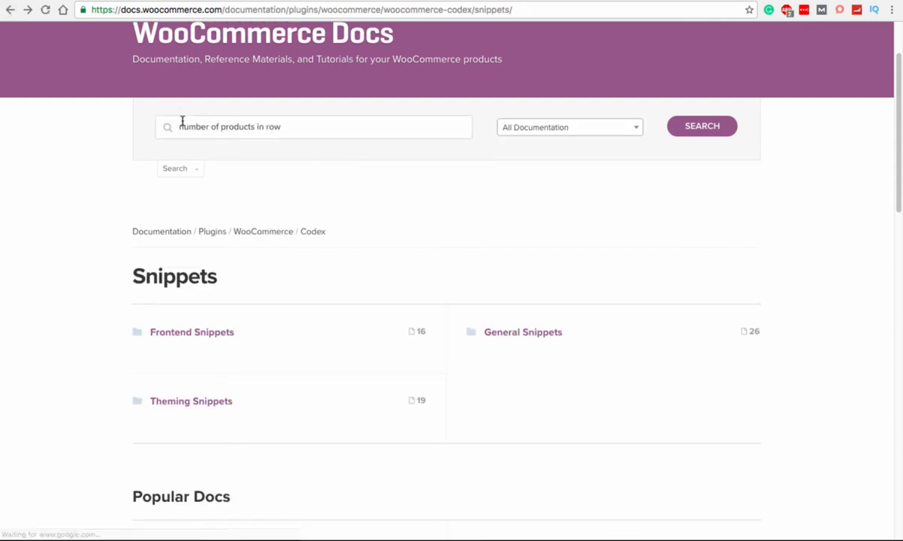
Search 'change number of products per page' and open the 'Change number of products displayed per page' article.
text(change numb)
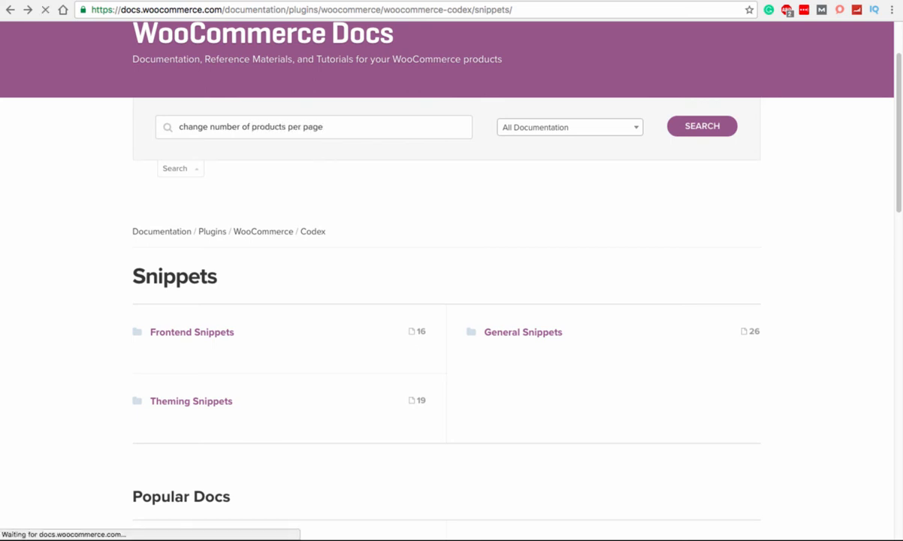
click(700, 126)
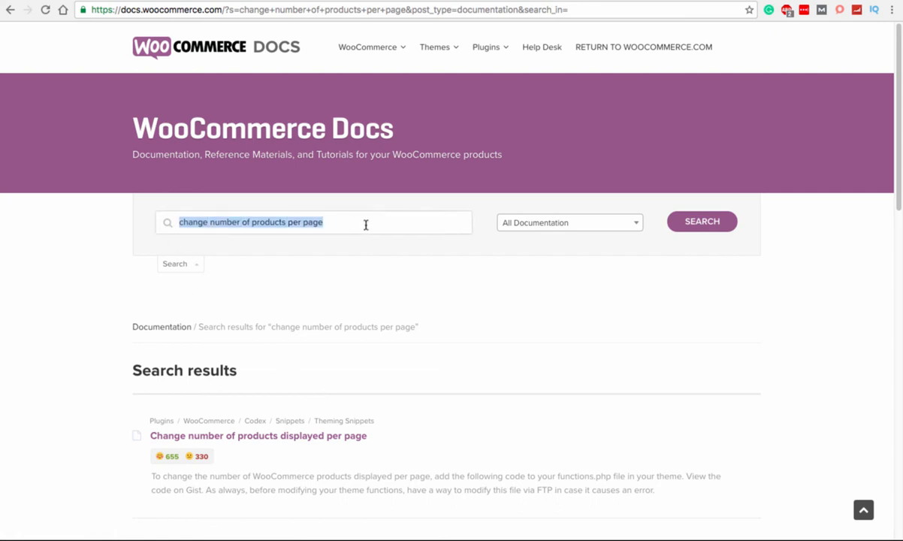
mouse_move(277, 448)
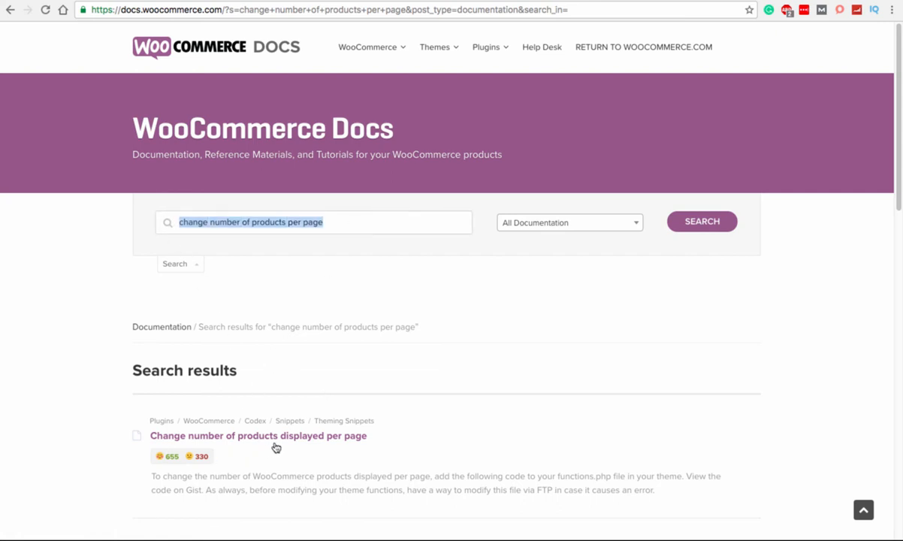
click(258, 436)
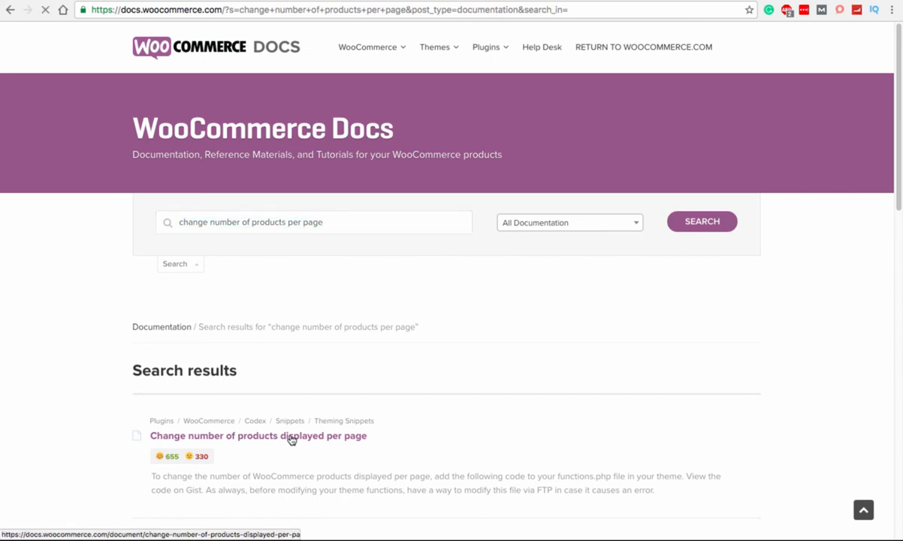
click(259, 436)
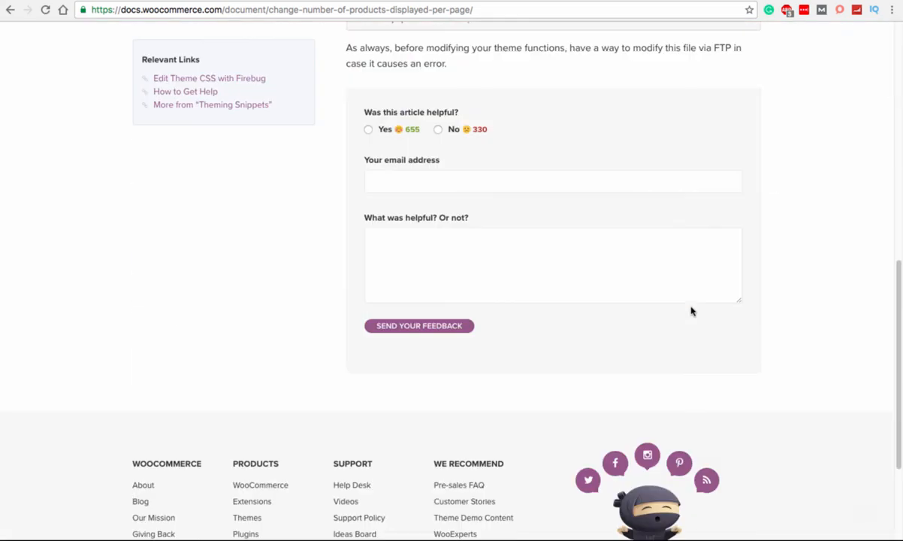
View the raw functions.php gist code of the snippet.
scroll(up, 3)
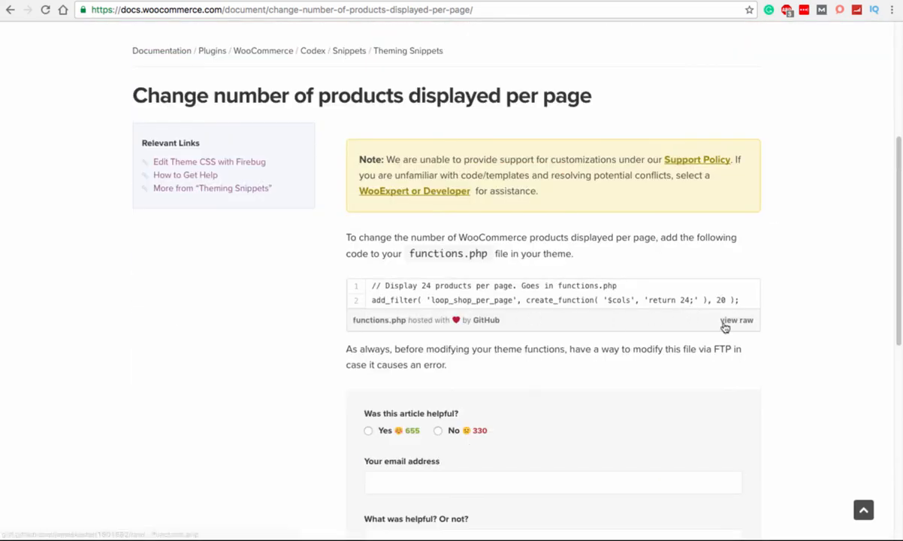
click(736, 320)
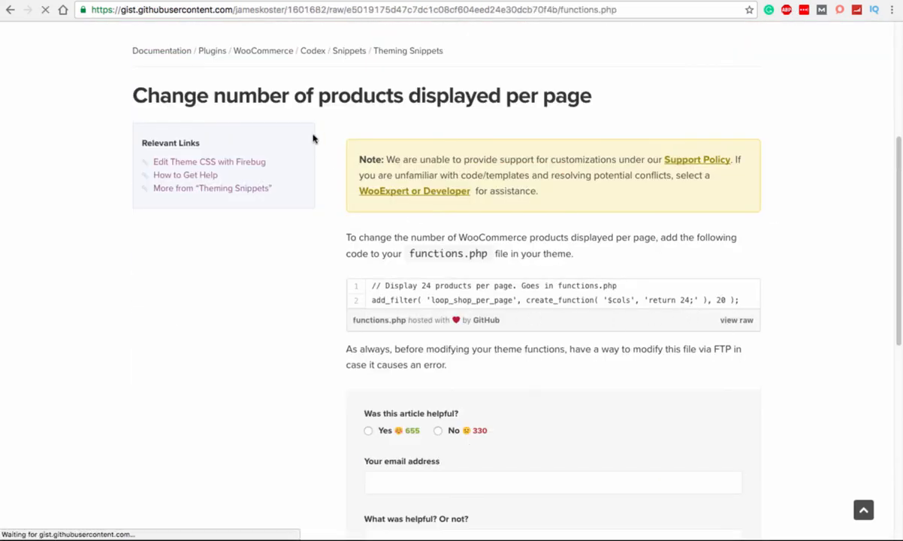
click(736, 319)
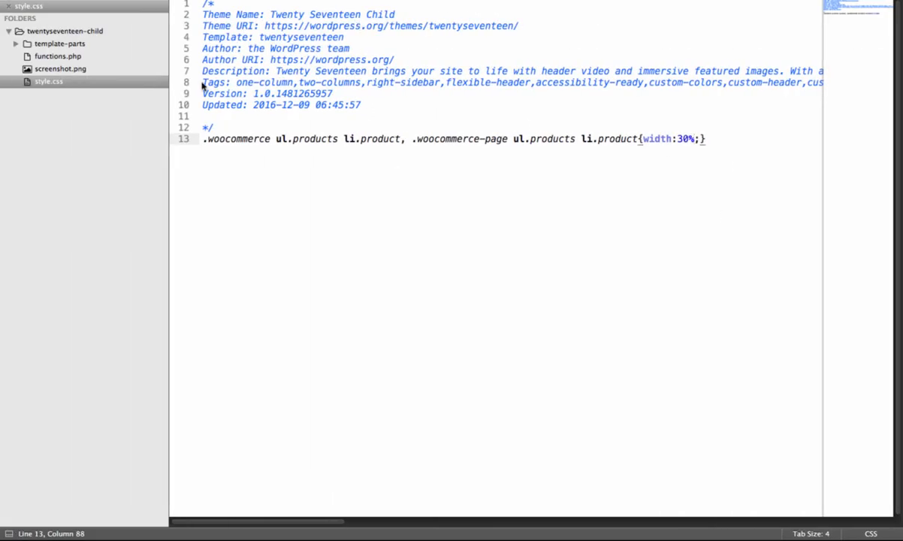
Paste the products-per-page filter snippet at the end of functions.php and change its return value from 24 to 12.
click(57, 56)
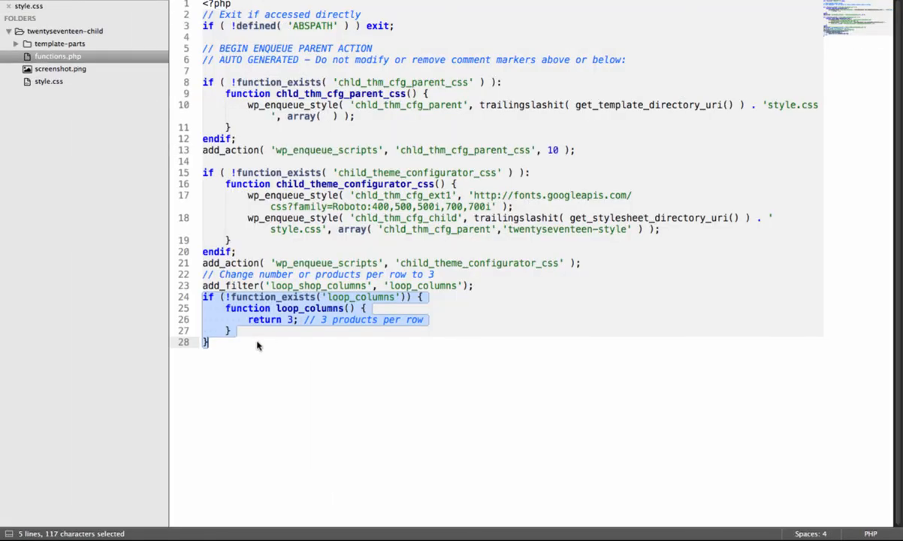
click(210, 343)
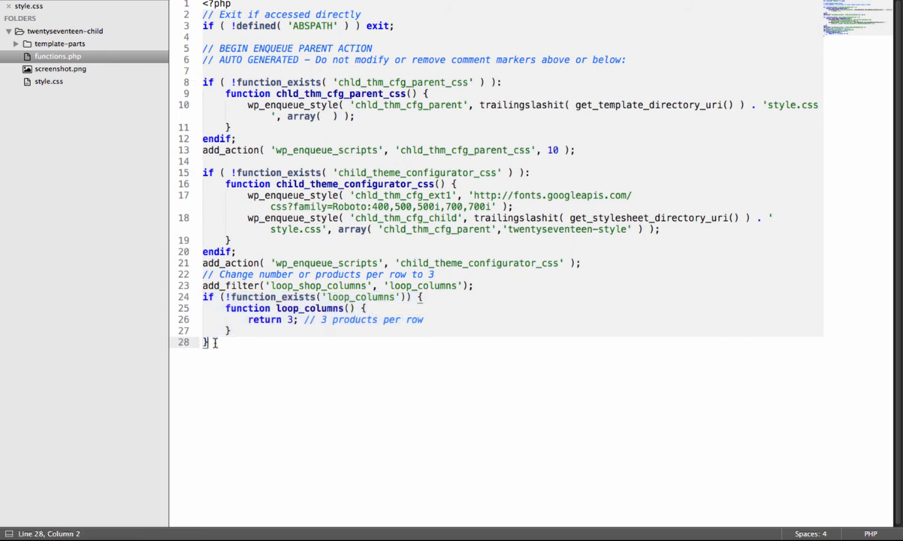
text(// Display 24 products per page. Goes in functions.php)
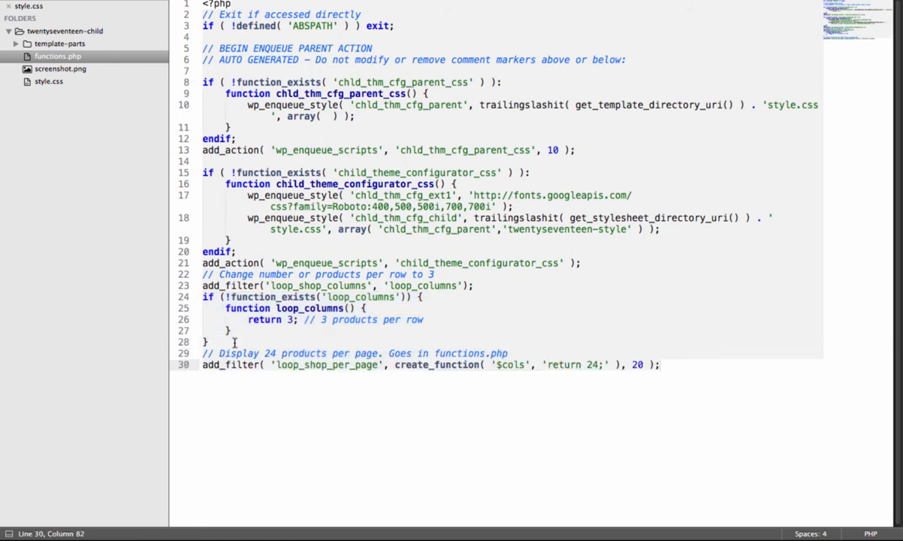
mouse_move(583, 391)
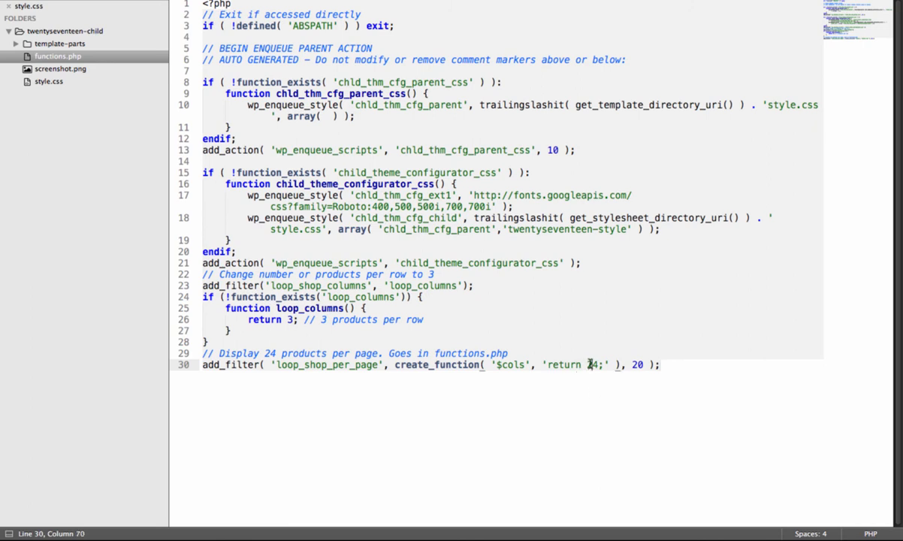
double_click(592, 366)
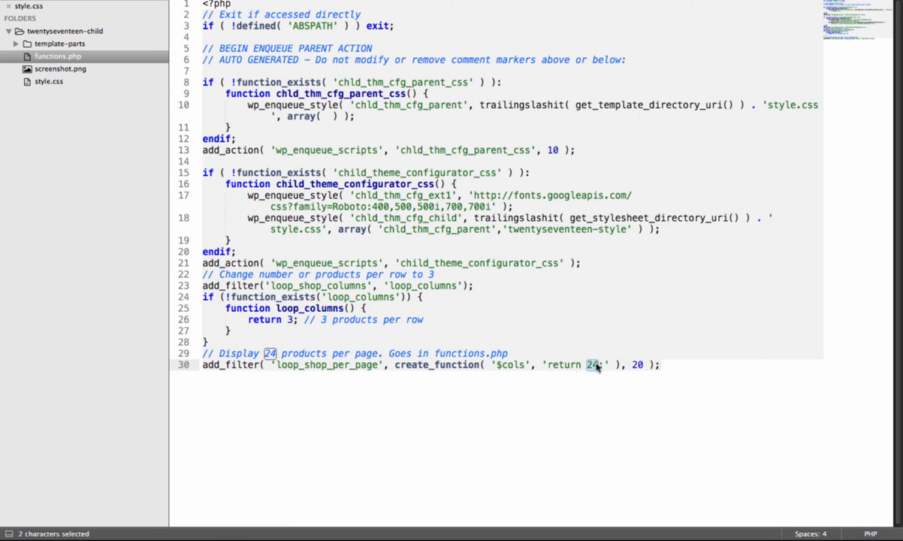
text(12)
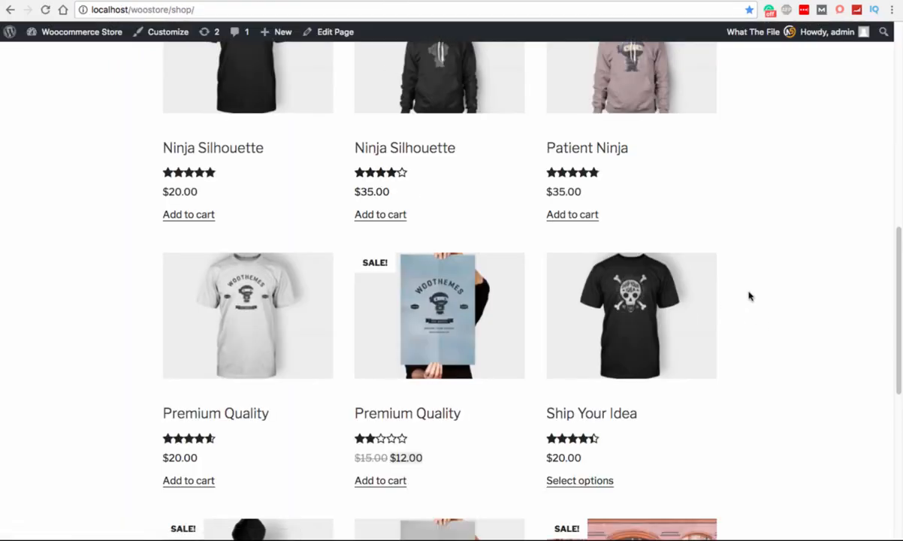
Scroll the reloaded shop page down to its pagination showing three result pages.
scroll(down, 3)
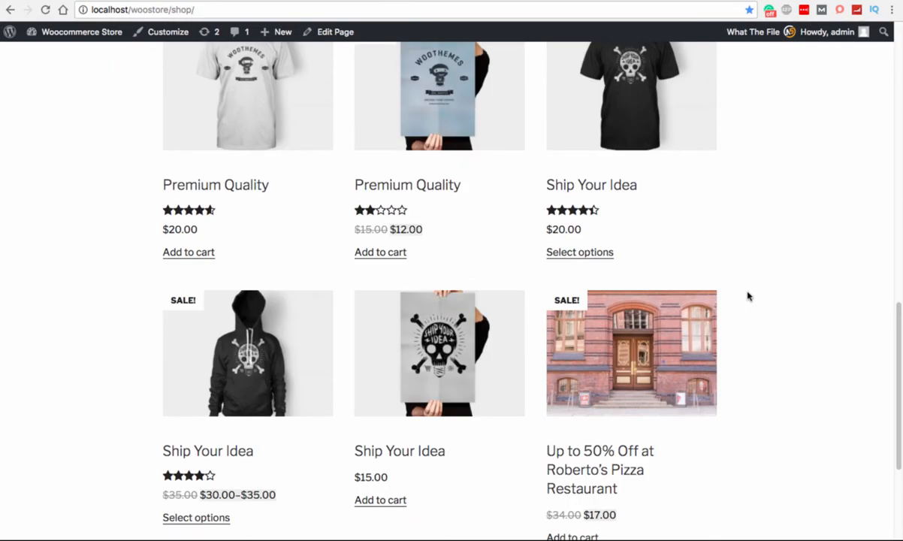
scroll(down, 3)
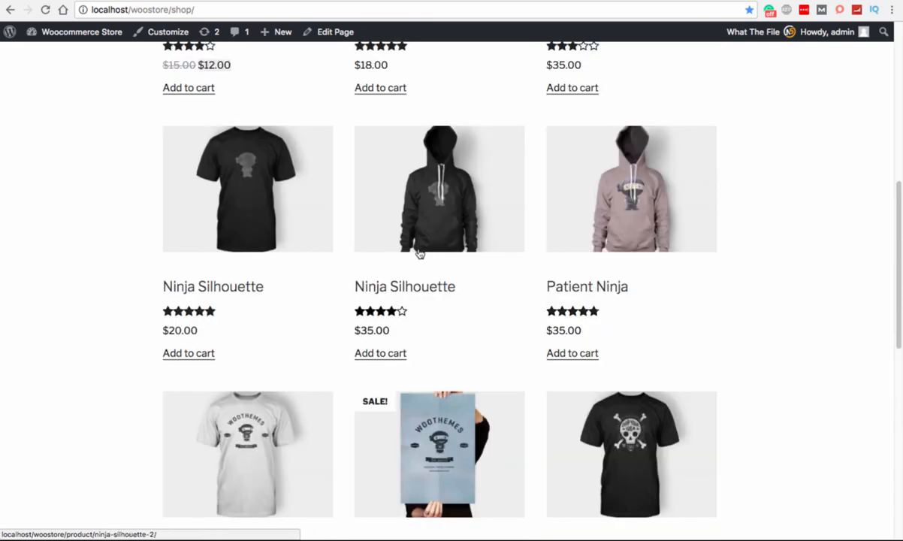
scroll(down, 3)
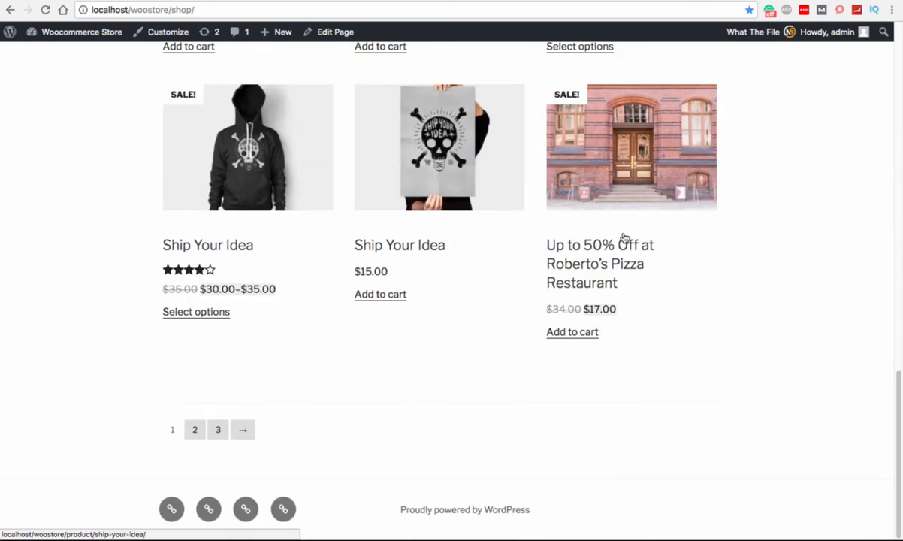
mouse_move(172, 417)
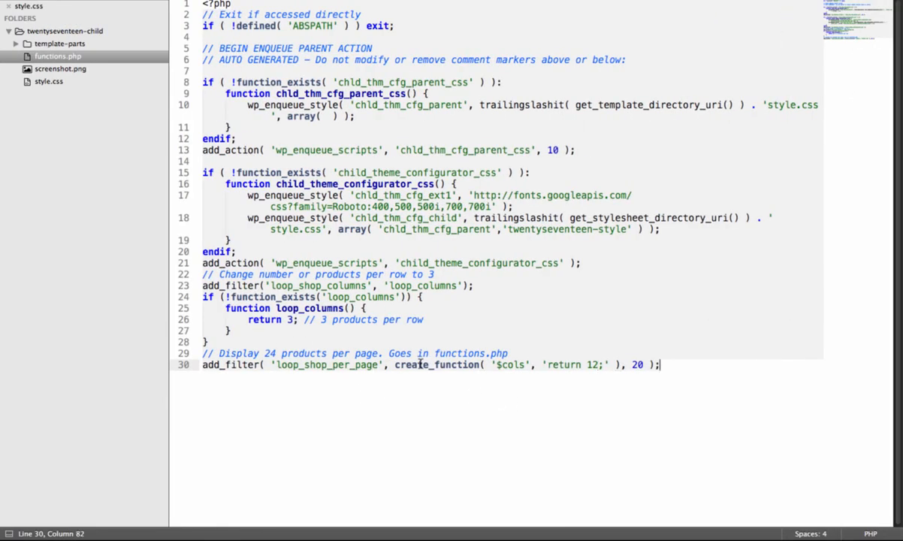
Swap create_function in the add_filter call for the callback name 'num_of_products_per_pge' with priority 20, 1 argument.
double_click(436, 365)
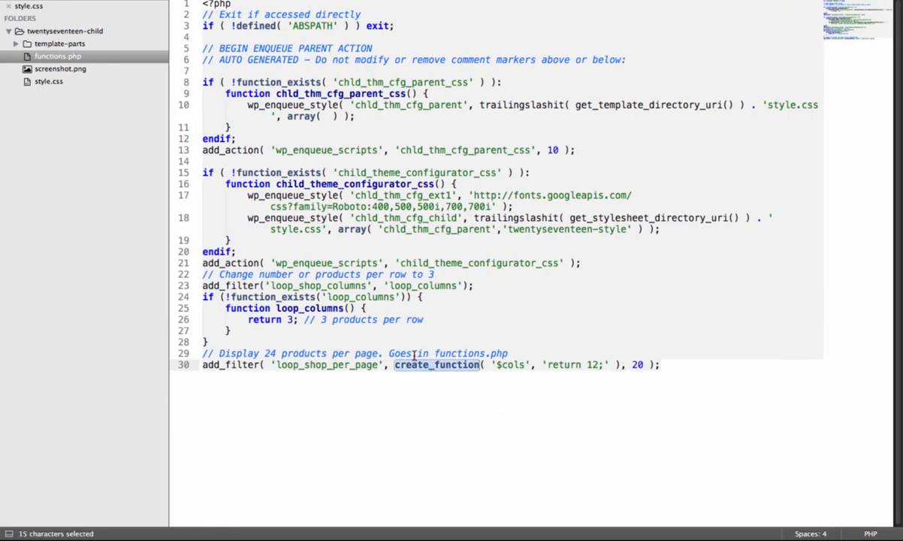
mouse_move(458, 374)
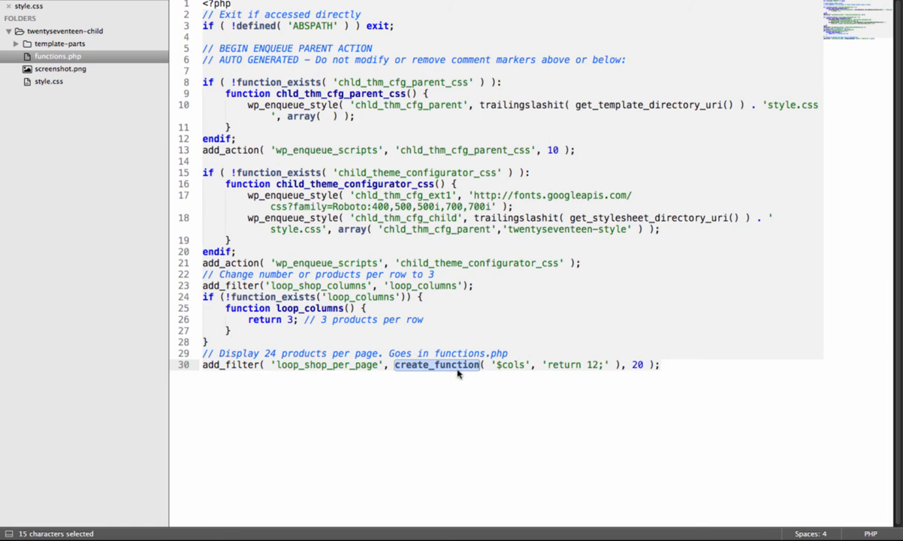
click(387, 366)
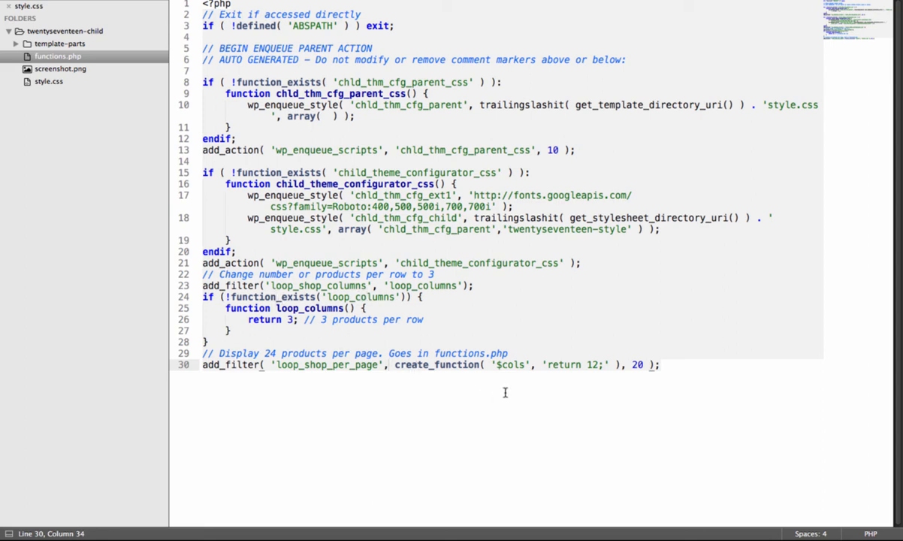
text(num_of_products_per_pge')
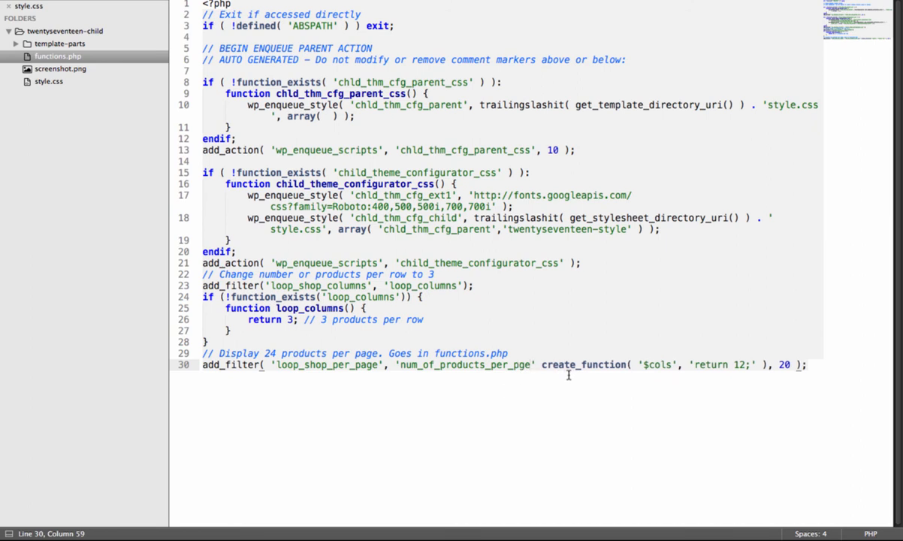
drag(541, 366, 765, 365)
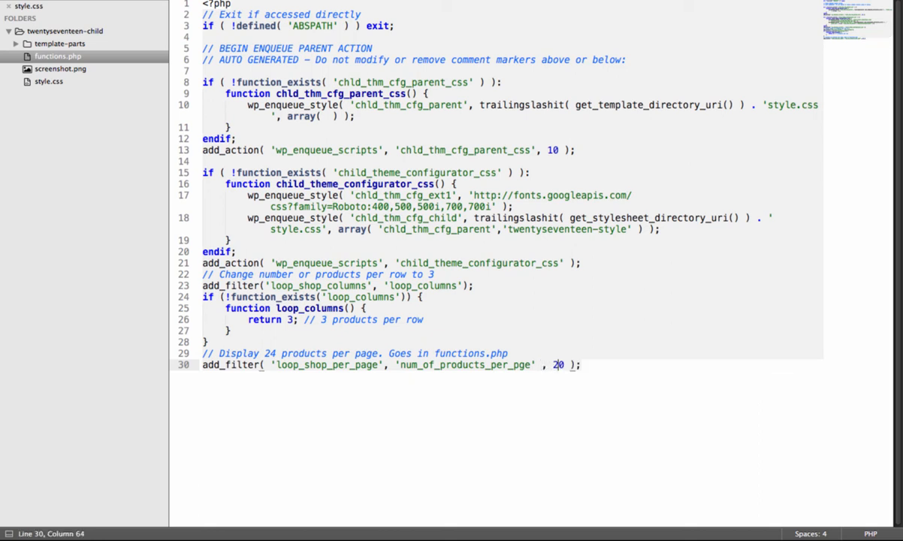
text(,1)
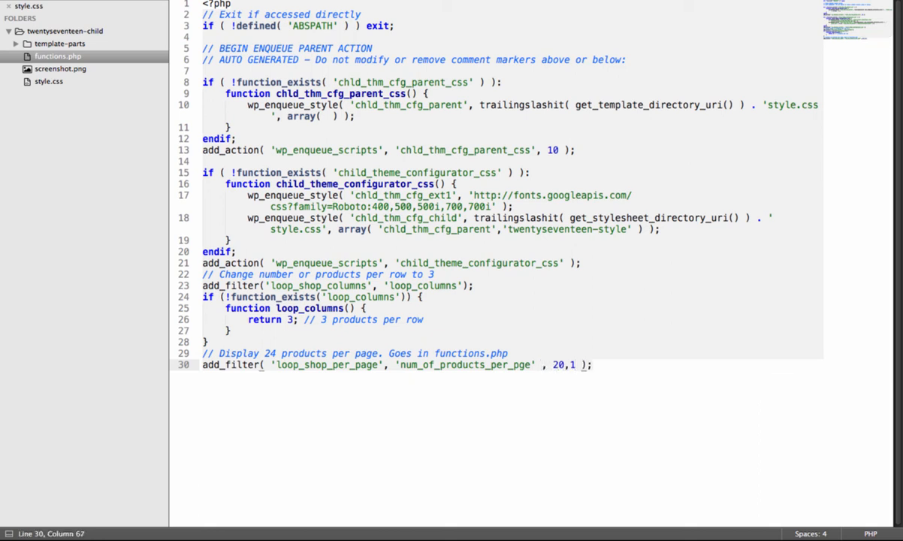
text(functio)
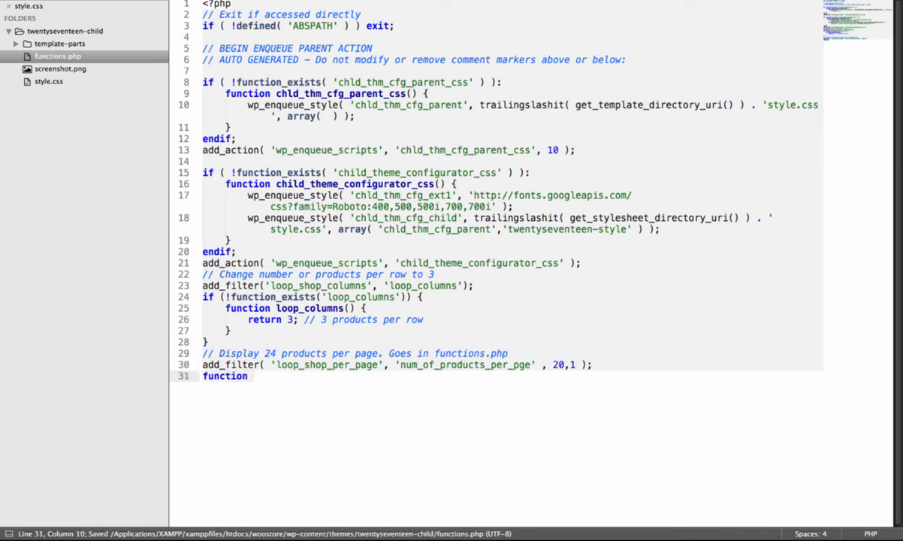
Define function num_of_products_per_page($col) { return 12; } in functions.php and save.
text(numb)
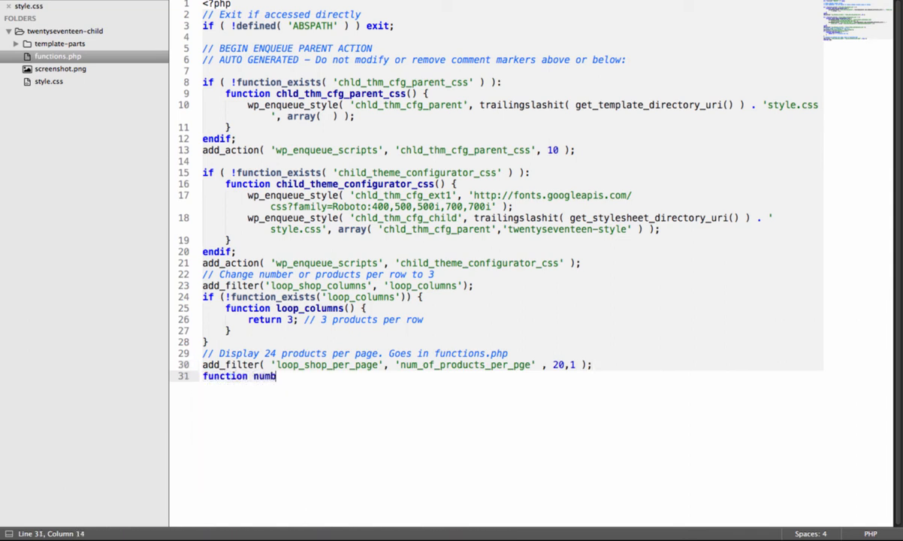
text(er_pge ()
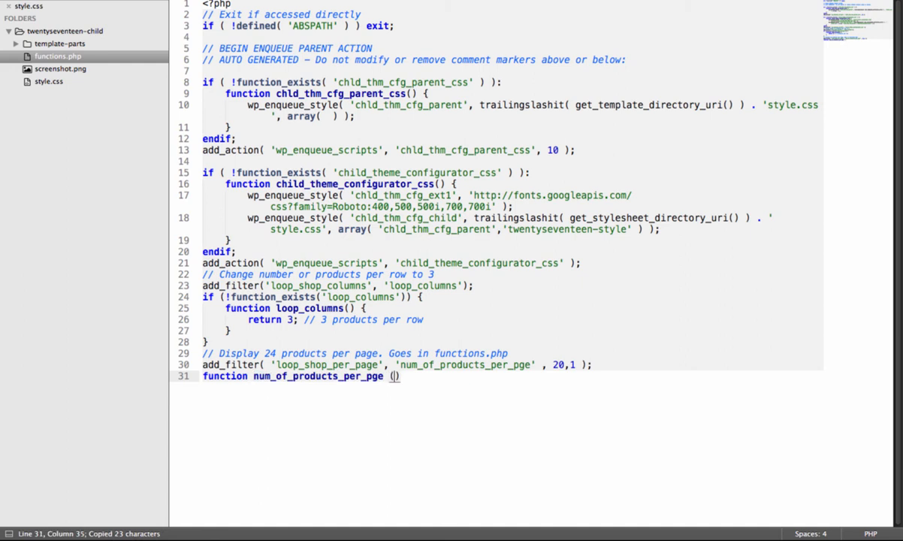
text($col)
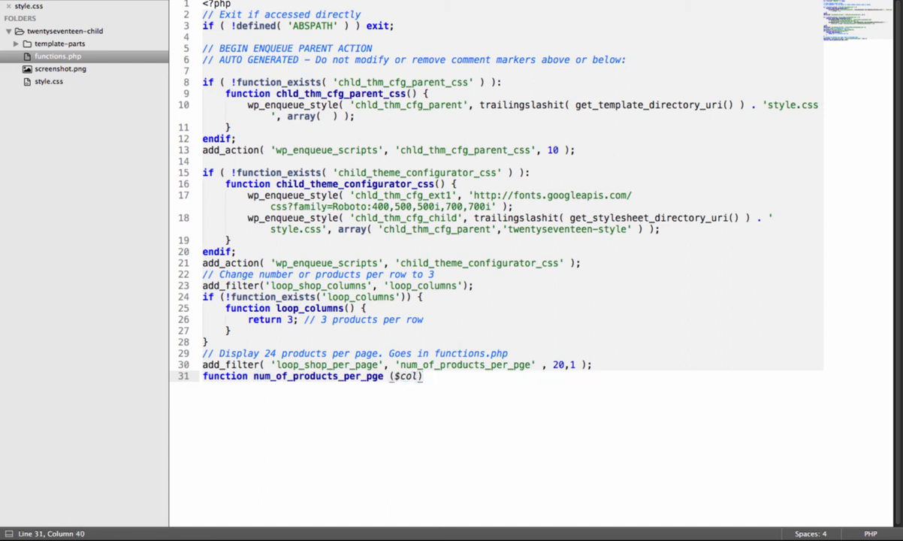
text({)
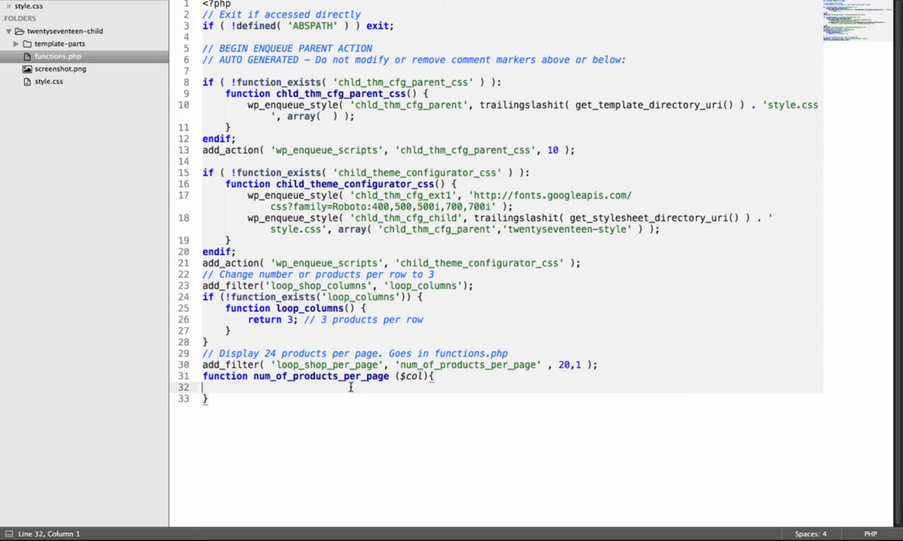
text(return)
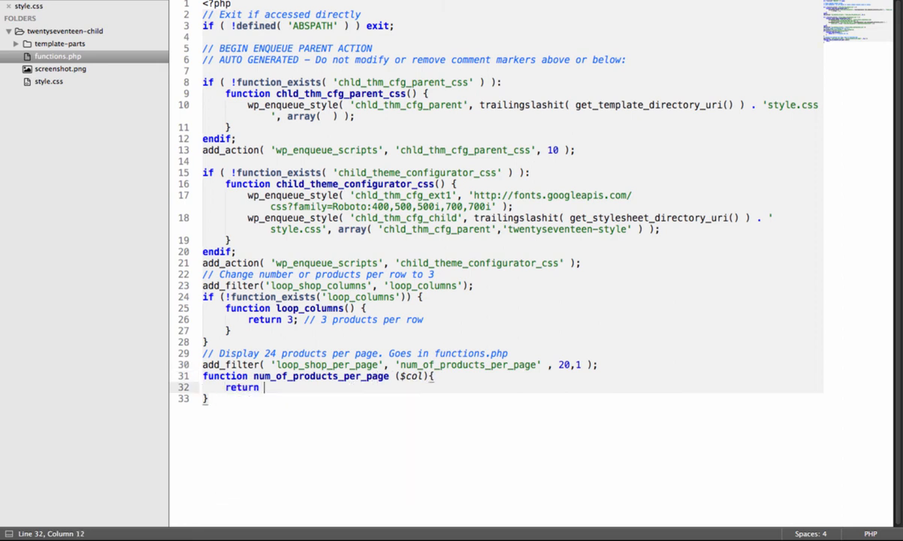
text(12;)
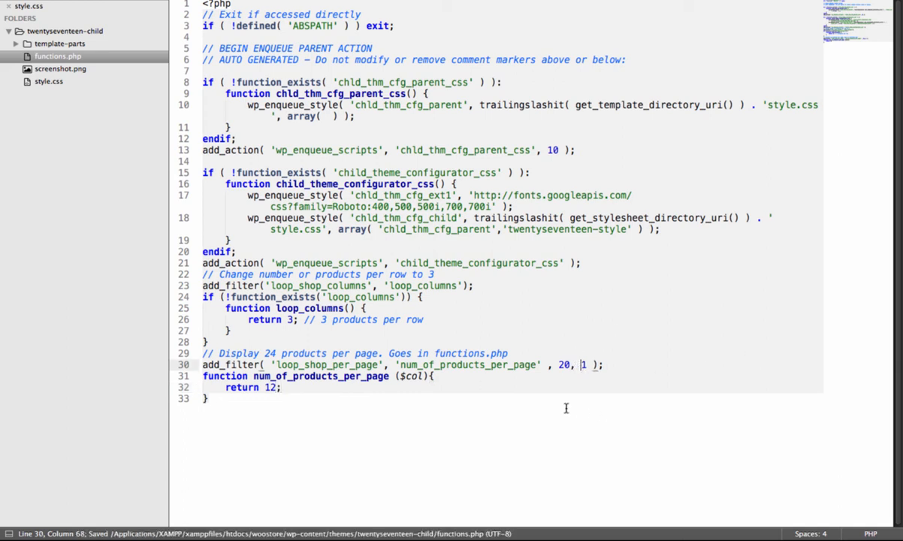
mouse_move(500, 337)
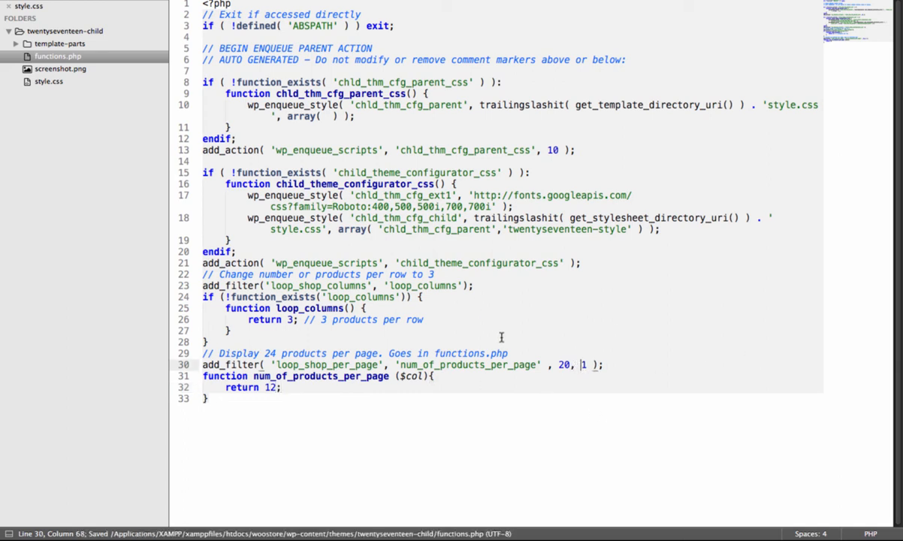
mouse_move(503, 368)
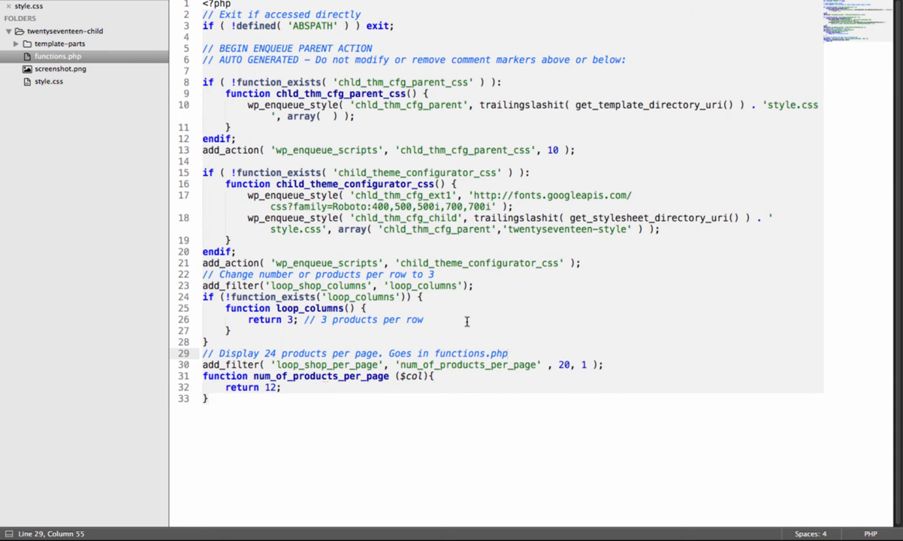
mouse_move(294, 352)
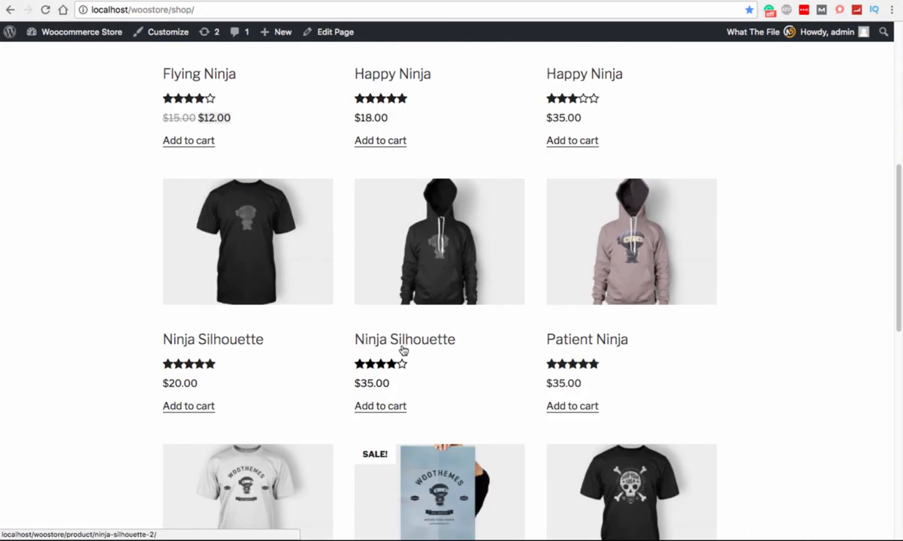
click(283, 31)
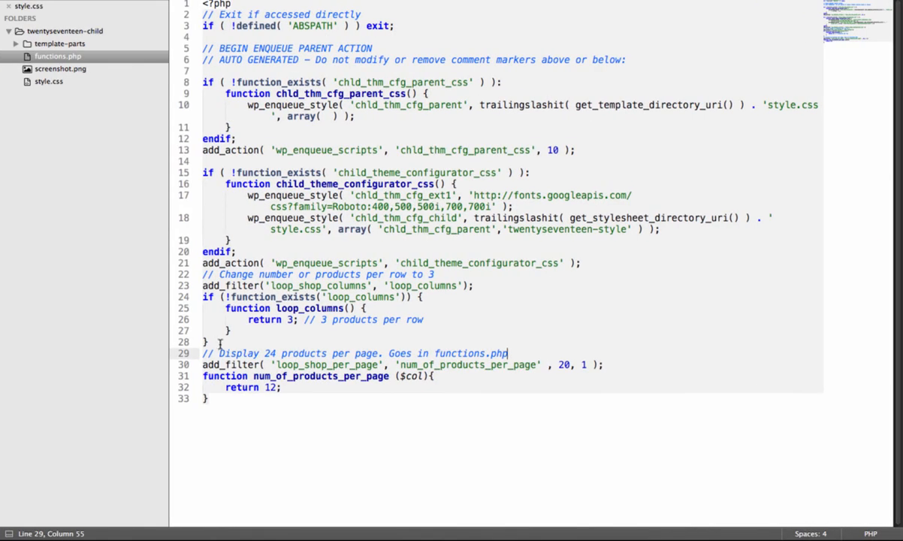
drag(201, 263, 231, 331)
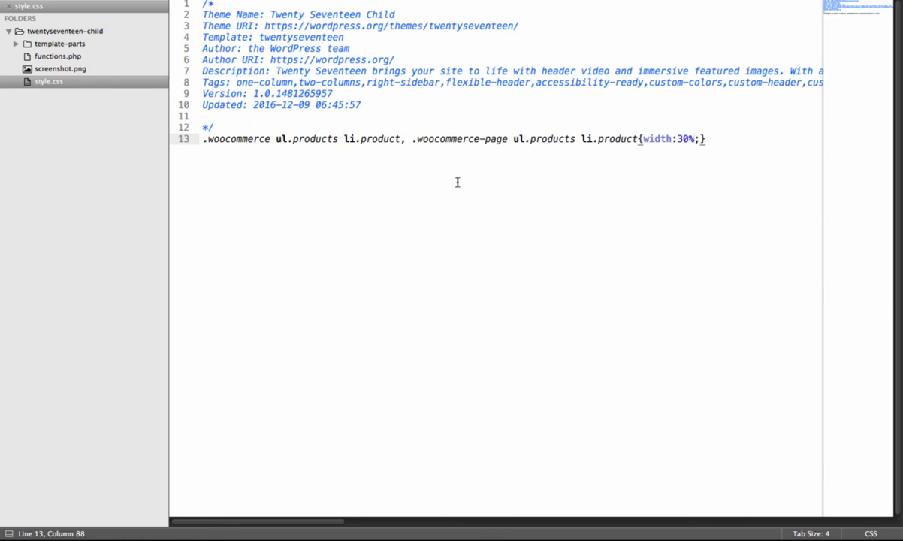
mouse_move(345, 61)
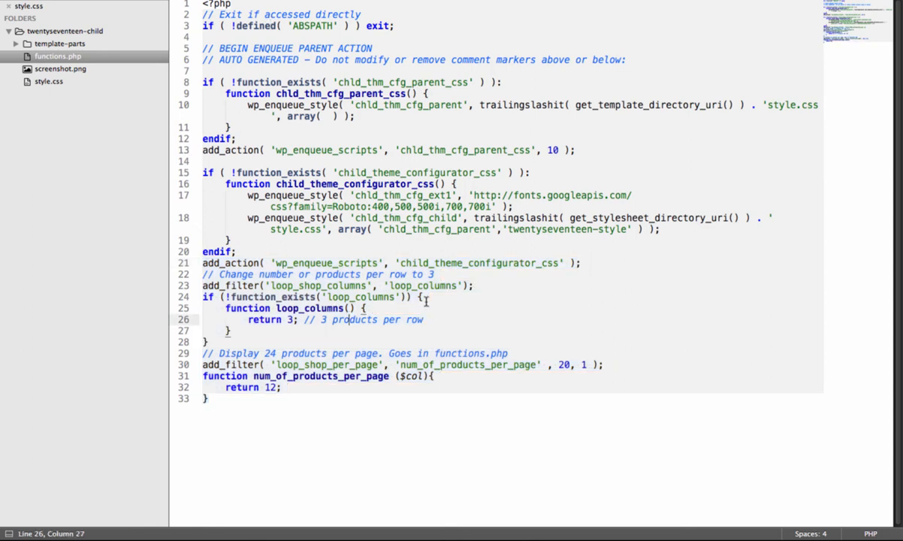
mouse_move(460, 242)
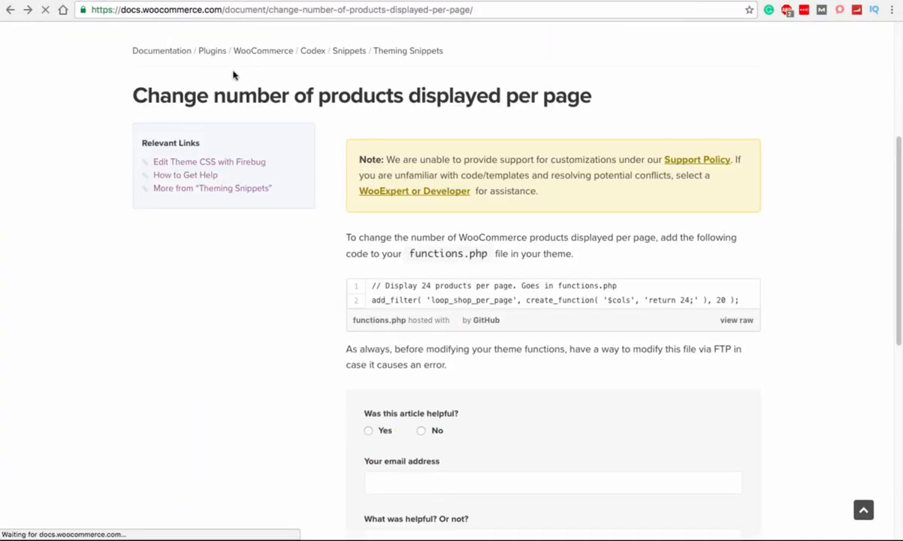
Navigate from the products-per-page article up to Snippets and into the Frontend Snippets list.
scroll(down, 3)
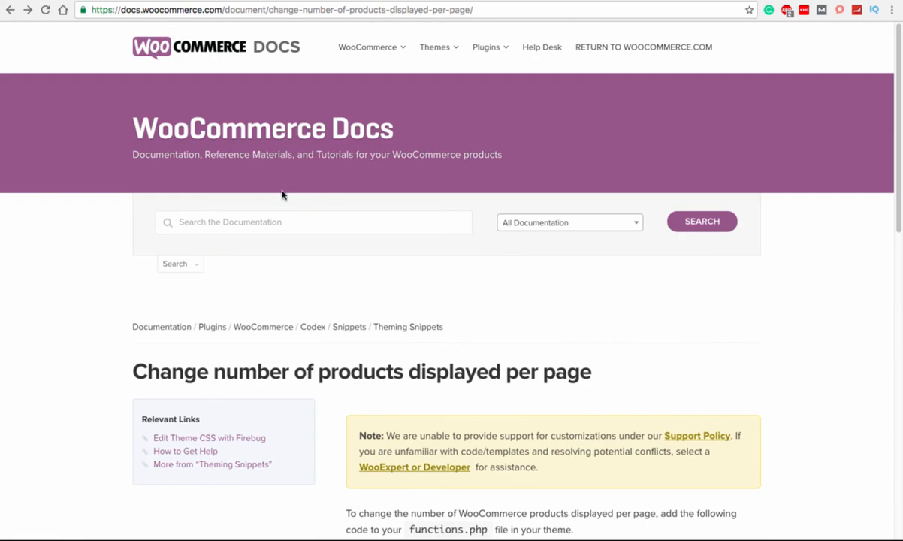
mouse_move(344, 337)
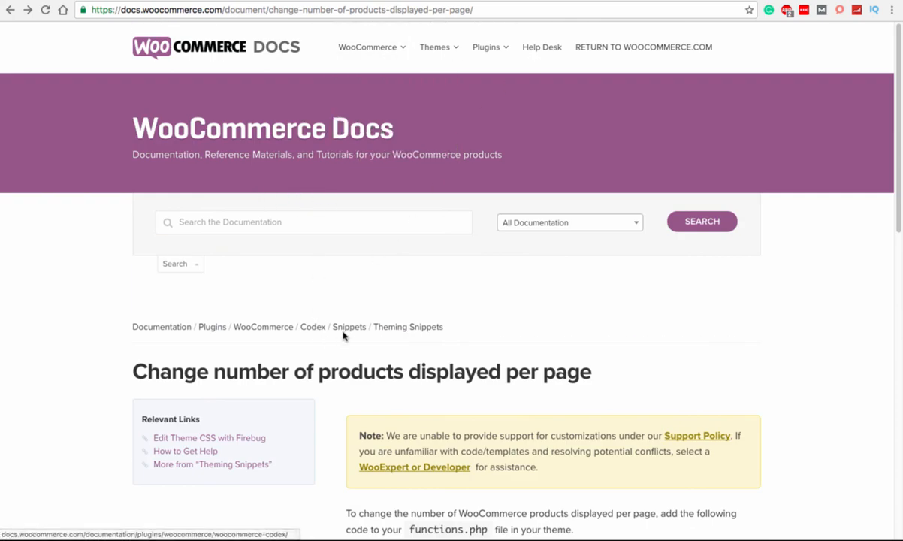
click(349, 328)
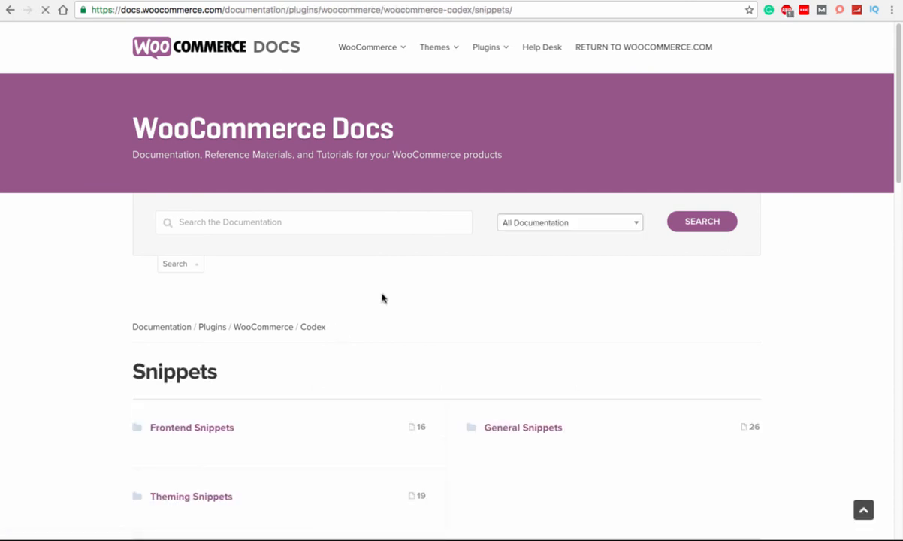
scroll(down, 3)
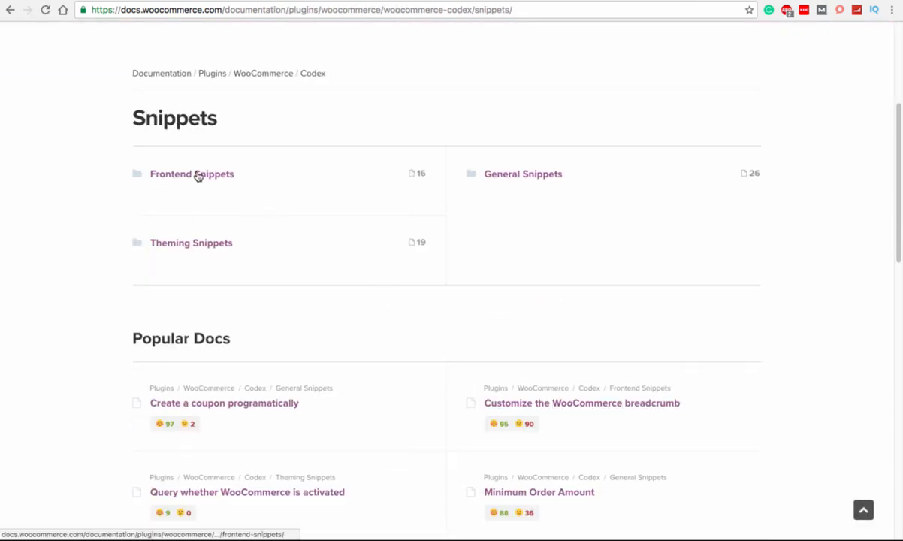
mouse_move(191, 243)
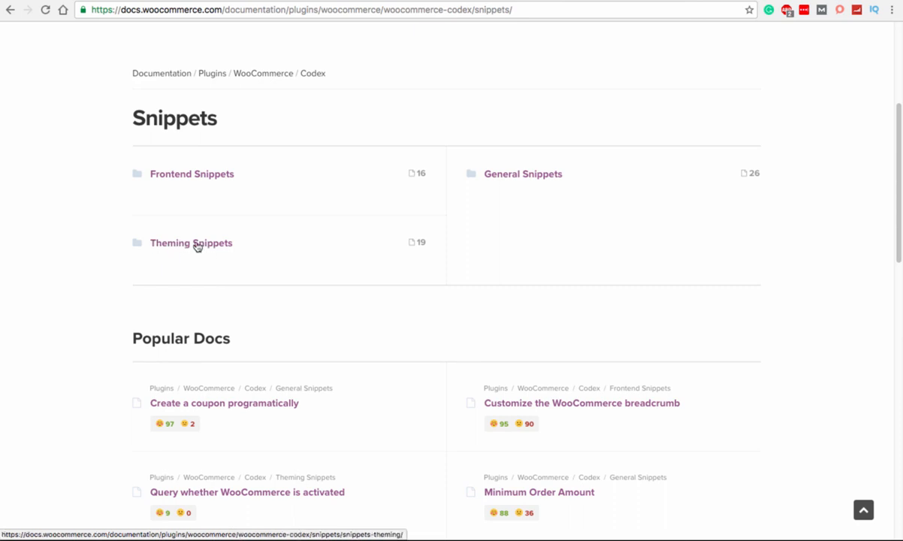
click(191, 243)
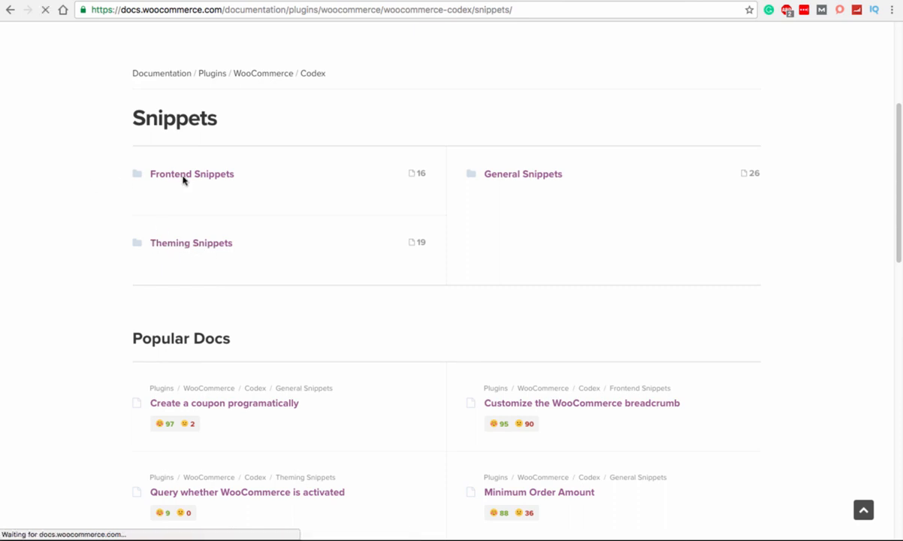
click(192, 175)
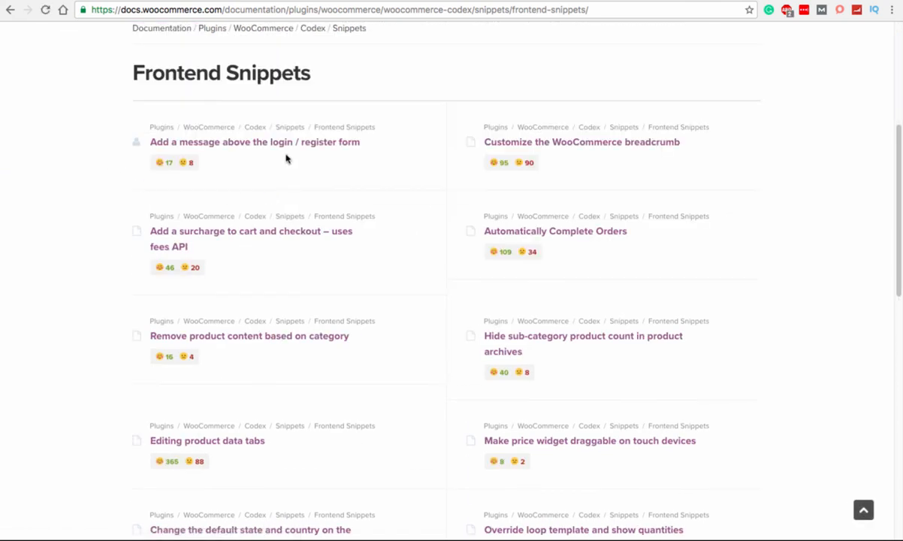
mouse_move(584, 199)
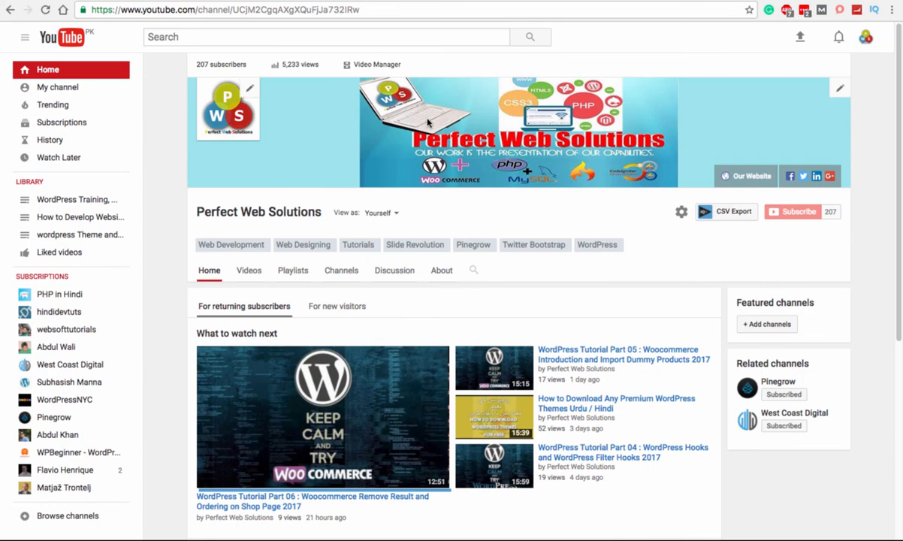
scroll(down, 3)
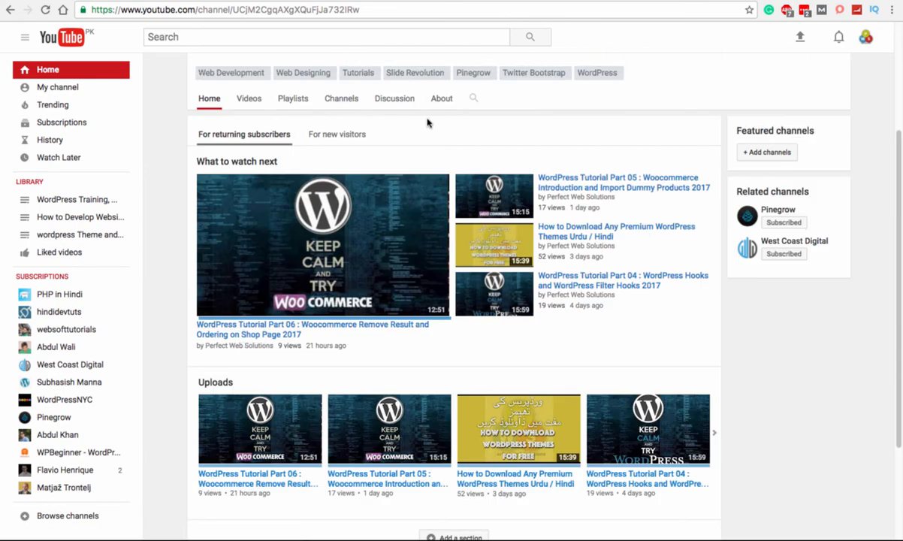
mouse_move(401, 129)
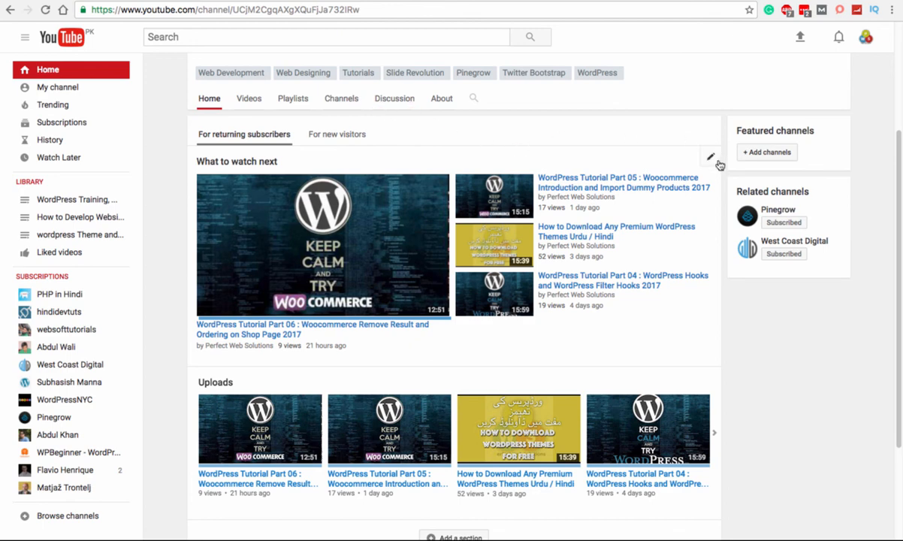
mouse_move(489, 120)
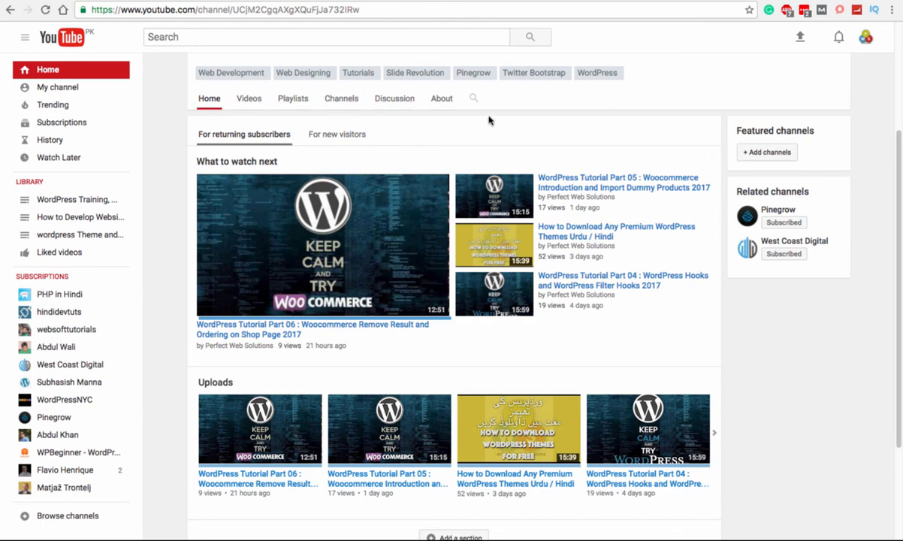
mouse_move(423, 114)
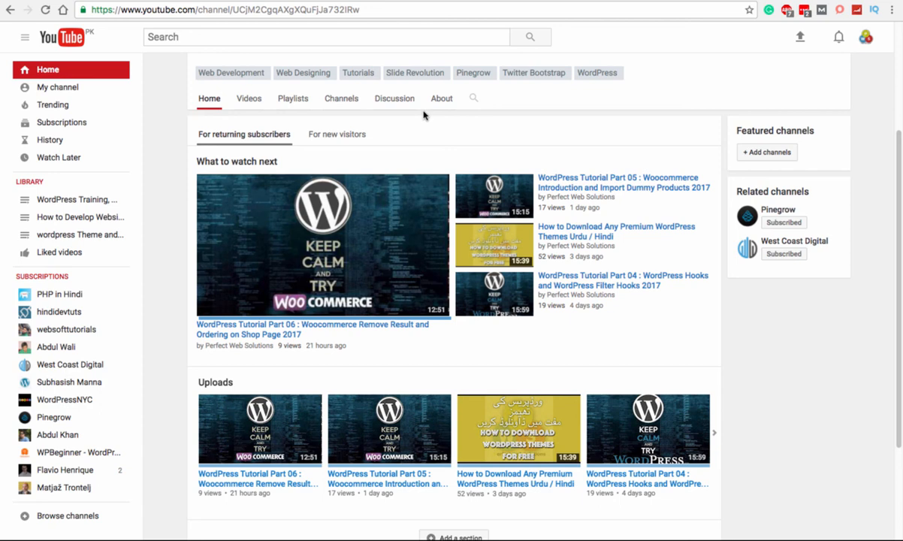
mouse_move(594, 126)
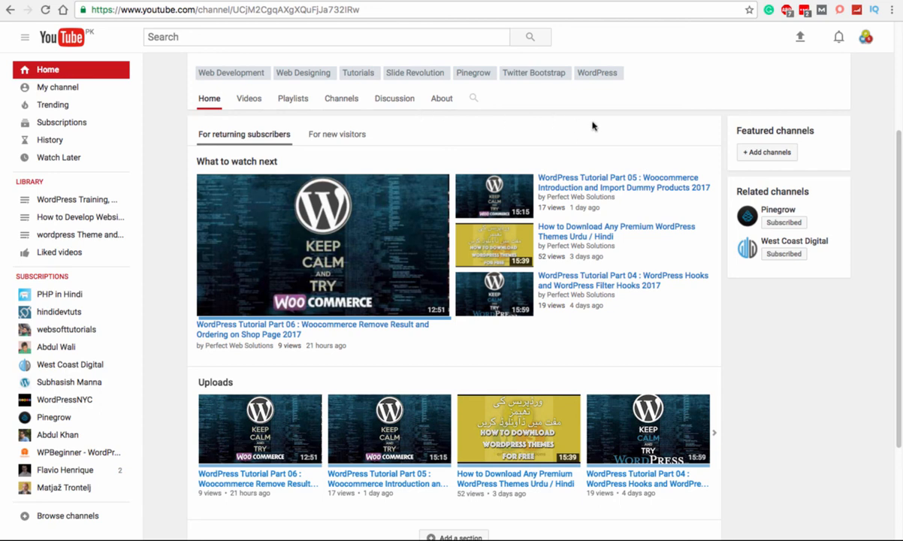